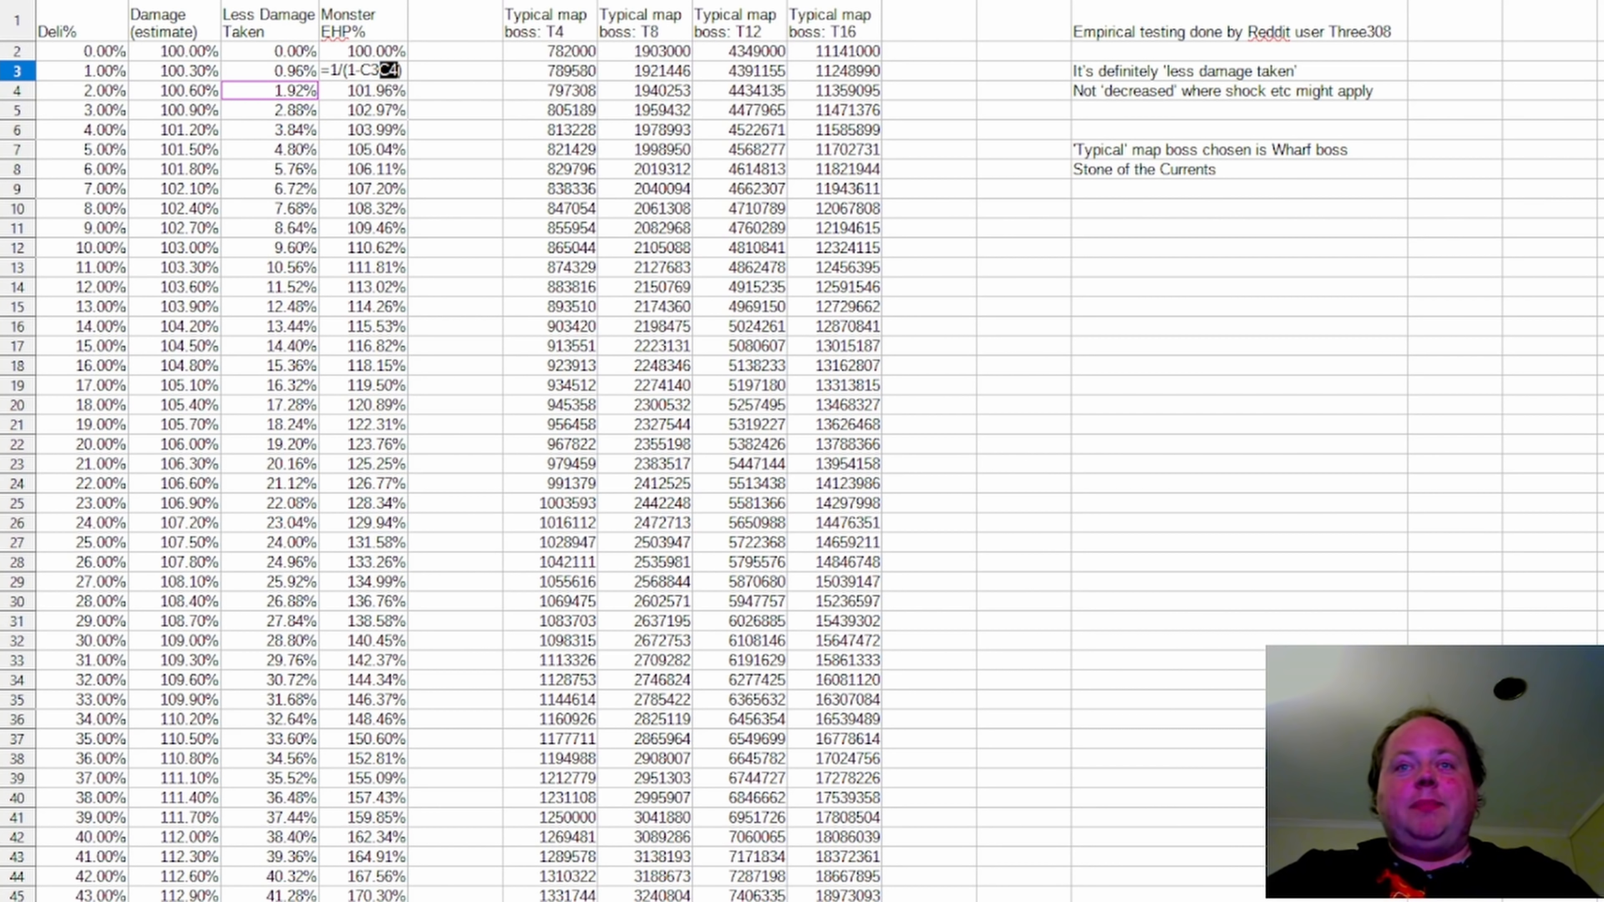
{"action": "mouse_move", "coordinate": [799, 787]}
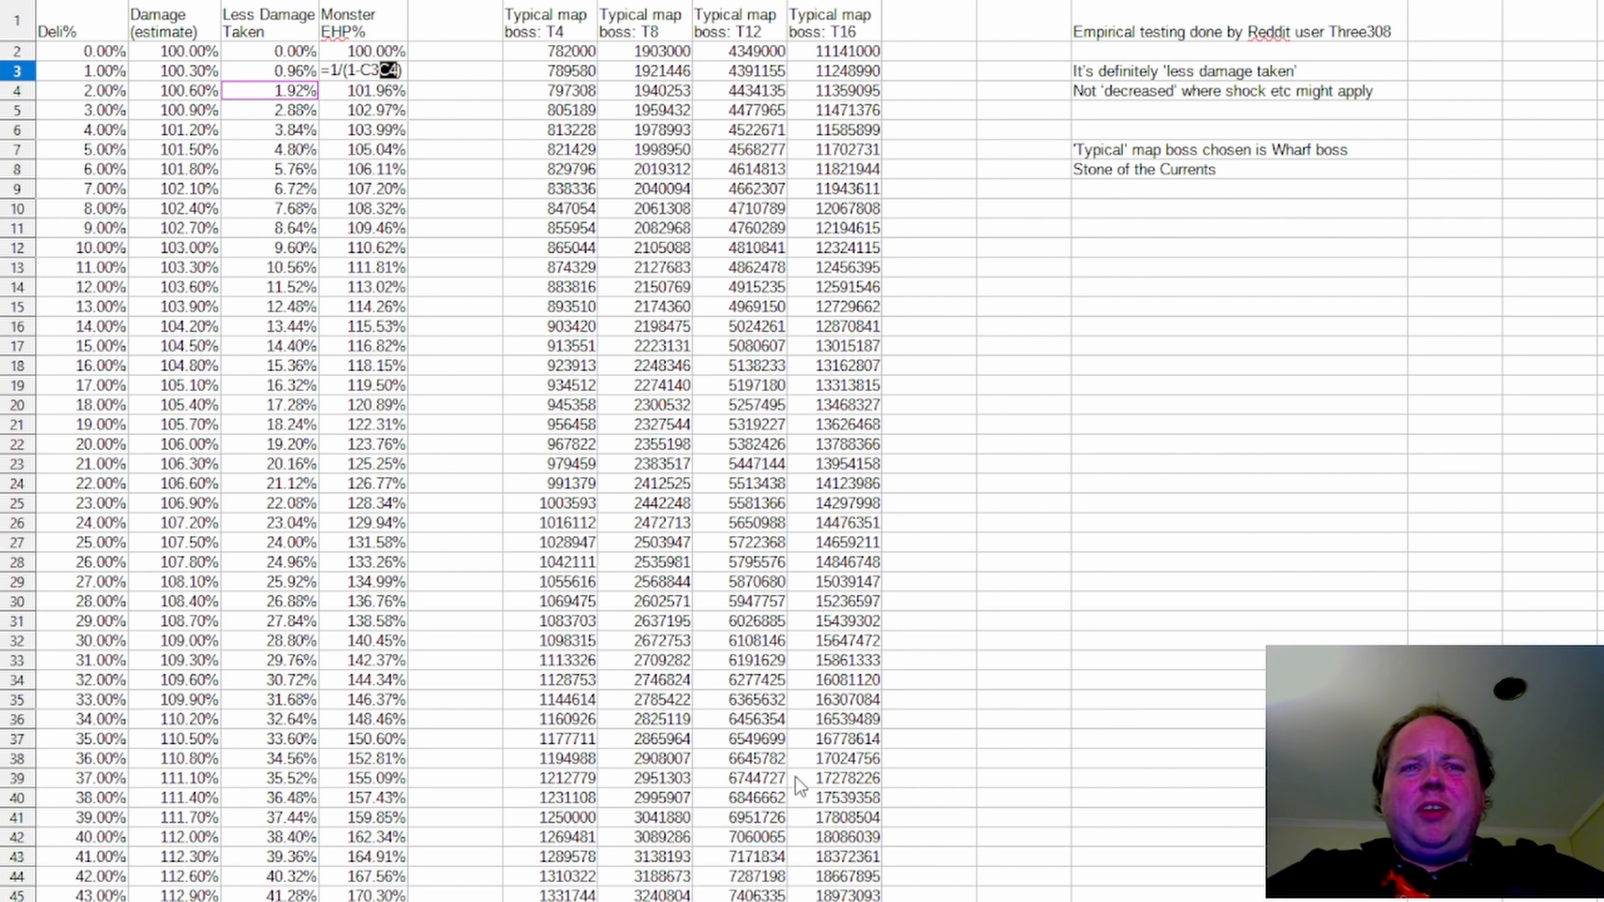
Confirm =1/(1-C3) in D3 giving 100.97% Monster EHP, then review rows through 100% Deli.
{"action": "left_click", "coordinate": [452, 778]}
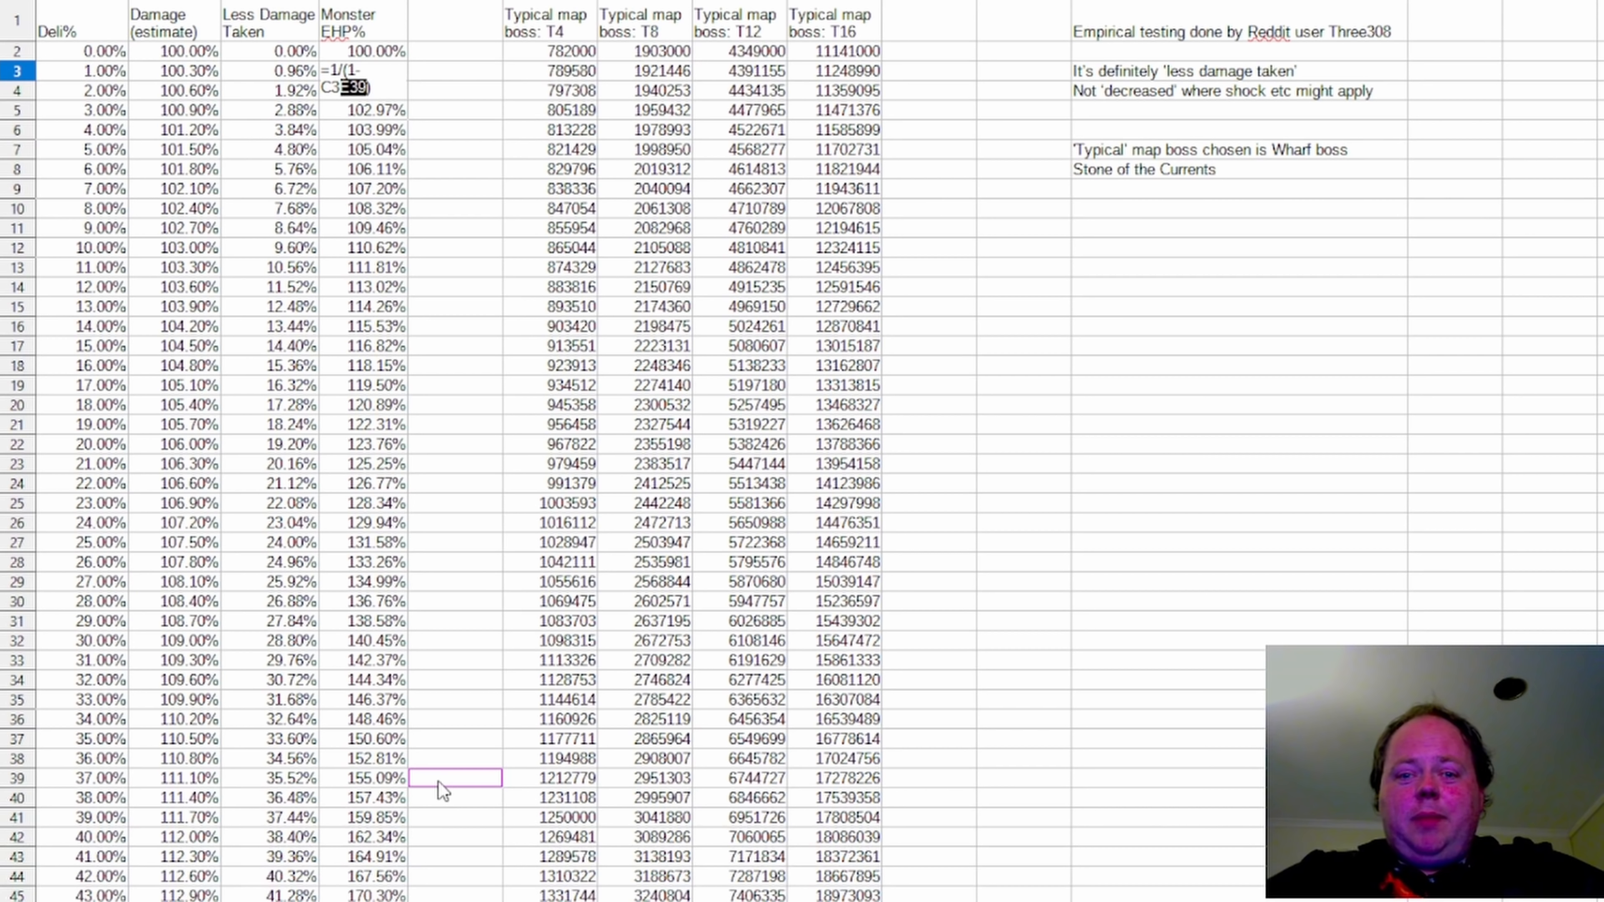
{"action": "left_click", "coordinate": [454, 660]}
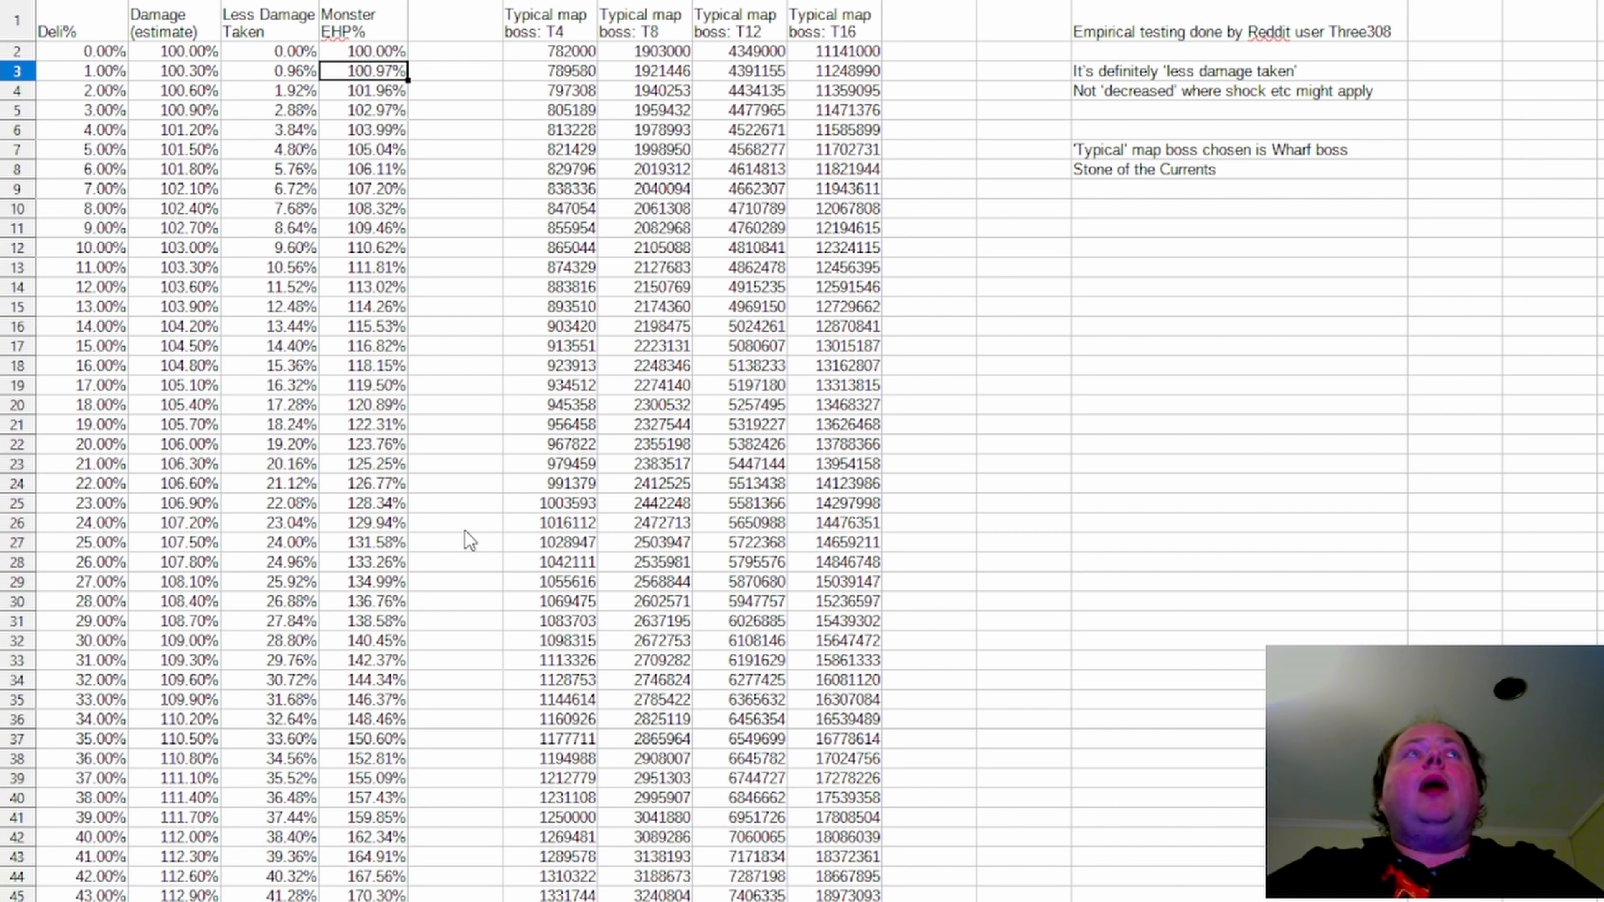
{"action": "mouse_move", "coordinate": [469, 553]}
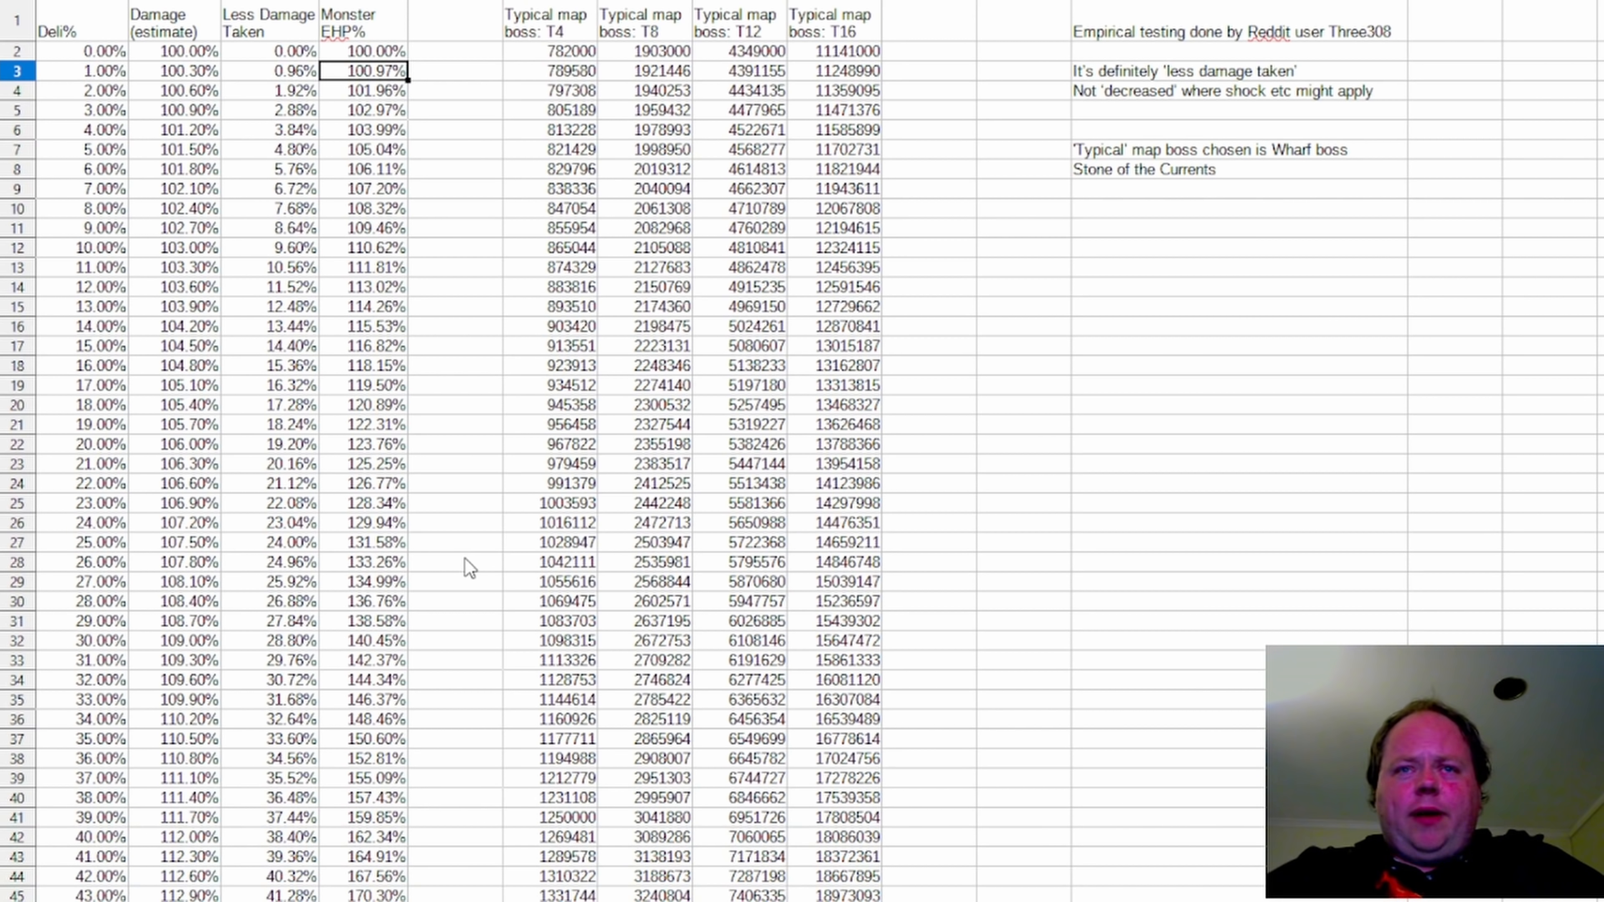
{"action": "scroll", "scroll_direction": "down", "scroll_amount": 3}
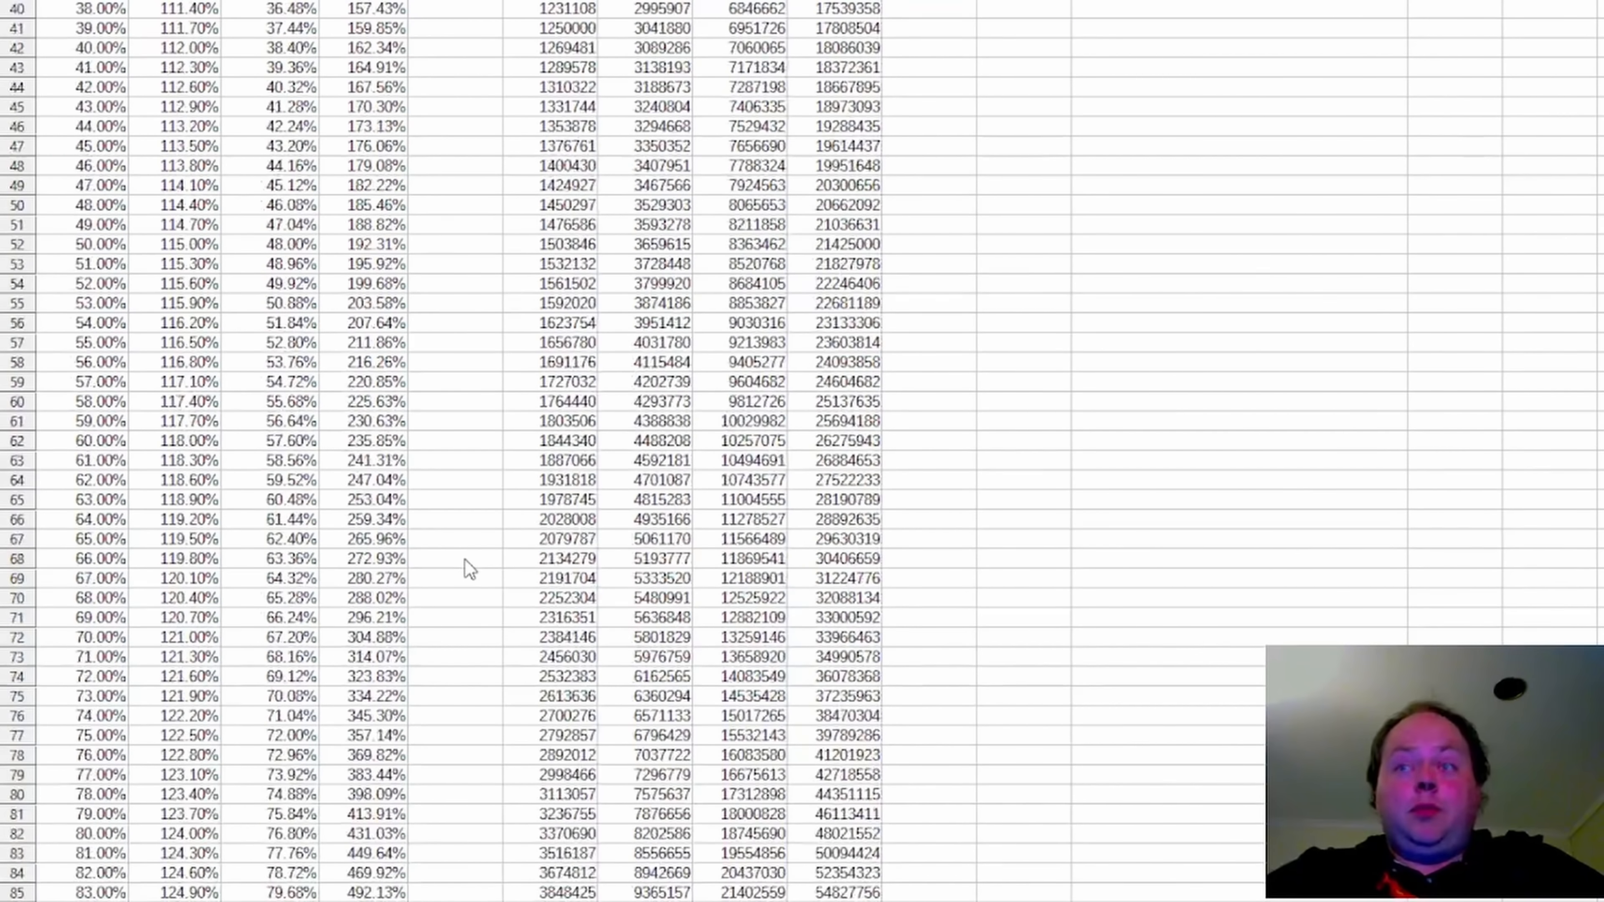
{"action": "scroll", "scroll_direction": "down", "scroll_amount": 3}
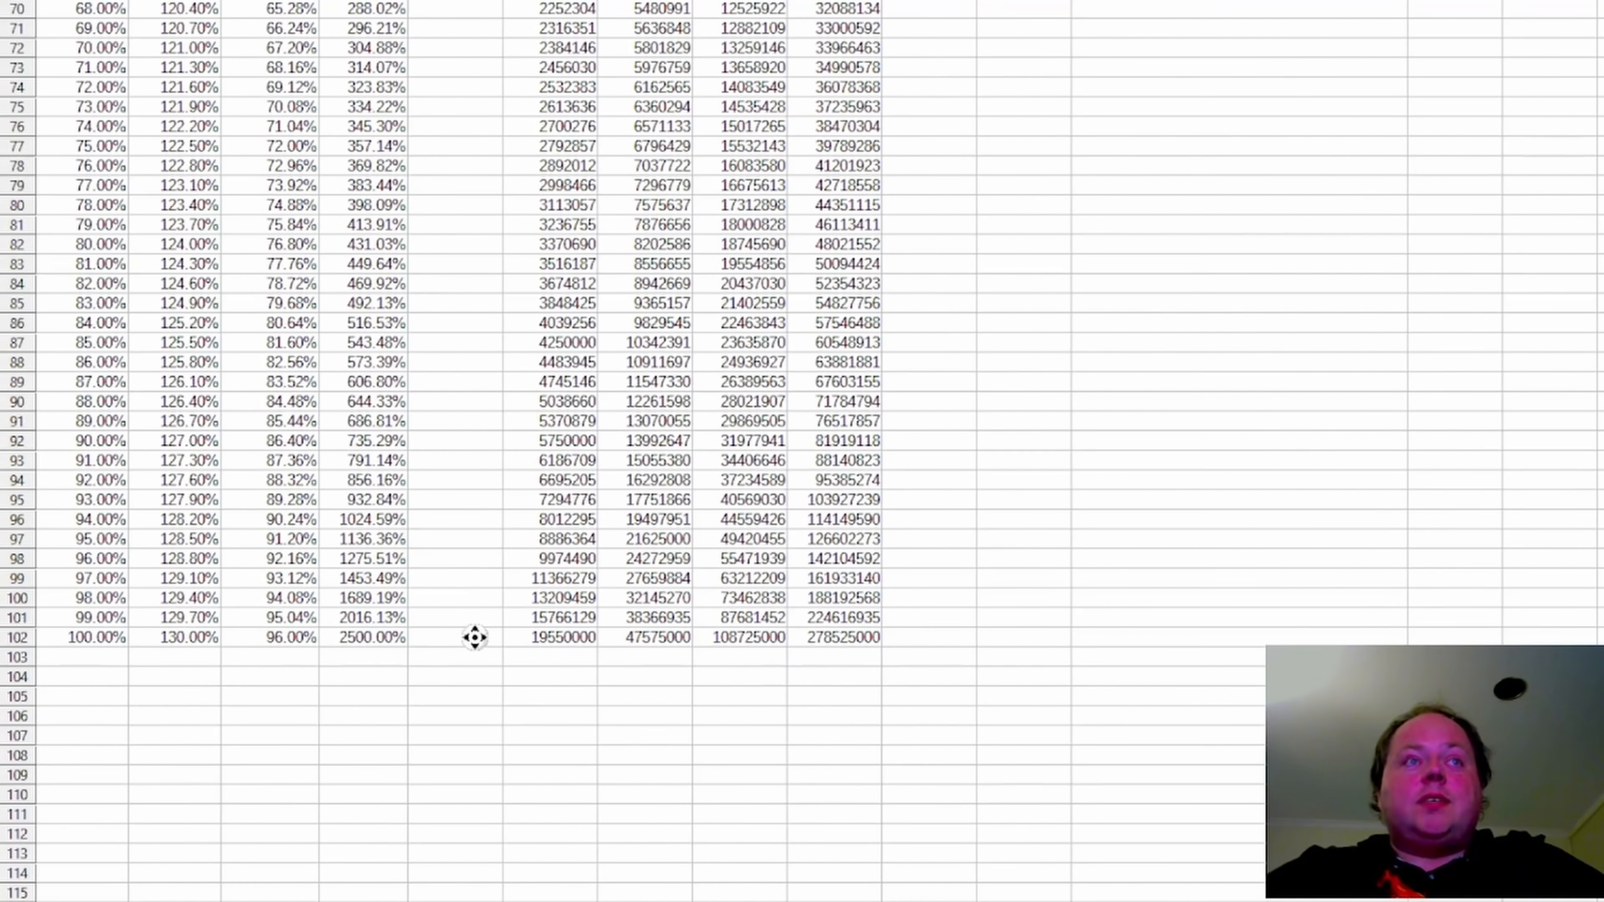
{"action": "scroll", "scroll_direction": "up", "scroll_amount": 3}
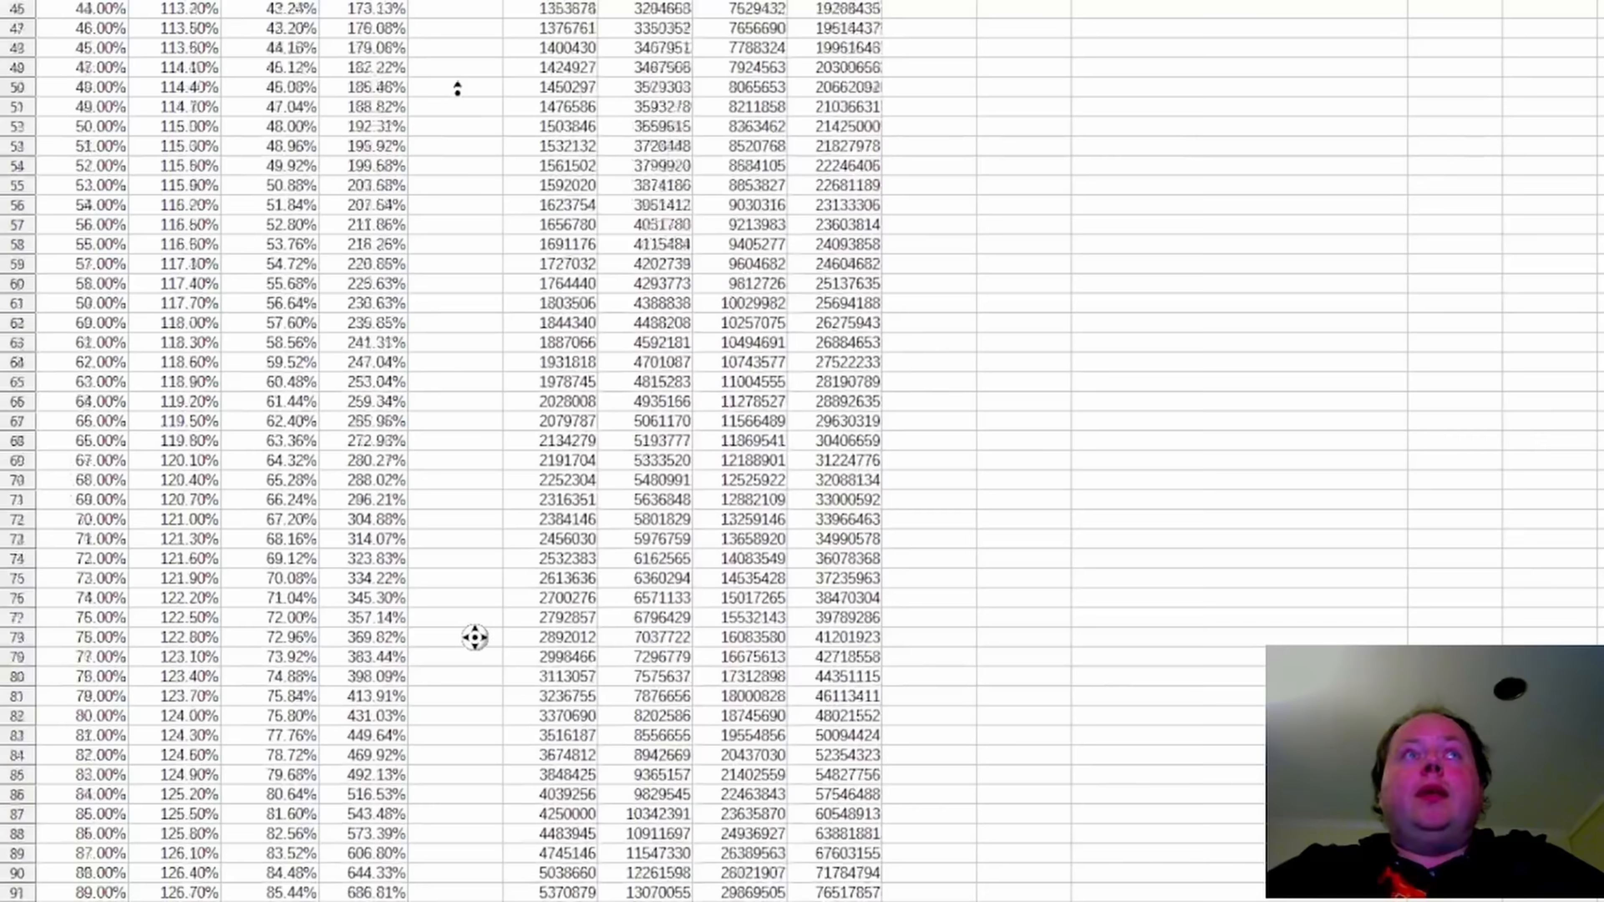
{"action": "scroll", "scroll_direction": "up", "scroll_amount": 3}
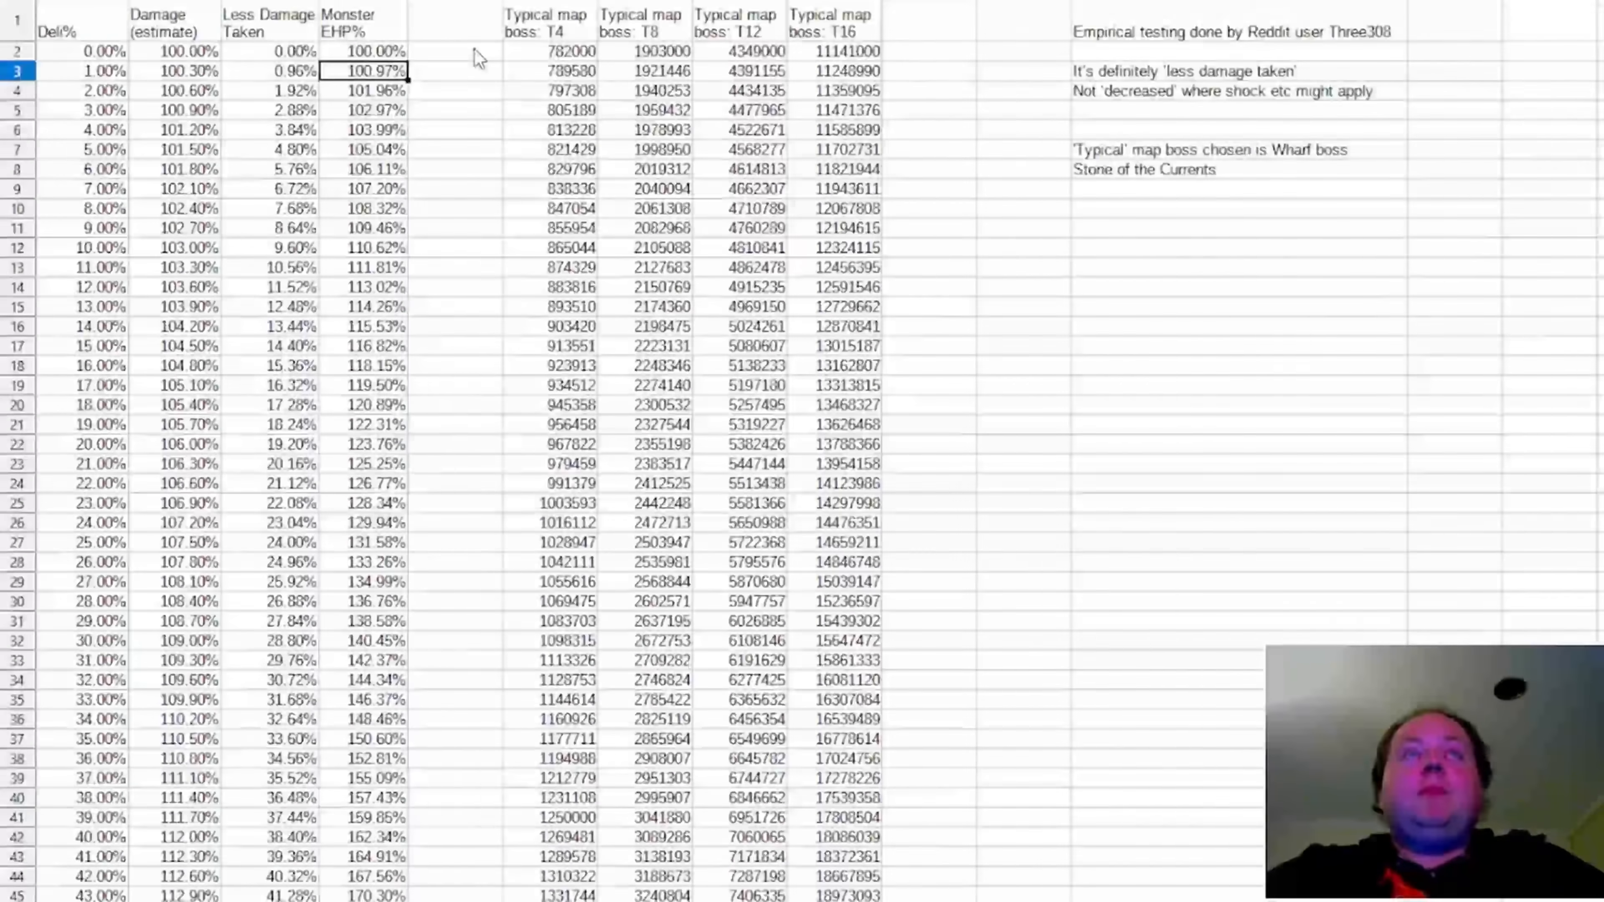
{"action": "mouse_move", "coordinate": [473, 517]}
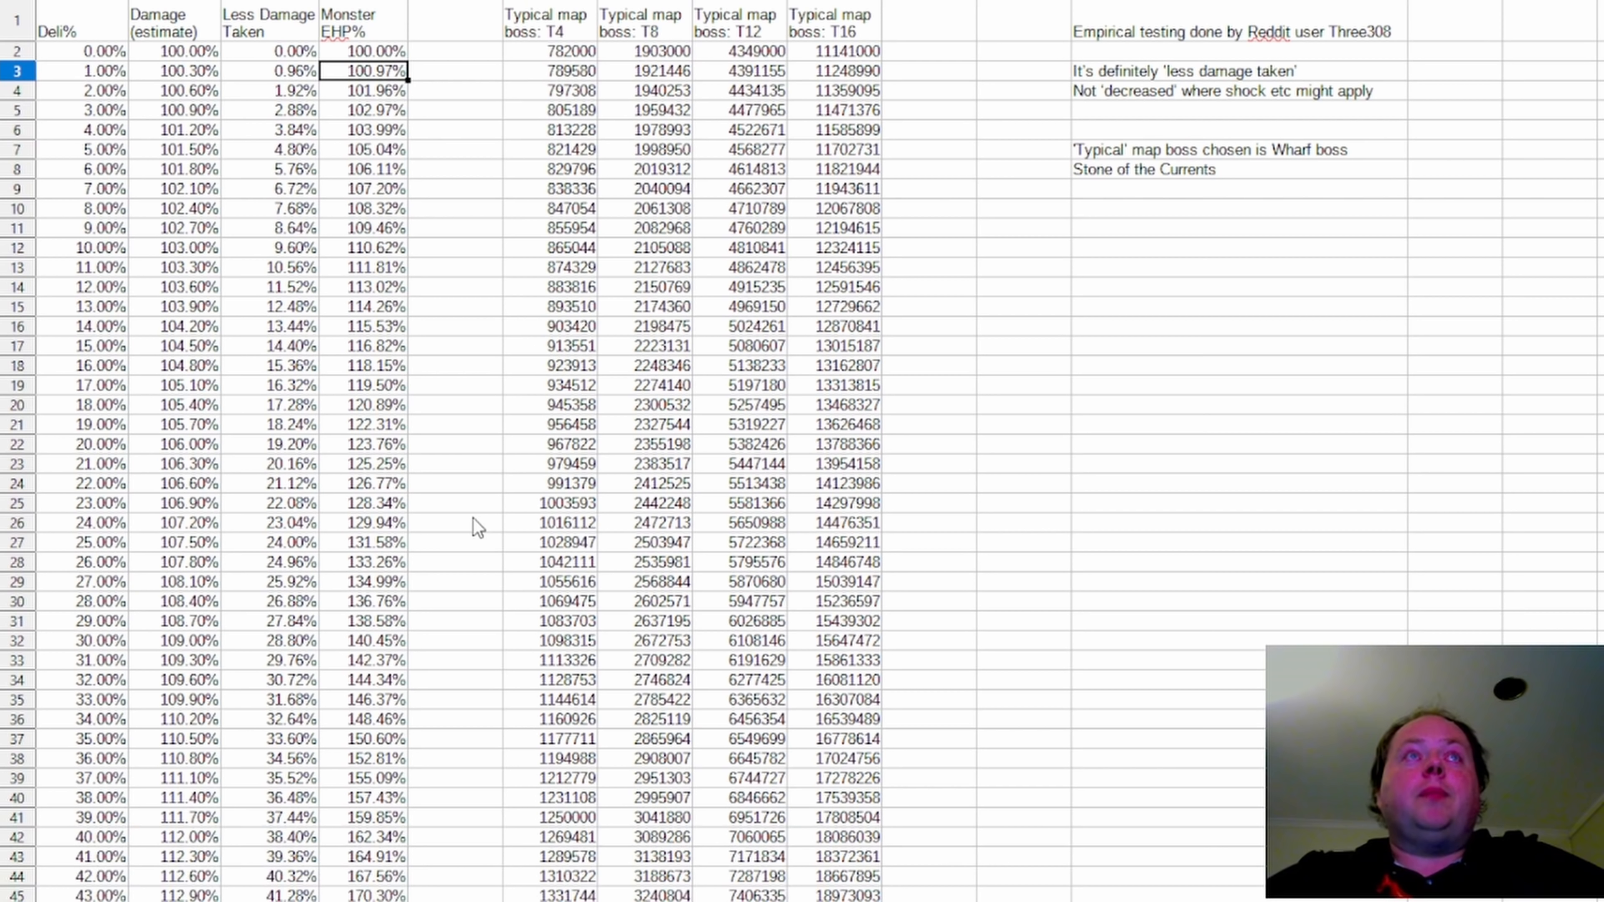
{"action": "mouse_move", "coordinate": [494, 347]}
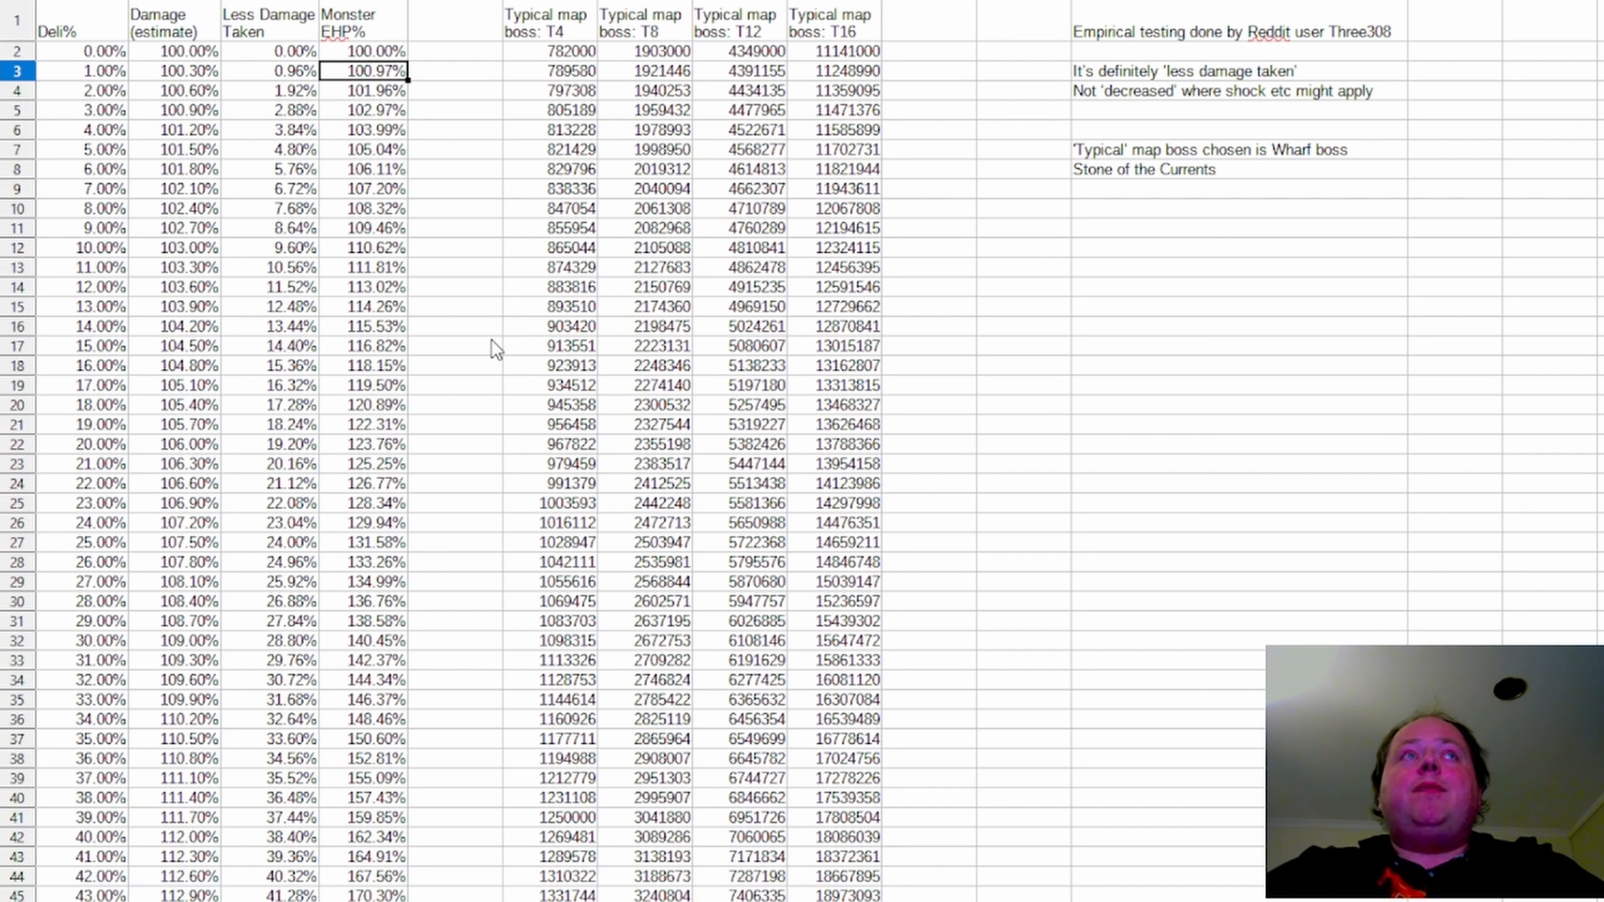
{"action": "mouse_move", "coordinate": [478, 268]}
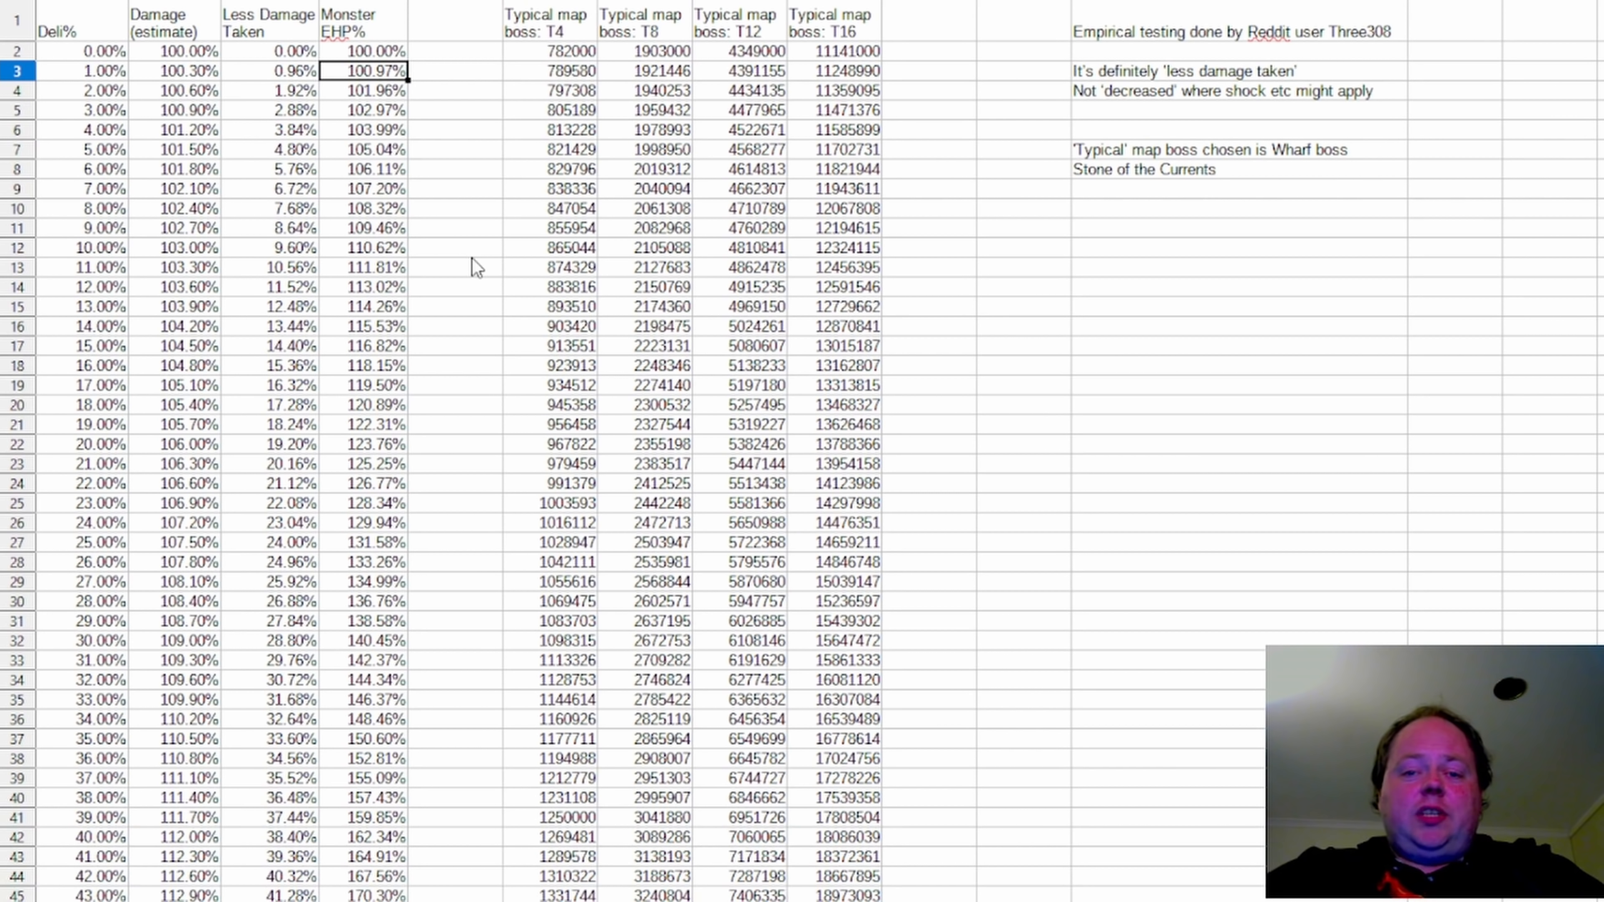
{"action": "mouse_move", "coordinate": [479, 309]}
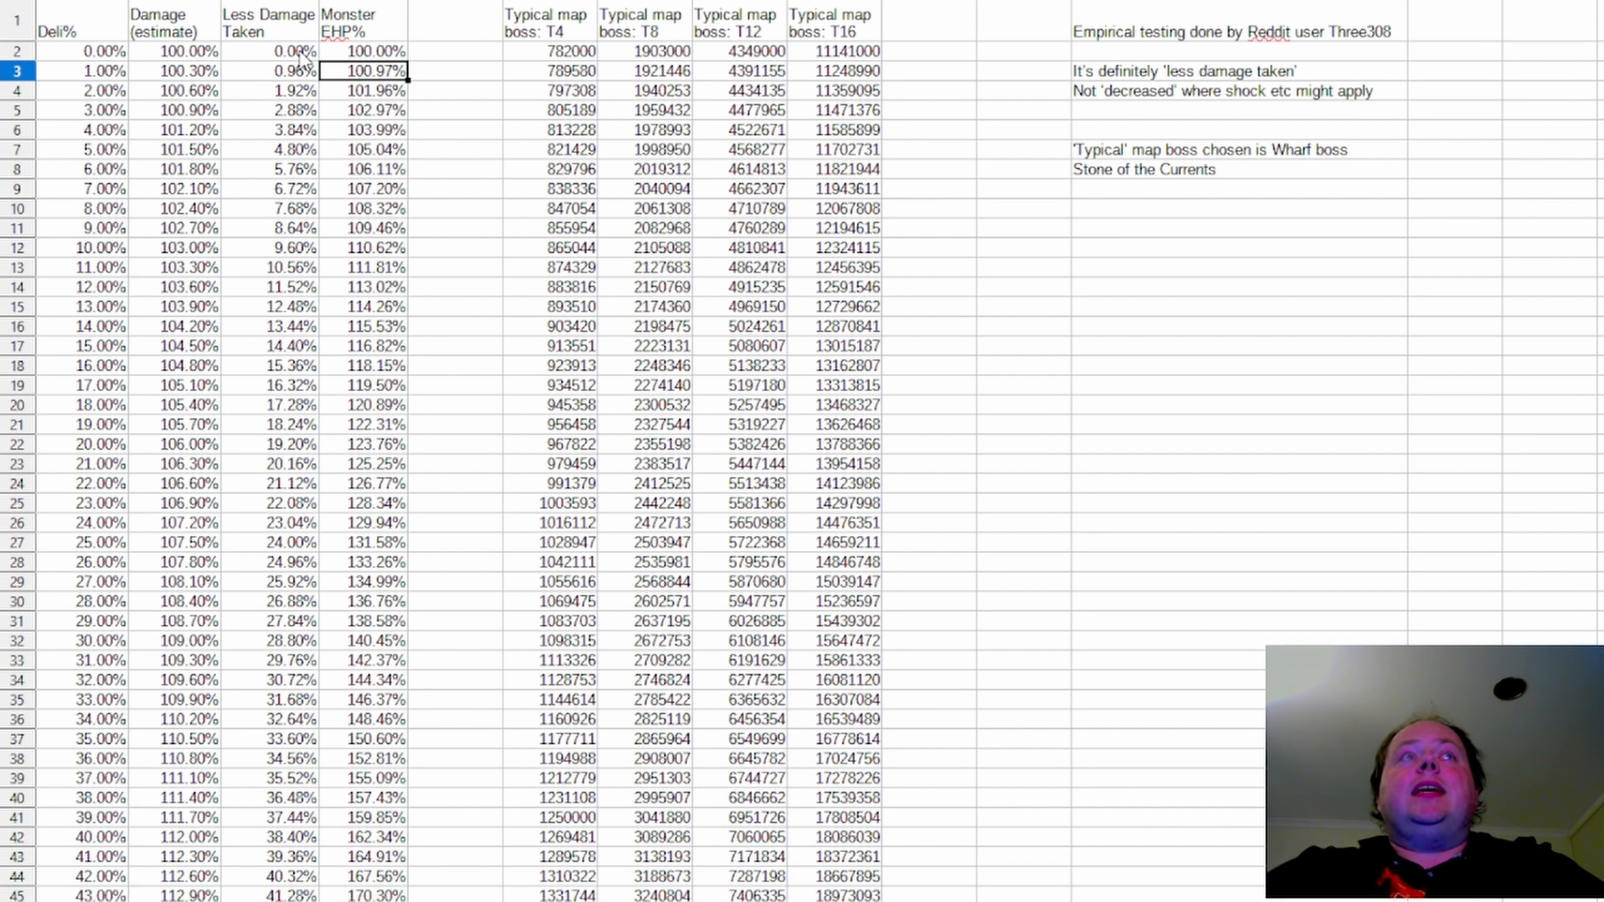
{"action": "left_click", "coordinate": [290, 51]}
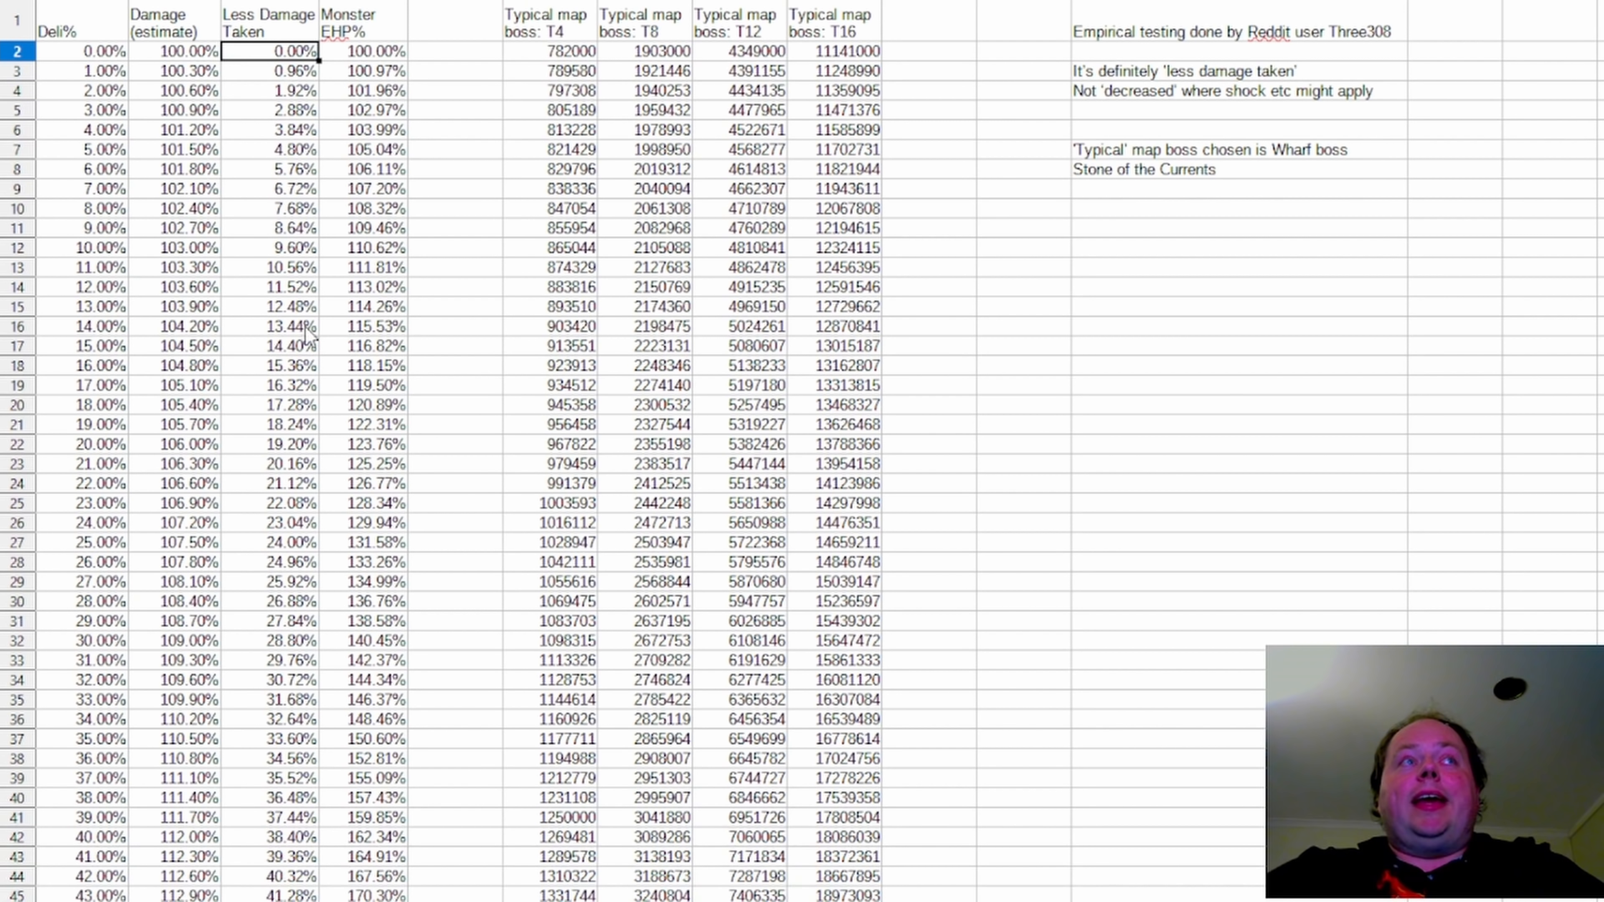
{"action": "left_click", "coordinate": [269, 444]}
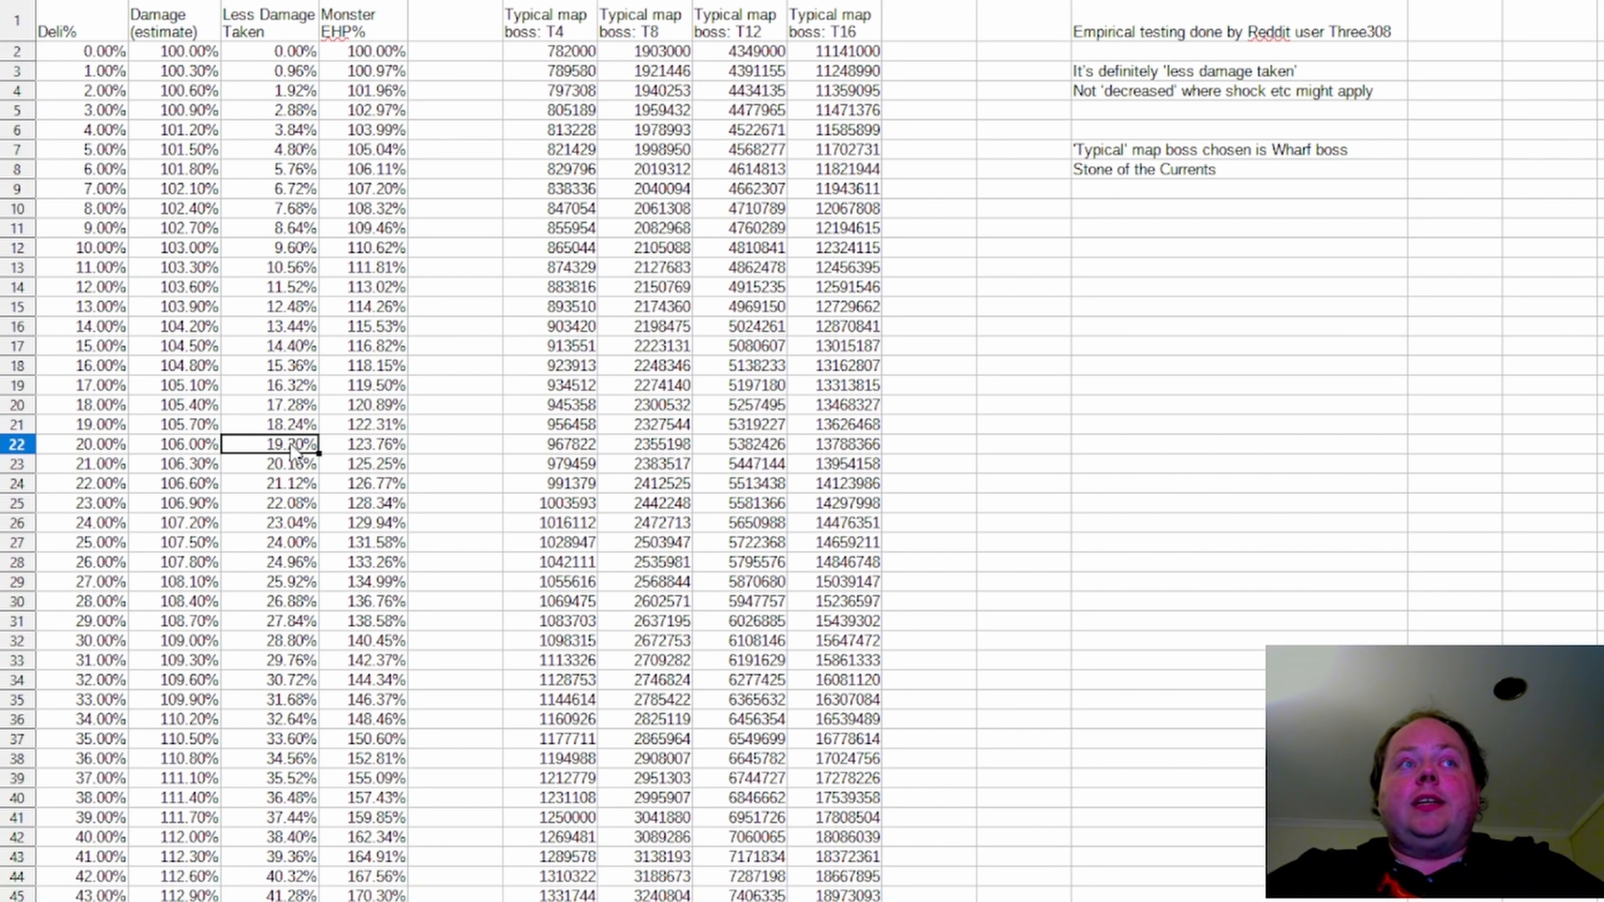
{"action": "left_click", "coordinate": [271, 837]}
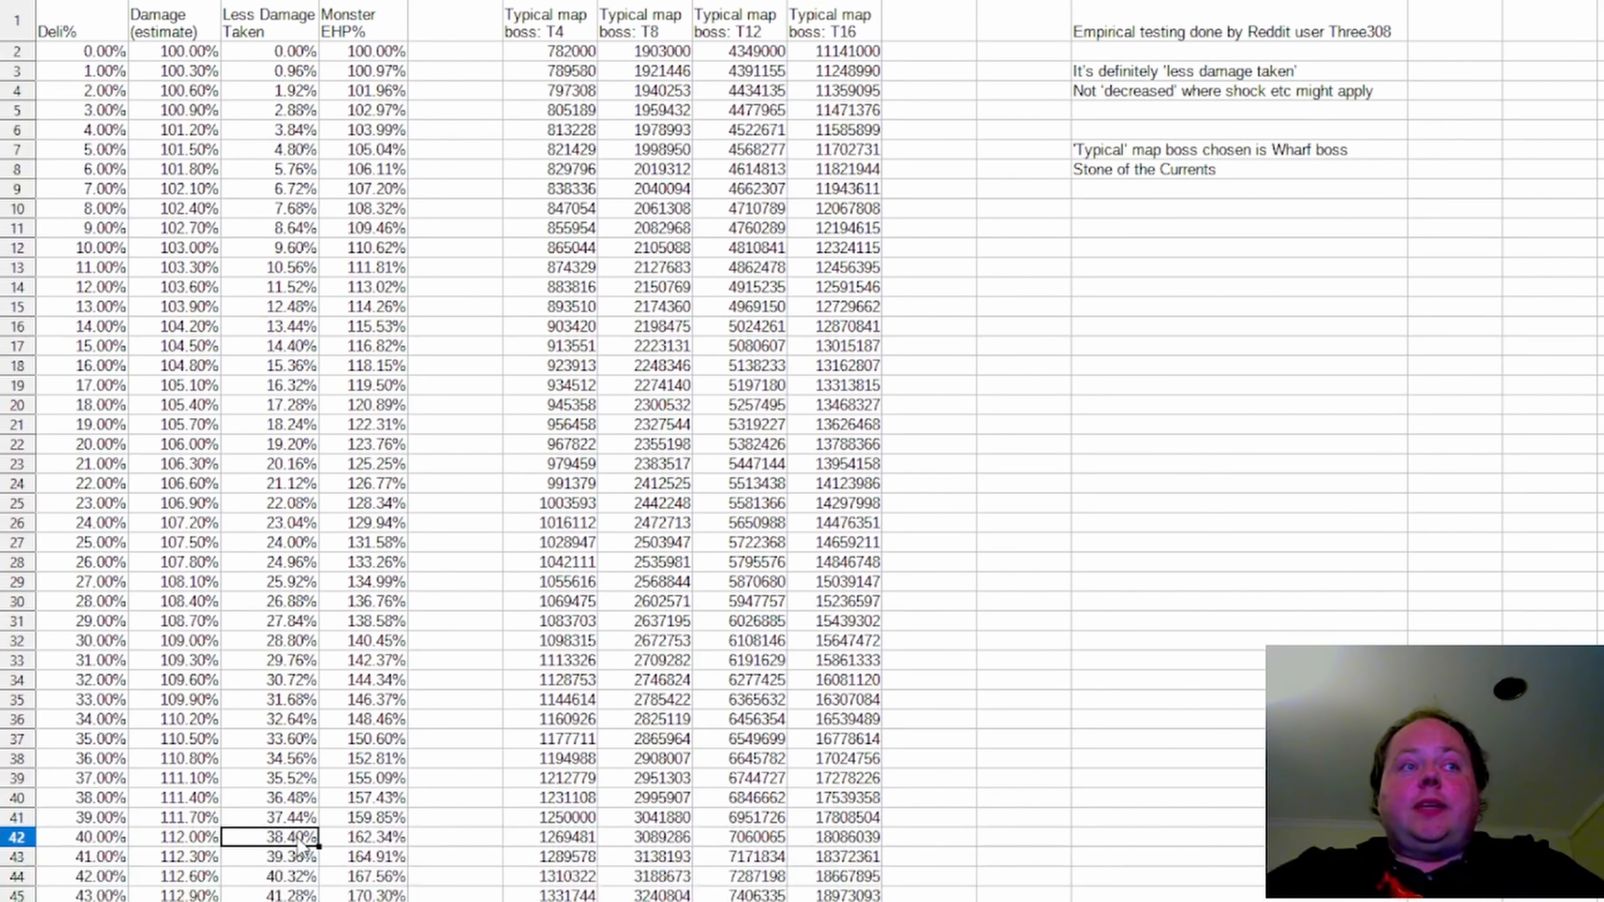
{"action": "mouse_move", "coordinate": [493, 583]}
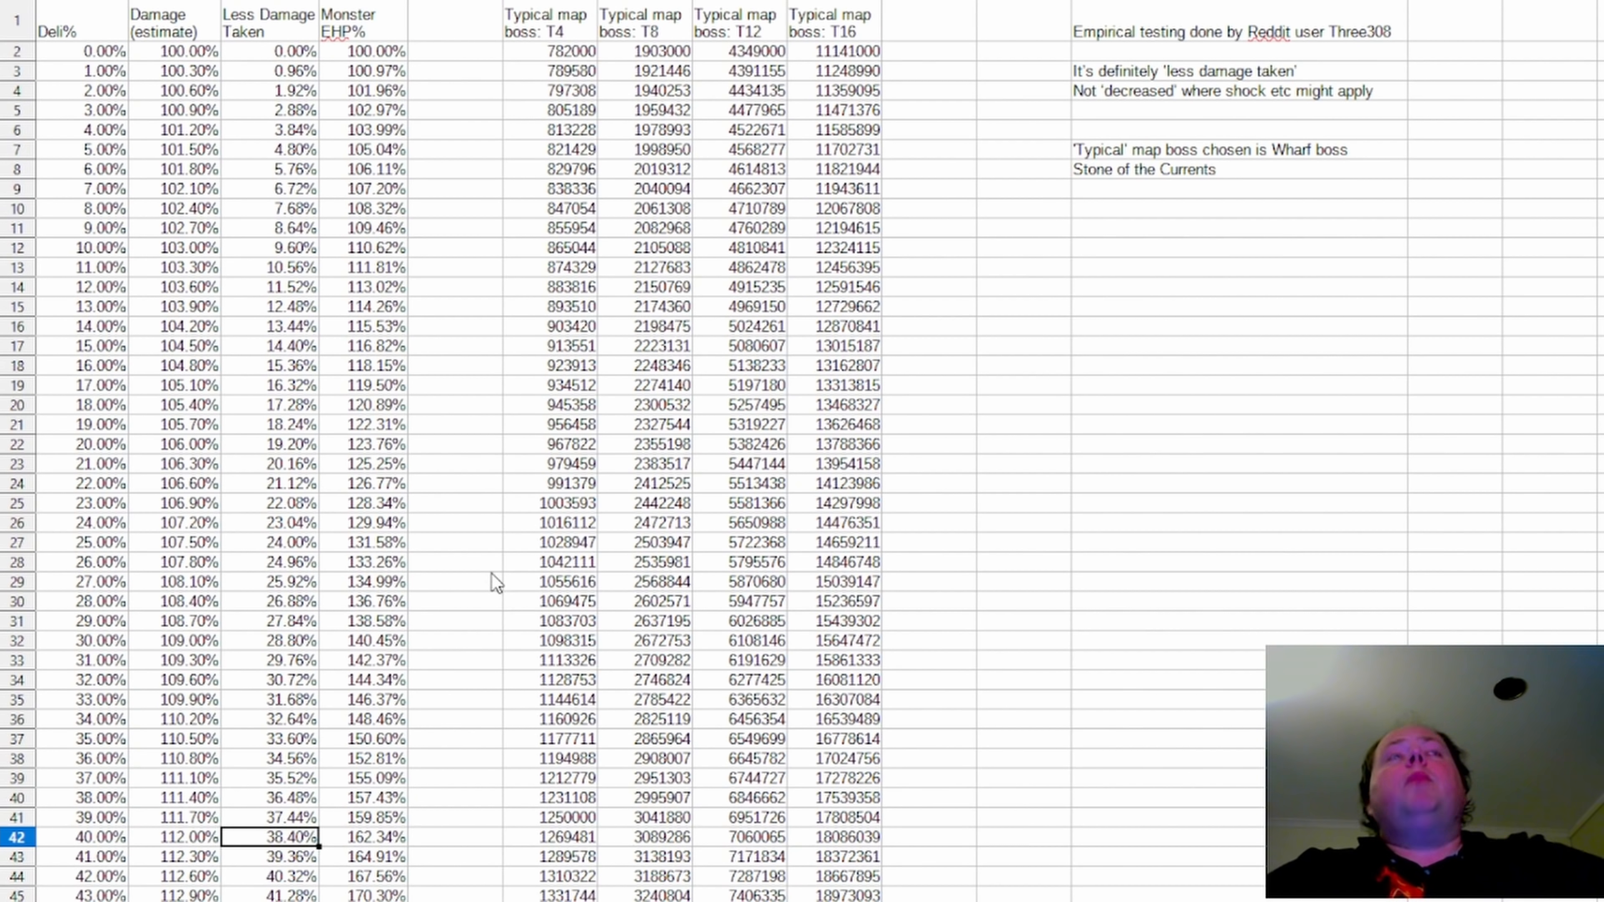
{"action": "mouse_move", "coordinate": [484, 515]}
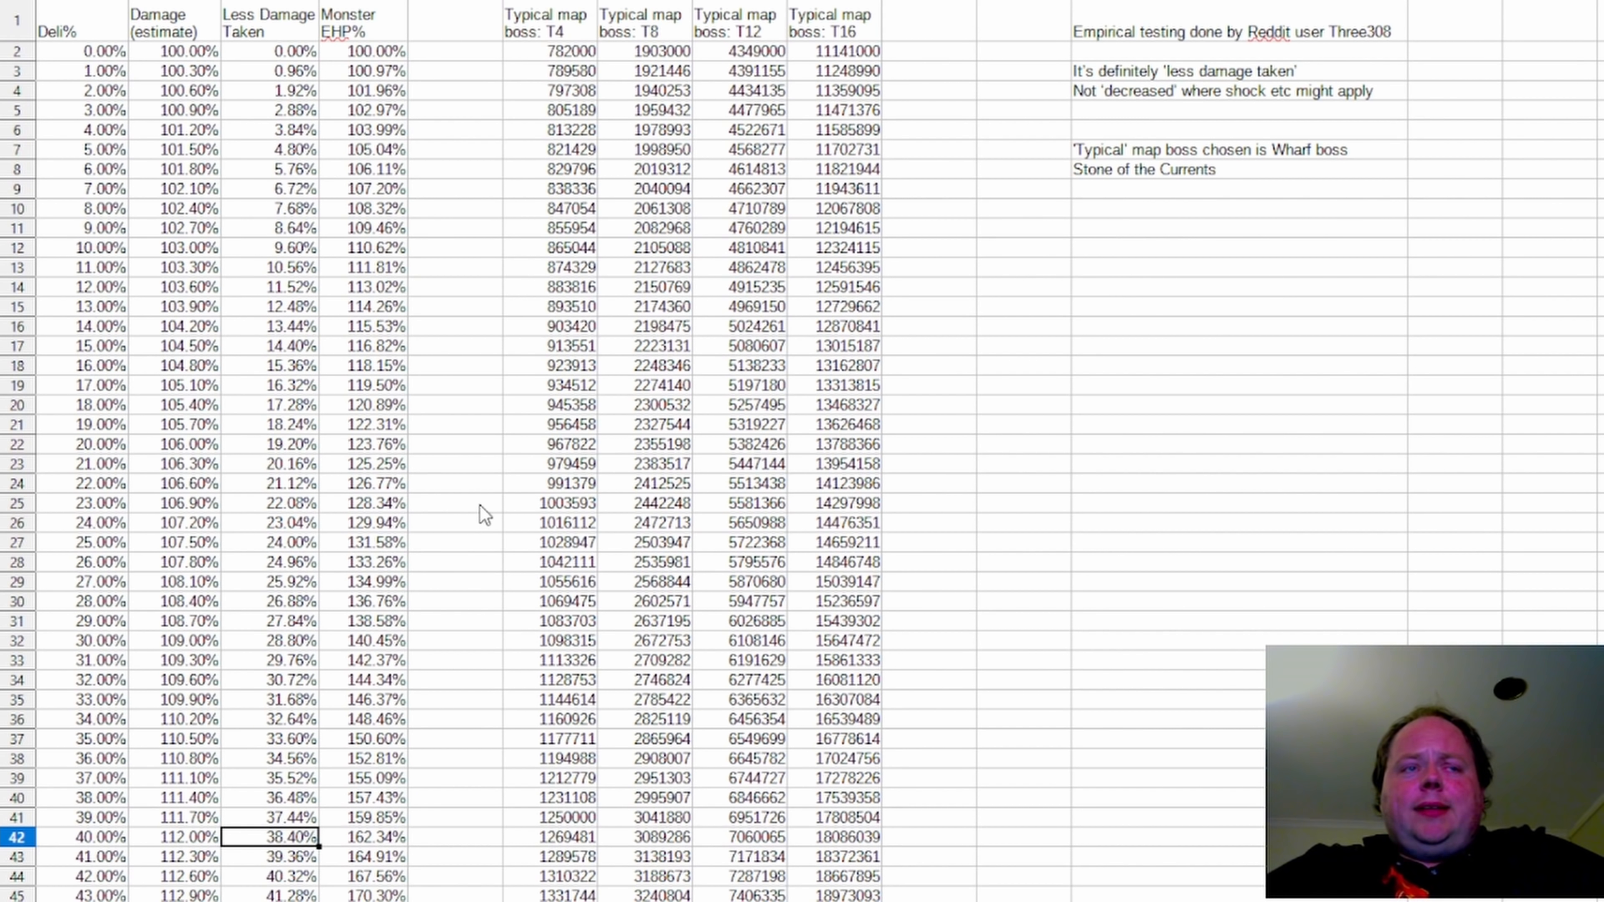
{"action": "left_click", "coordinate": [368, 837]}
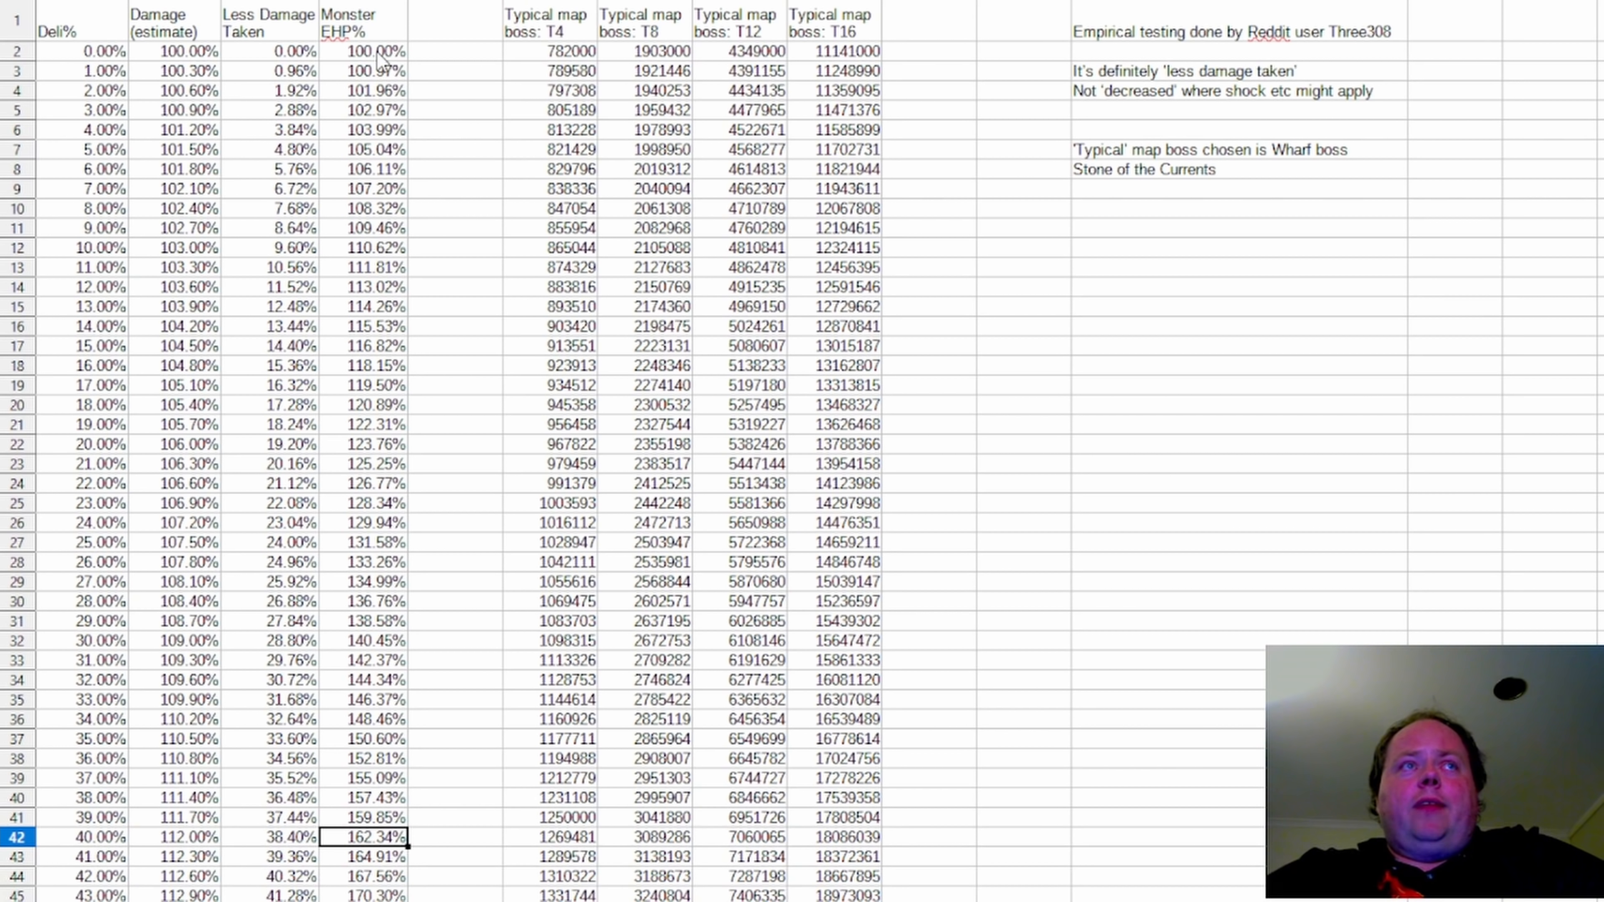
{"action": "mouse_move", "coordinate": [59, 856]}
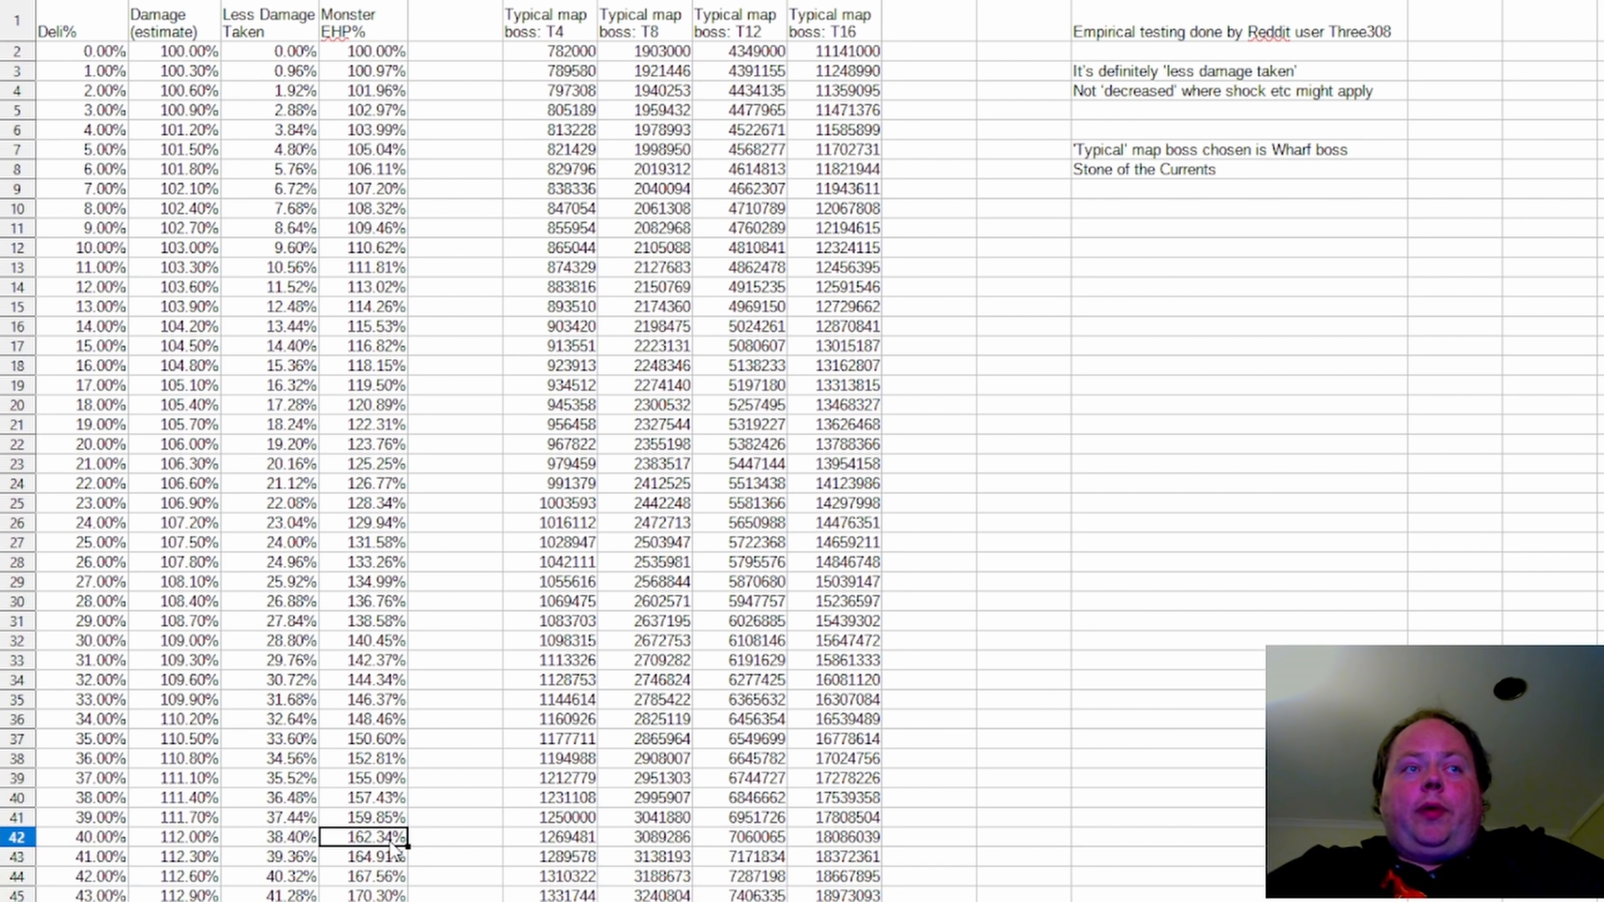
{"action": "scroll", "scroll_direction": "down", "scroll_amount": 3}
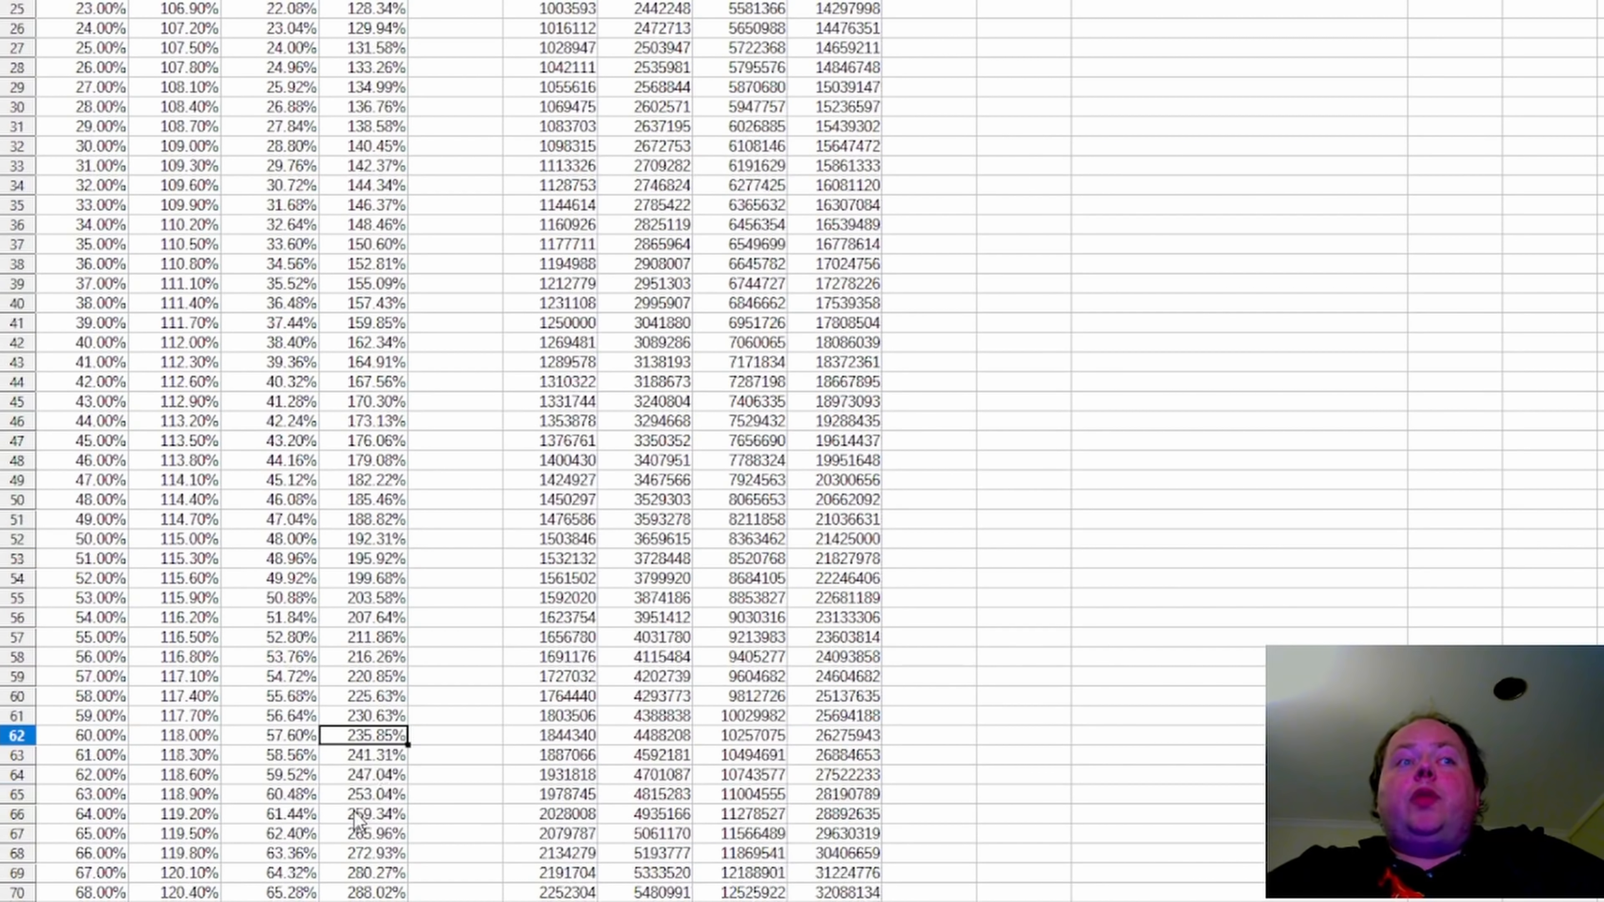
{"action": "scroll", "scroll_direction": "down", "scroll_amount": 3}
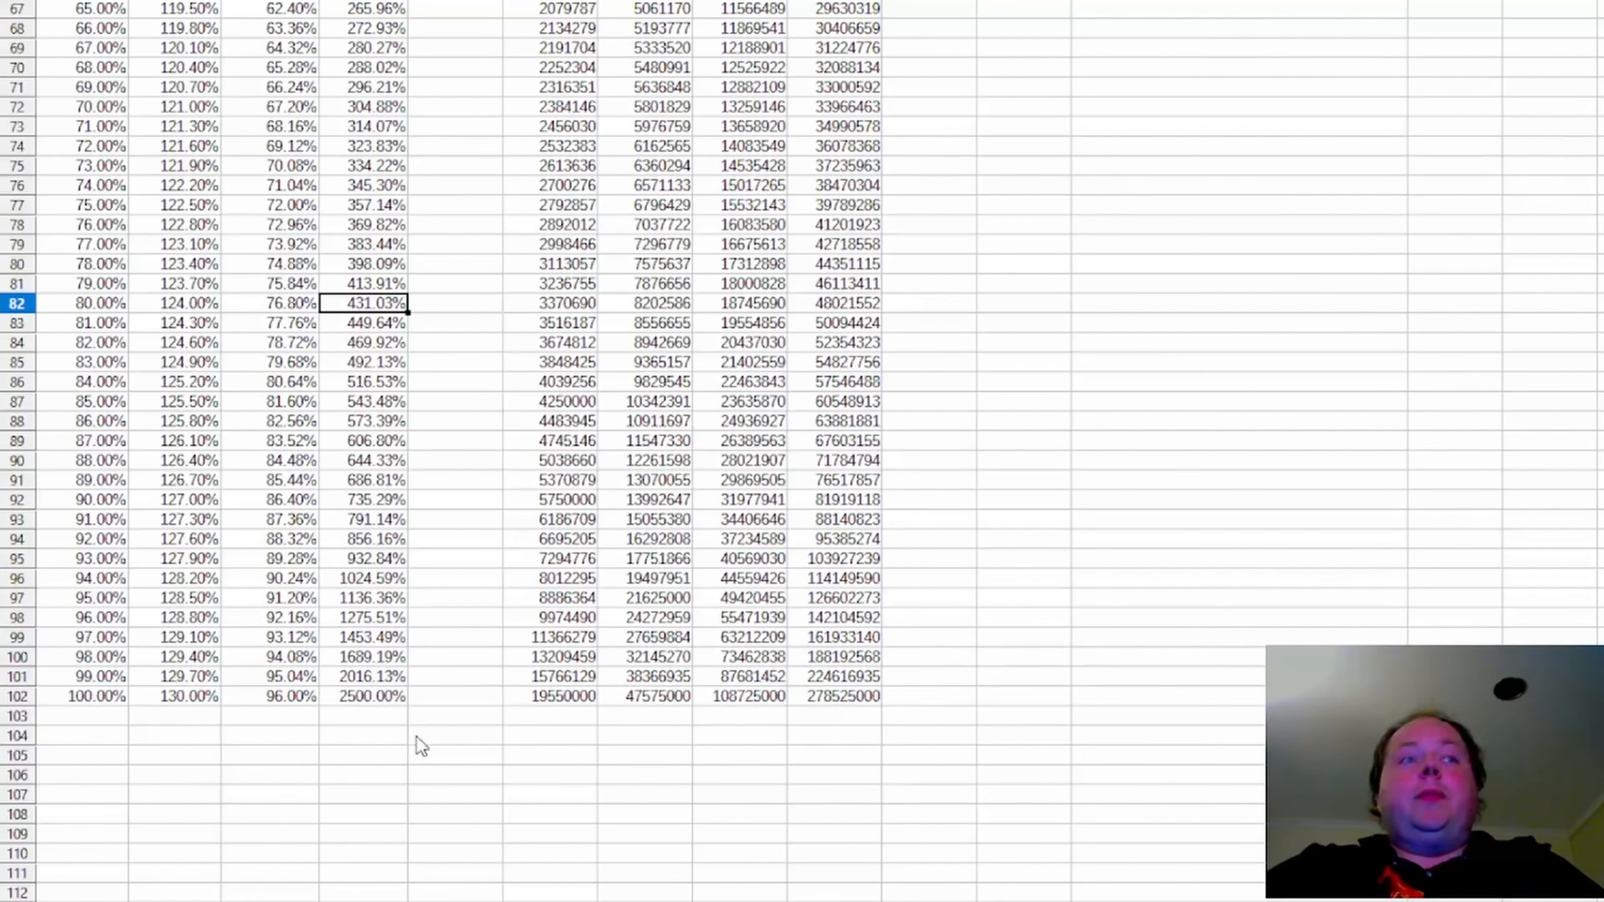
{"action": "mouse_move", "coordinate": [494, 728]}
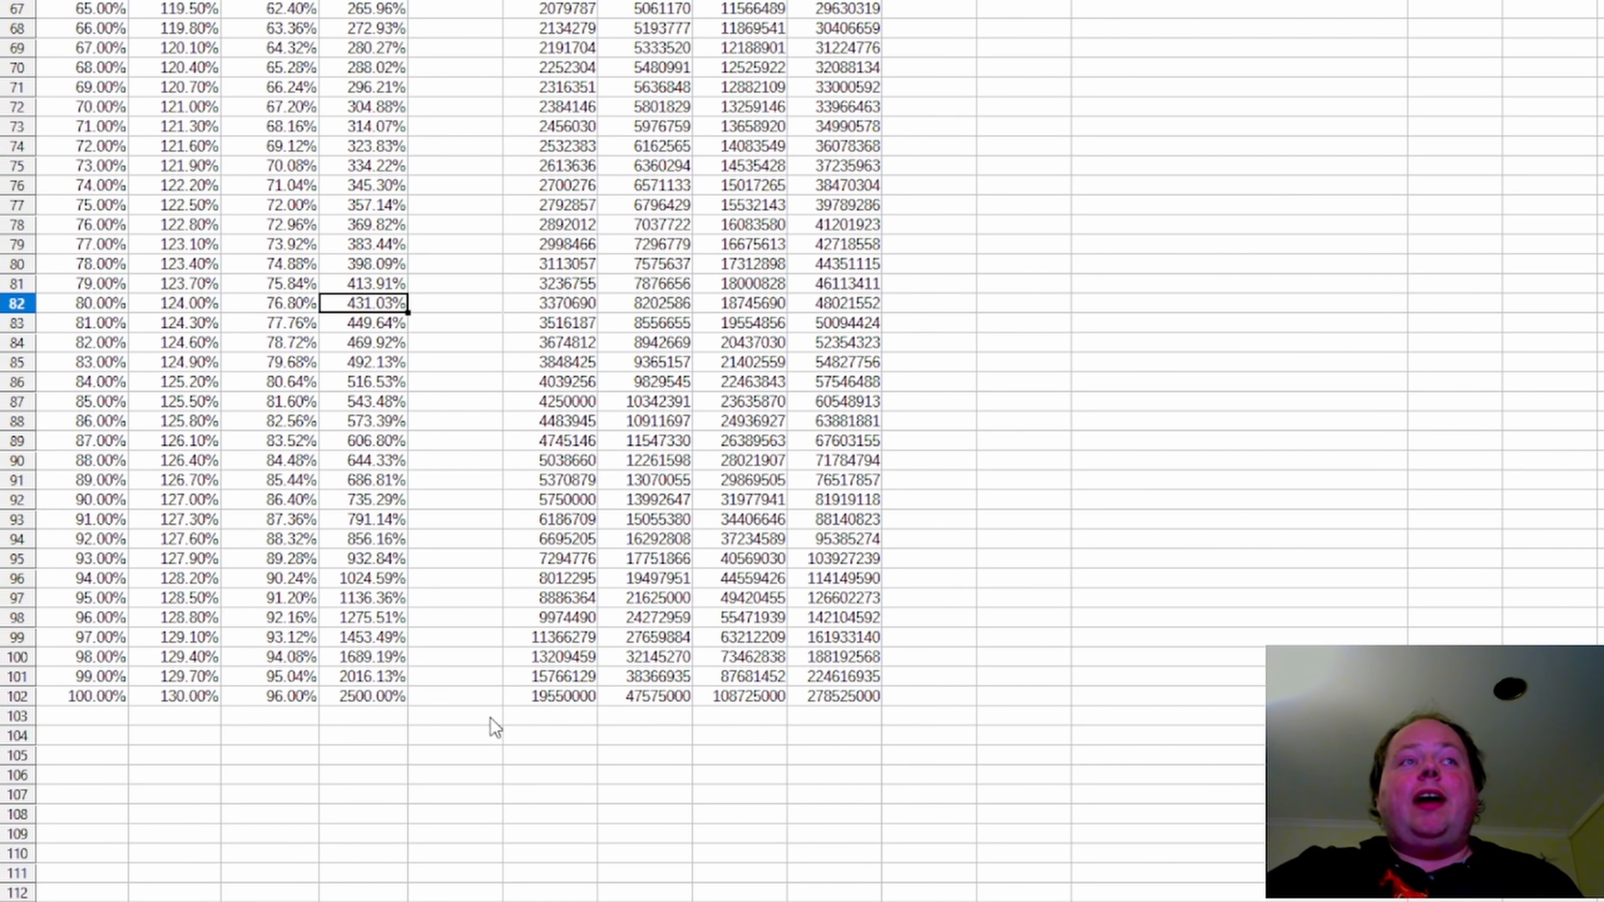
{"action": "left_click", "coordinate": [410, 715]}
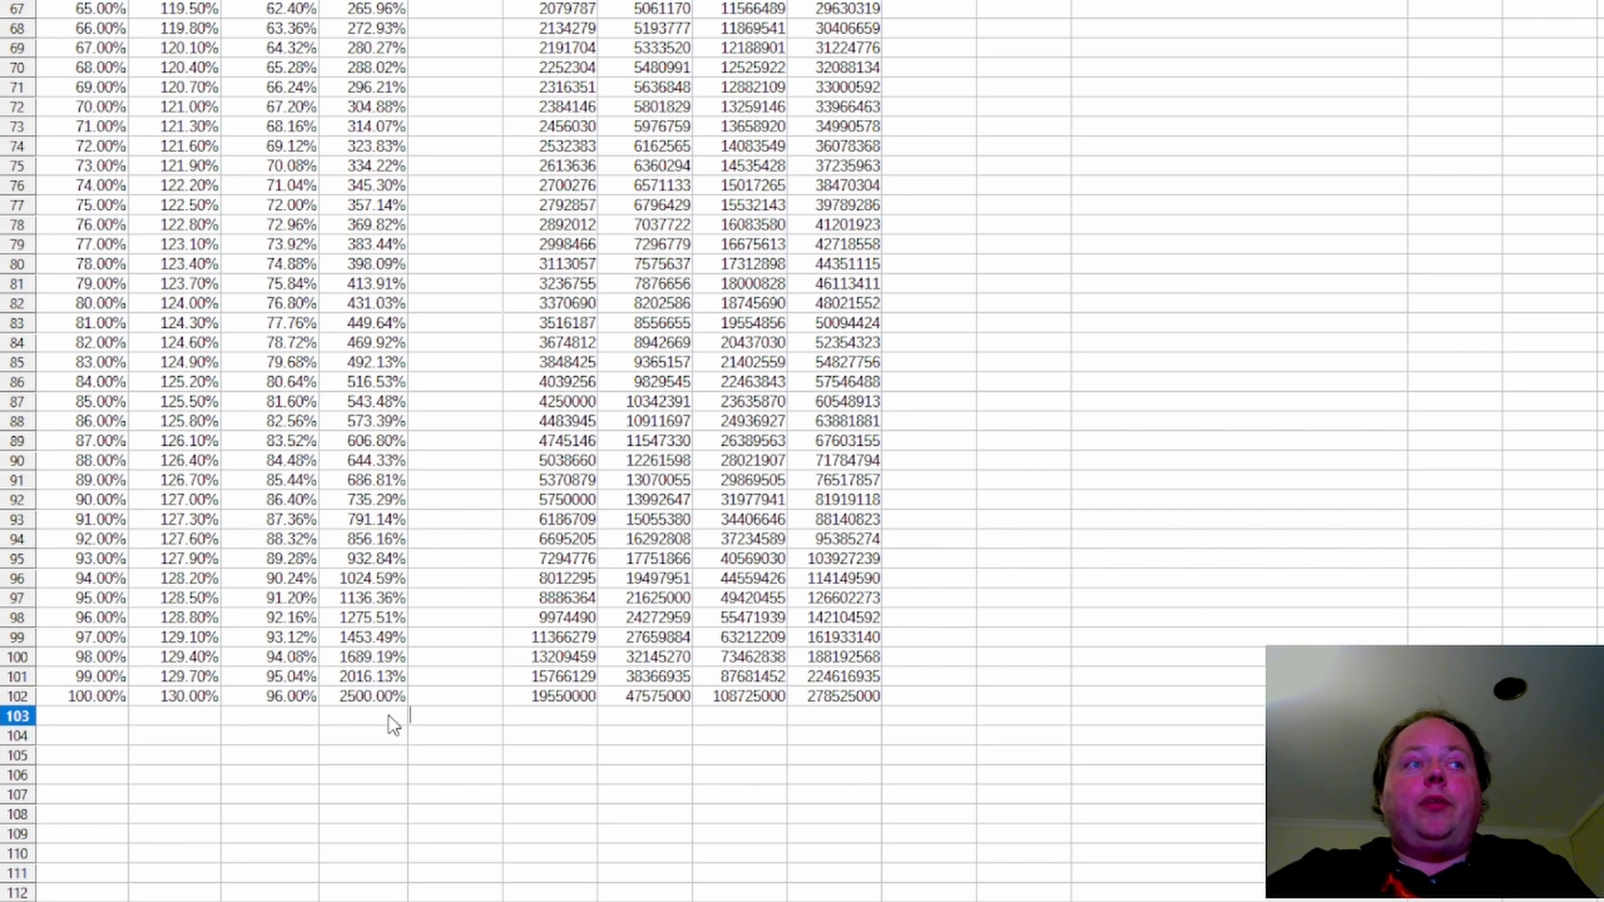
{"action": "mouse_move", "coordinate": [456, 685]}
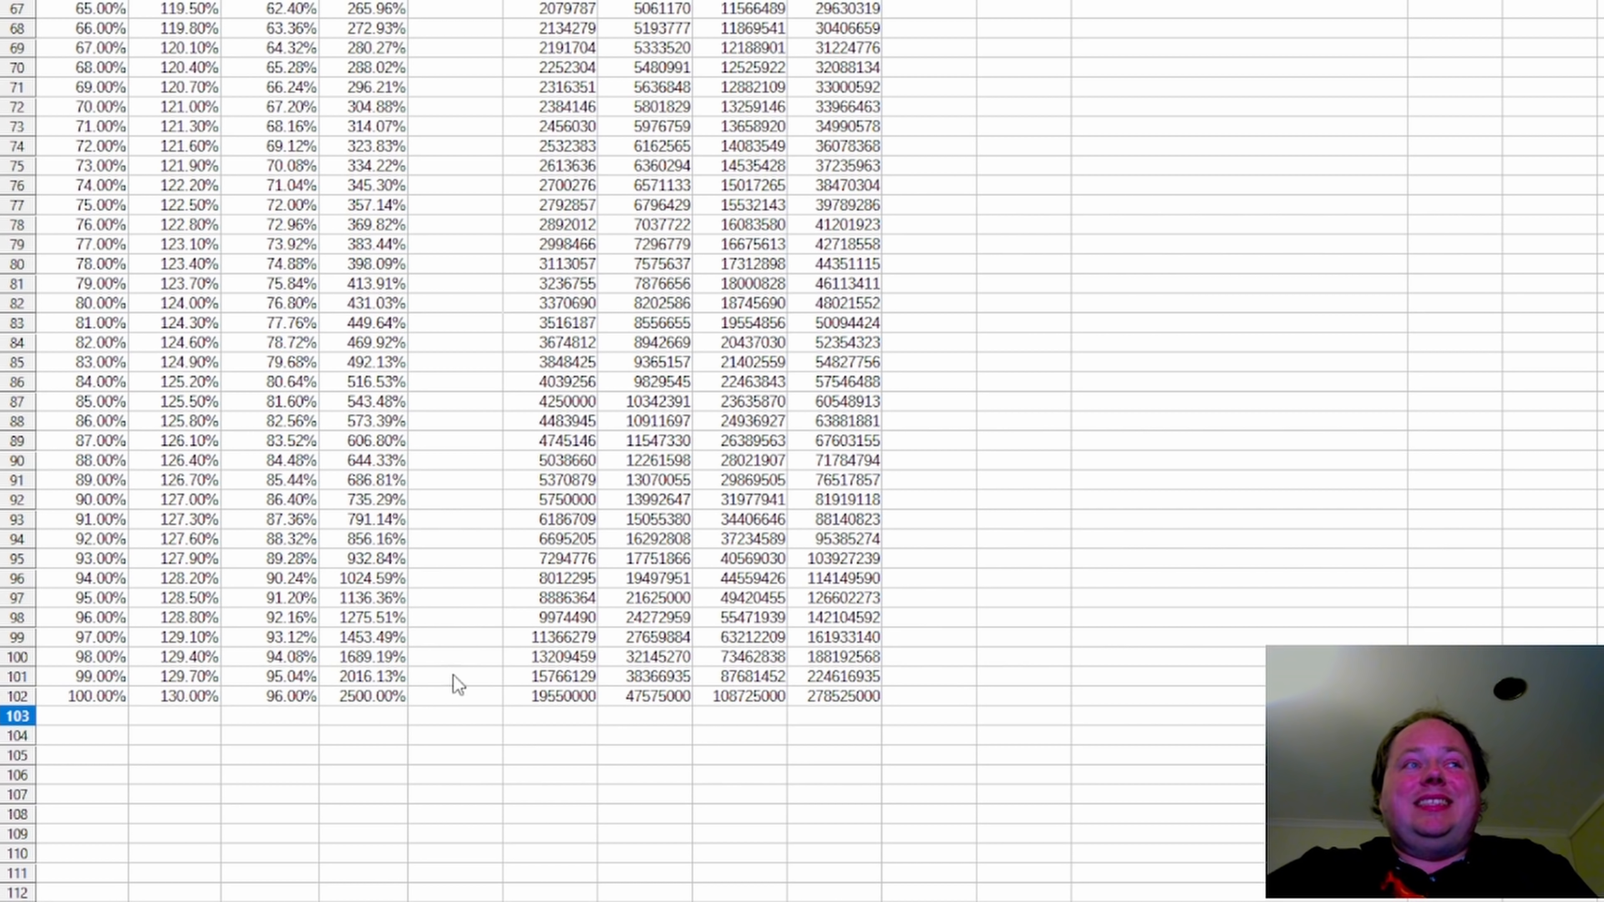
{"action": "mouse_move", "coordinate": [433, 741]}
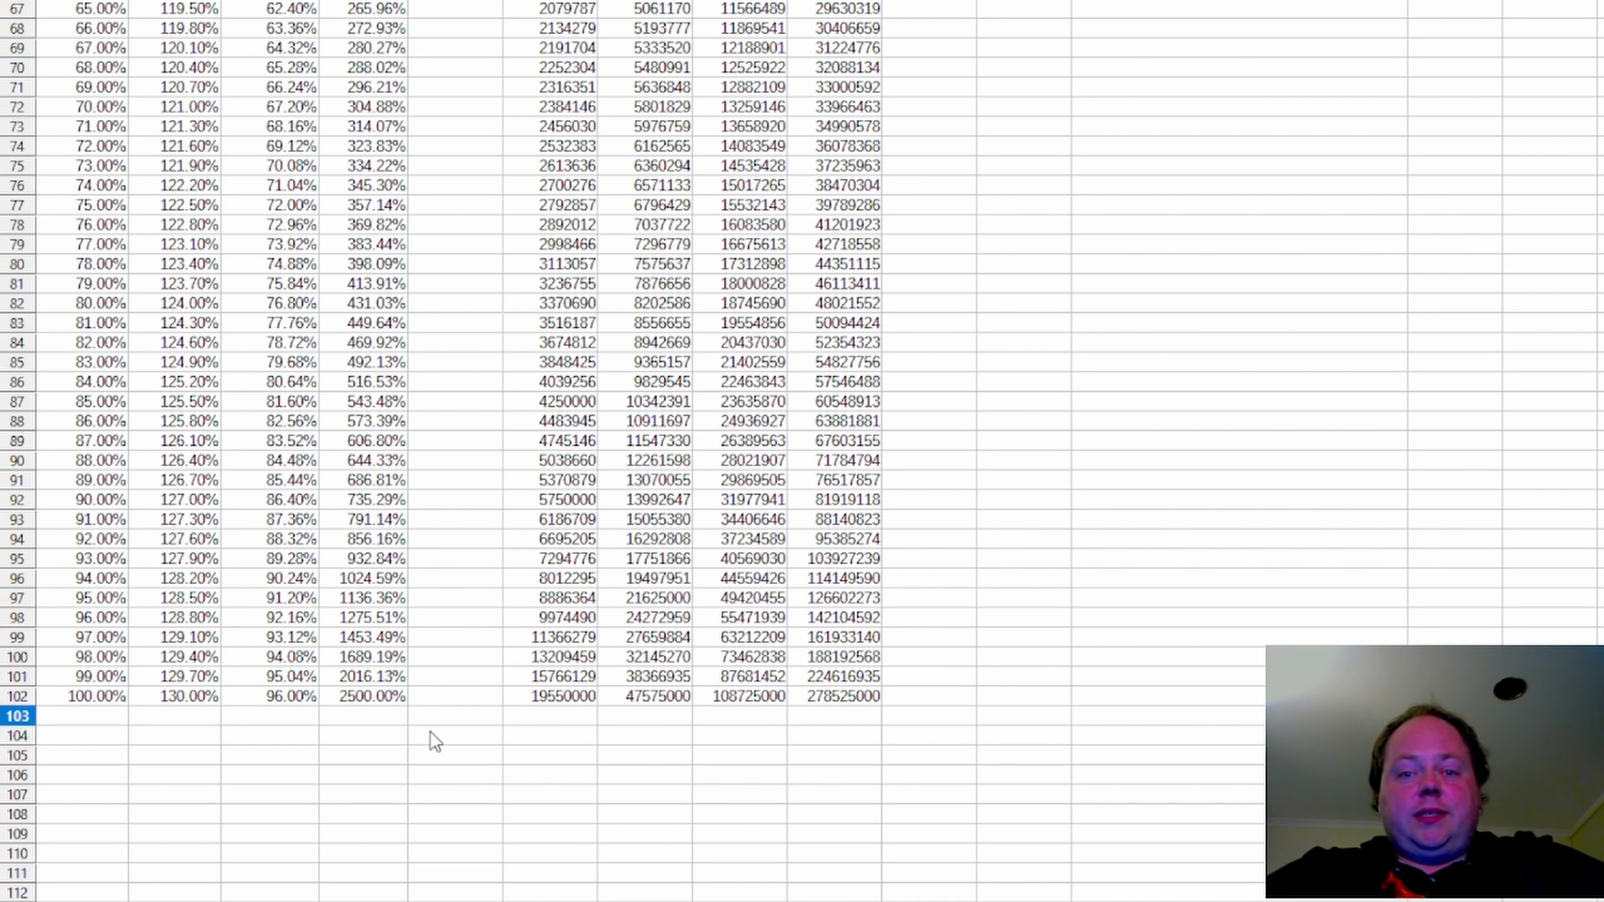
{"action": "scroll", "scroll_direction": "up", "scroll_amount": 3}
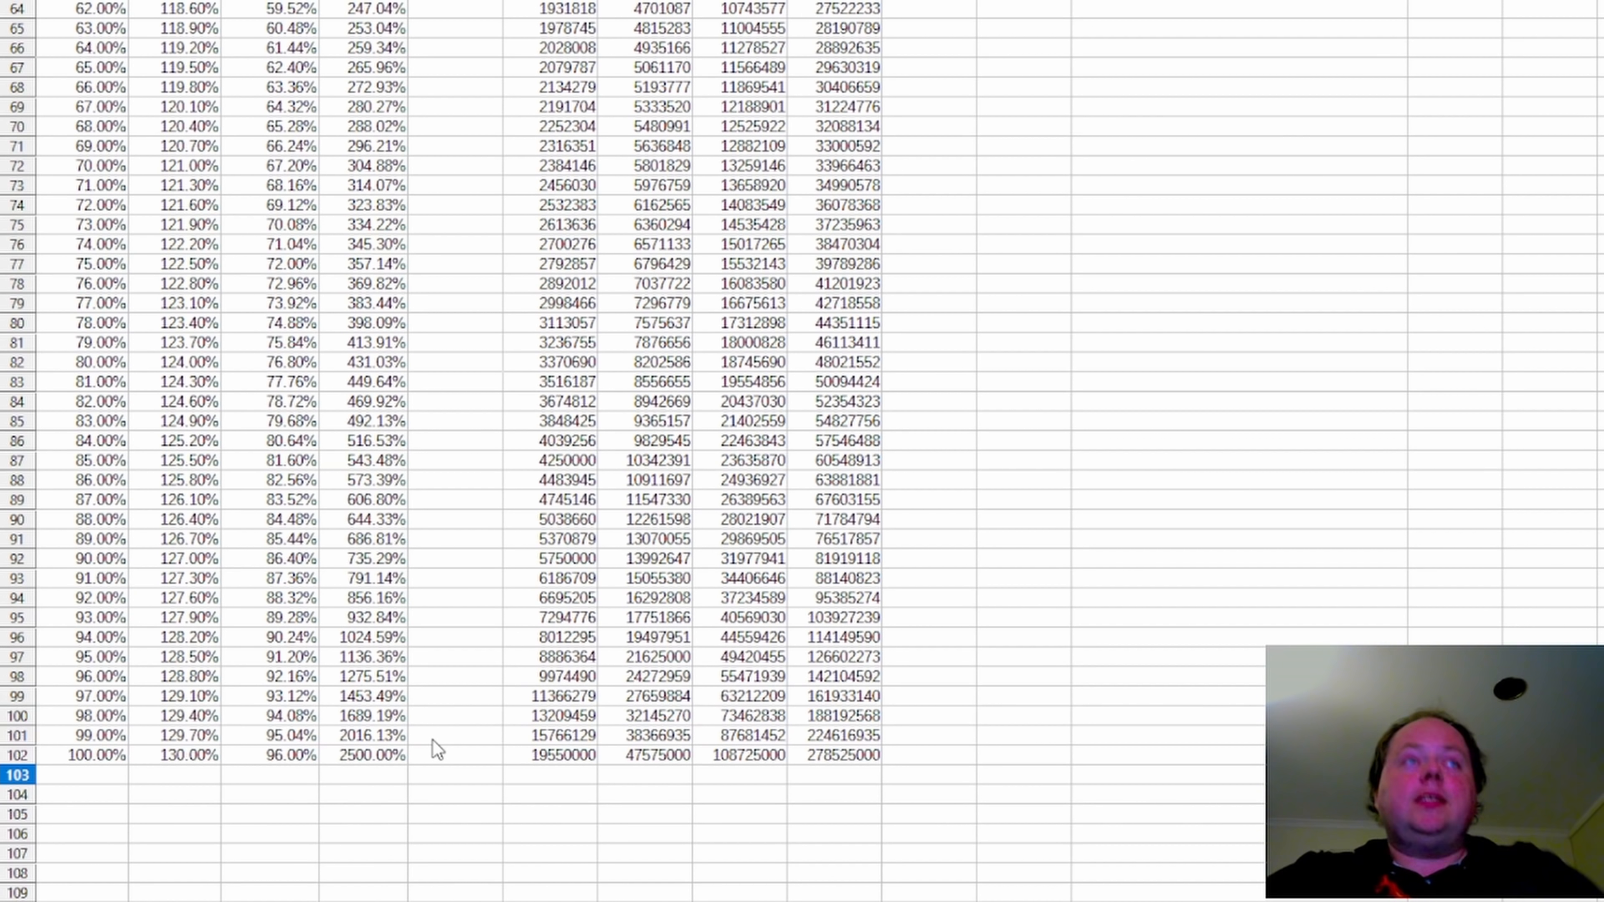
{"action": "mouse_move", "coordinate": [431, 758]}
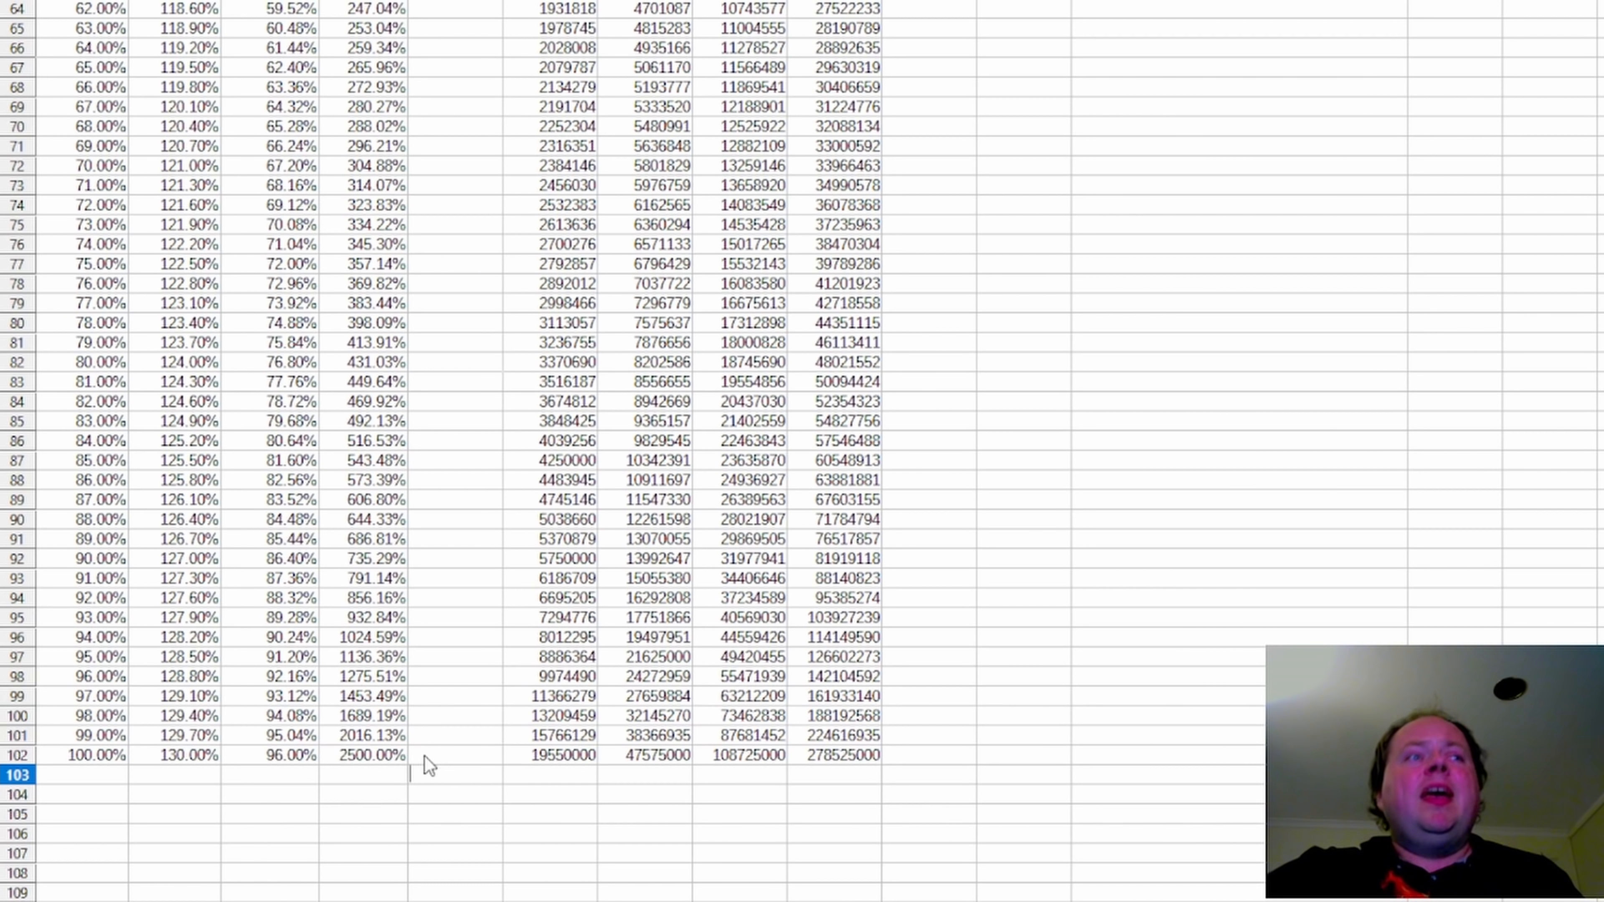
{"action": "left_click", "coordinate": [82, 774]}
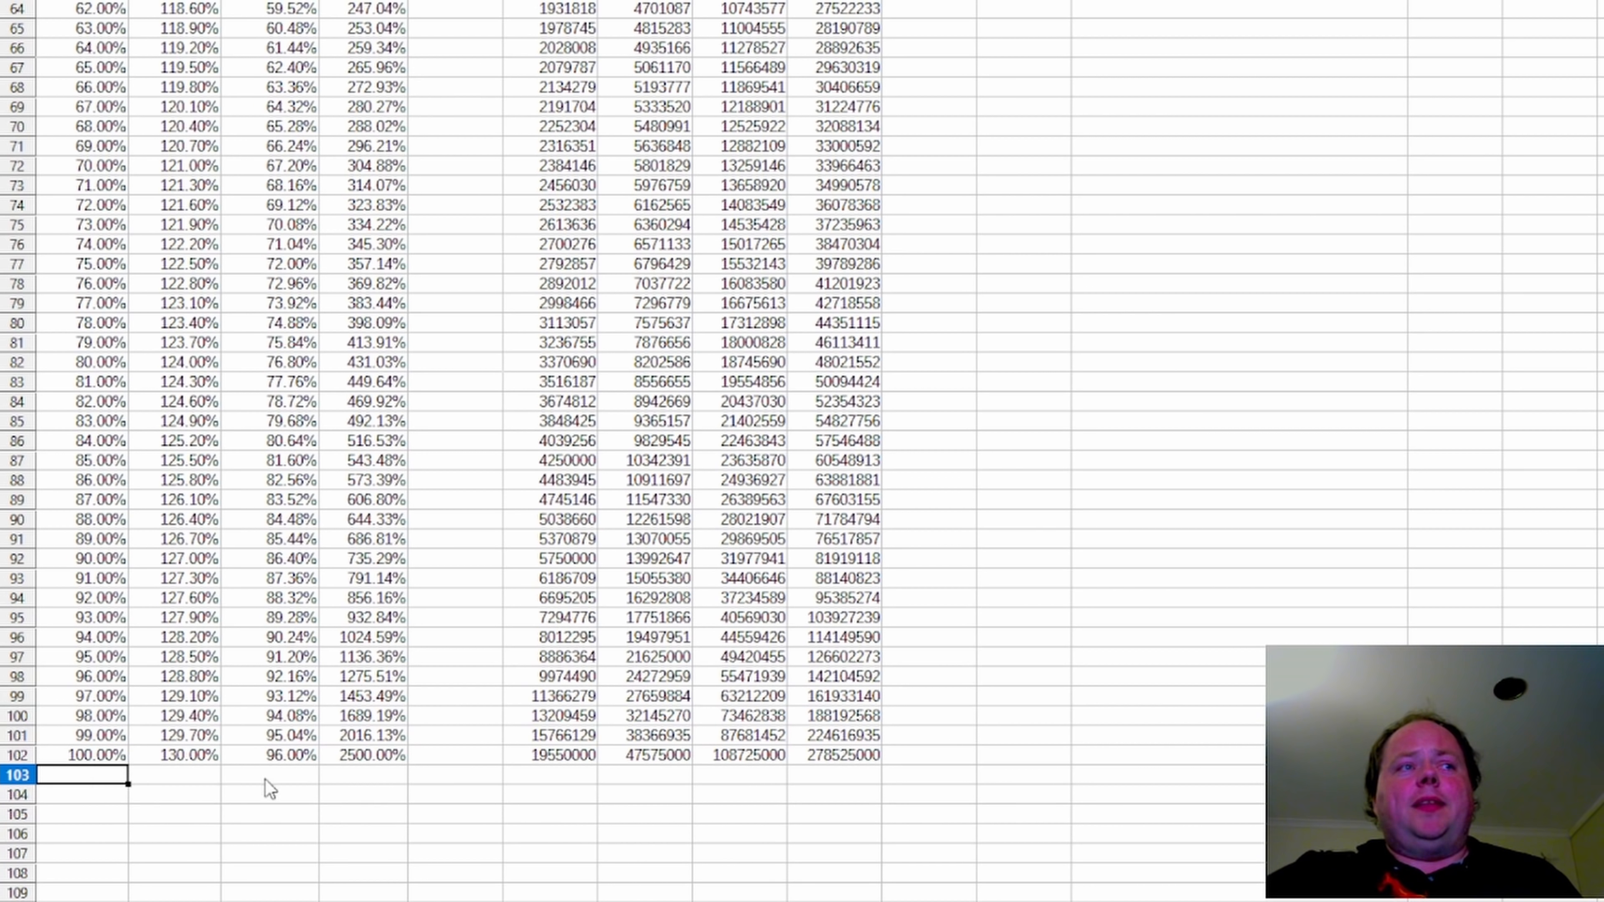
{"action": "mouse_move", "coordinate": [465, 802]}
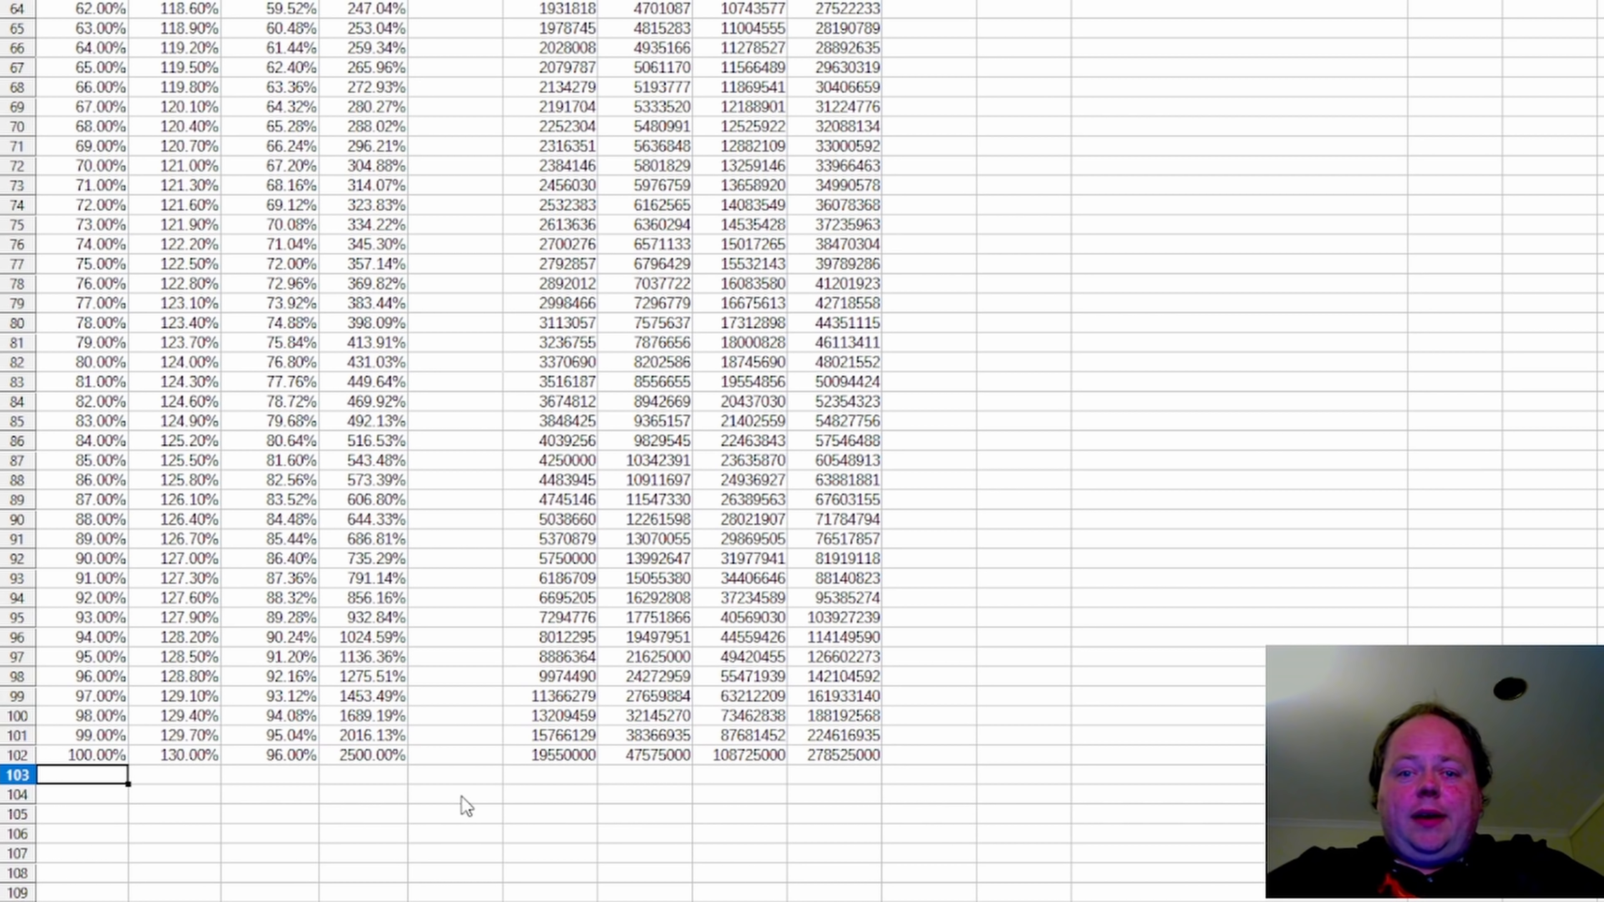
{"action": "mouse_move", "coordinate": [533, 851]}
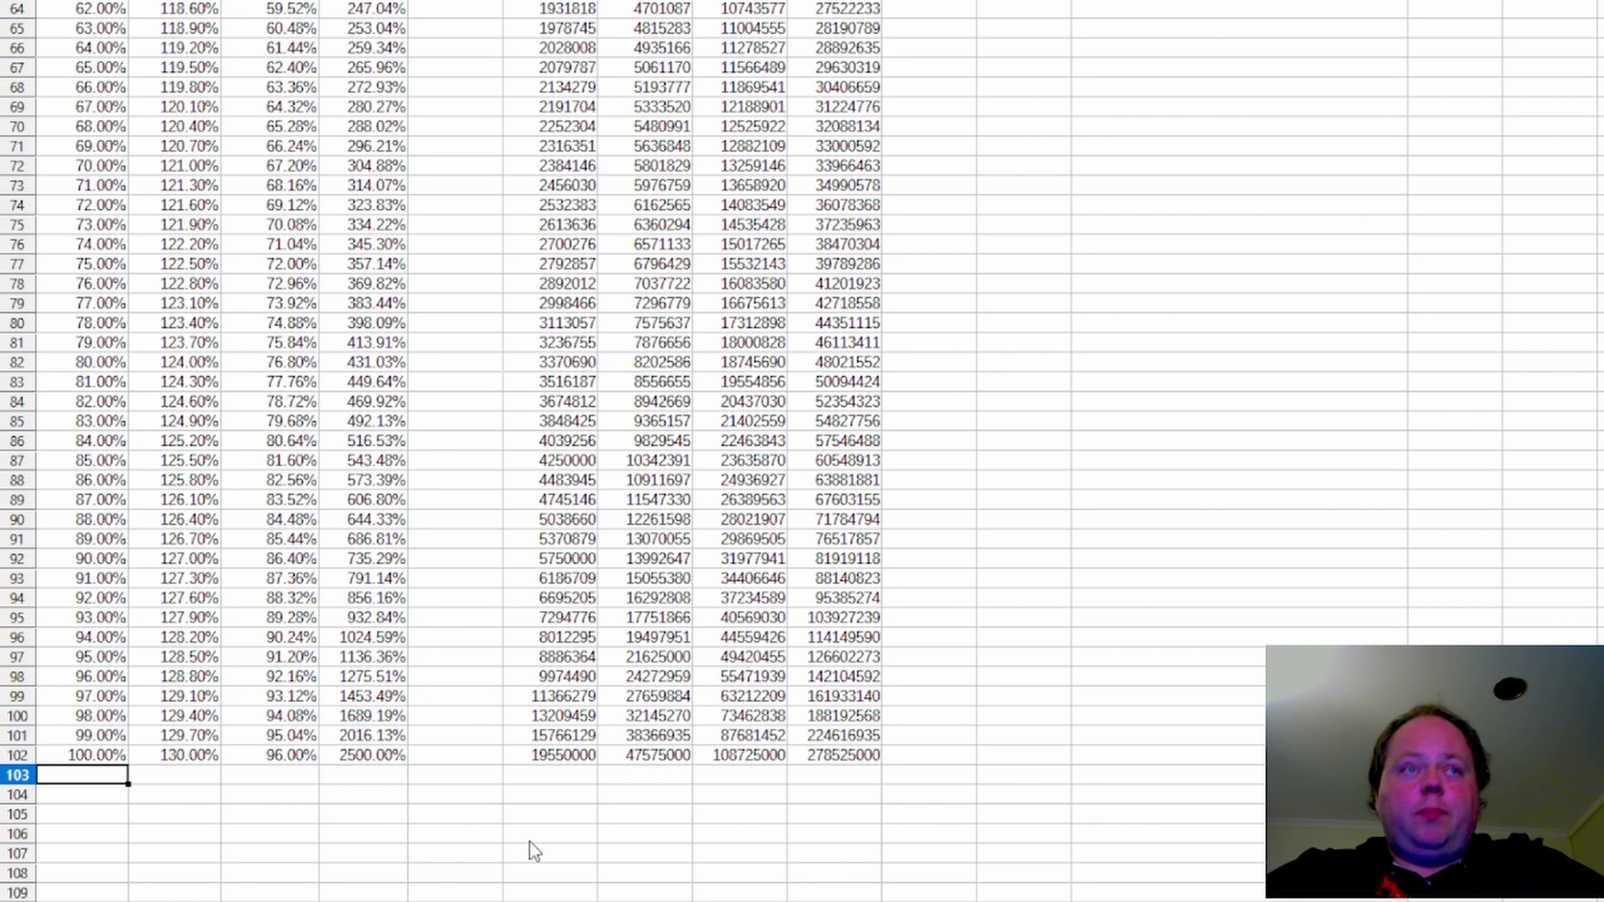
{"action": "scroll", "scroll_direction": "up", "scroll_amount": 3}
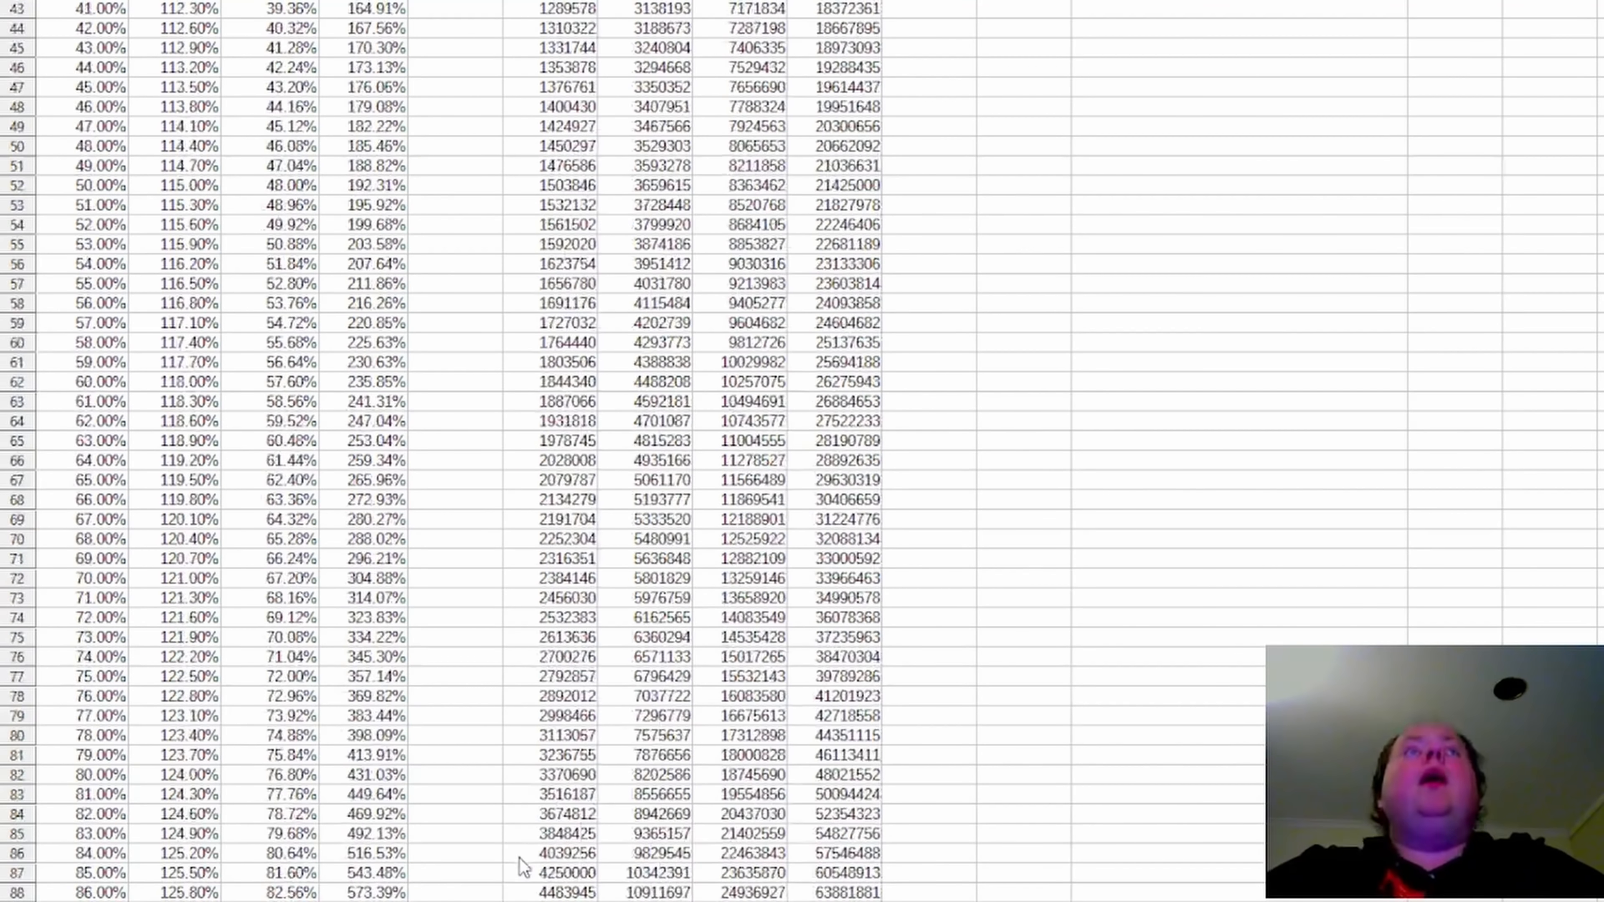
{"action": "scroll", "scroll_direction": "up", "scroll_amount": 3}
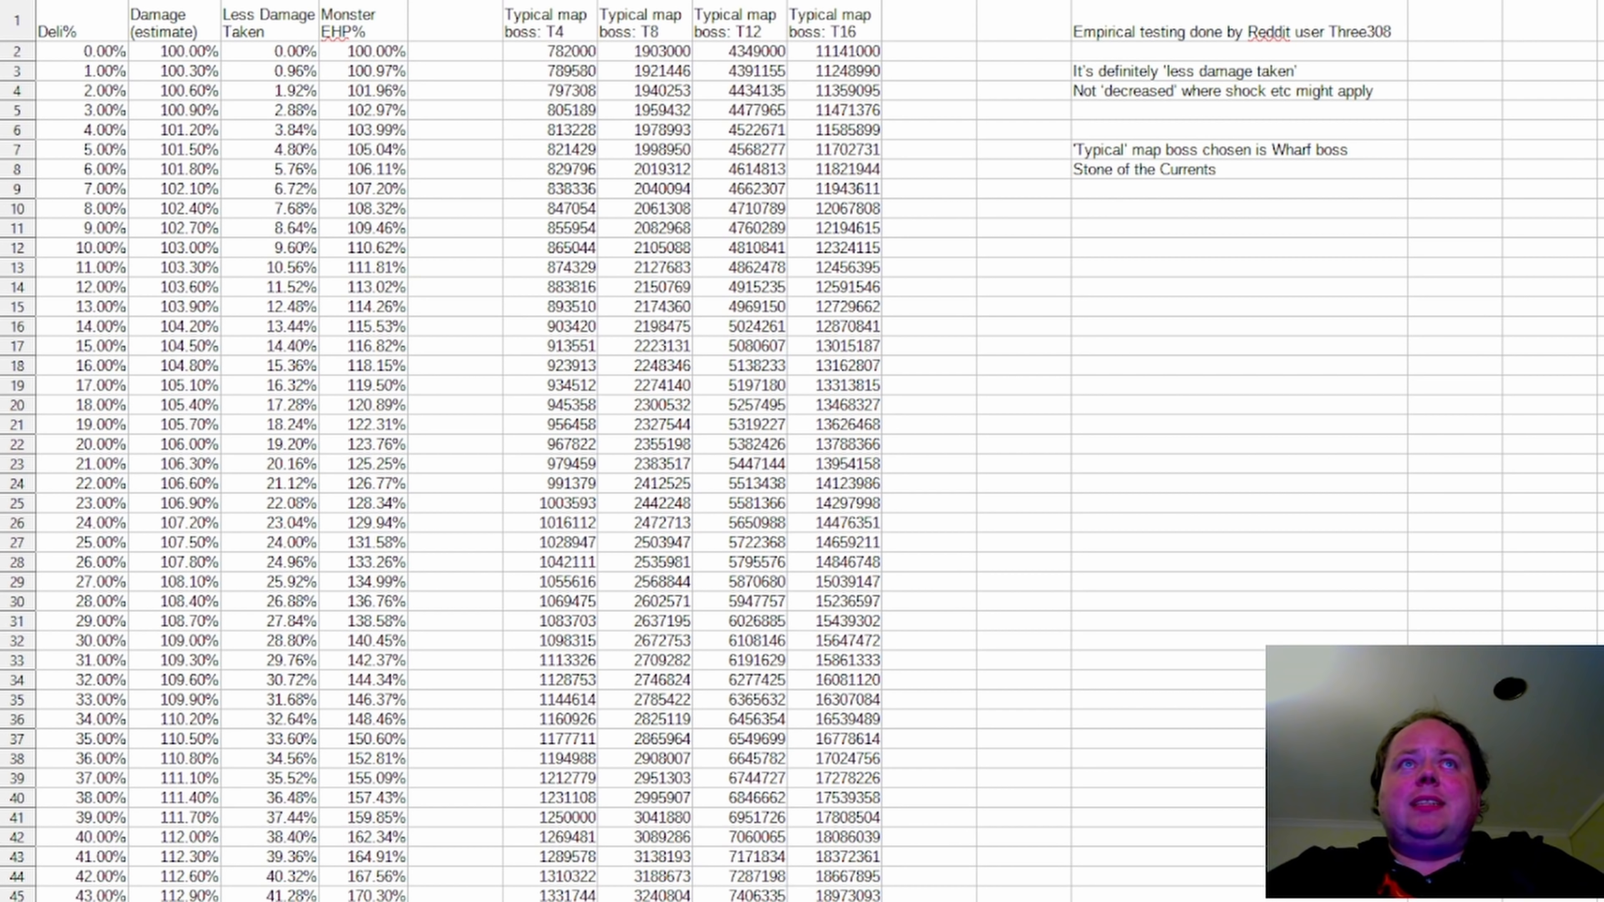
{"action": "mouse_move", "coordinate": [493, 91]}
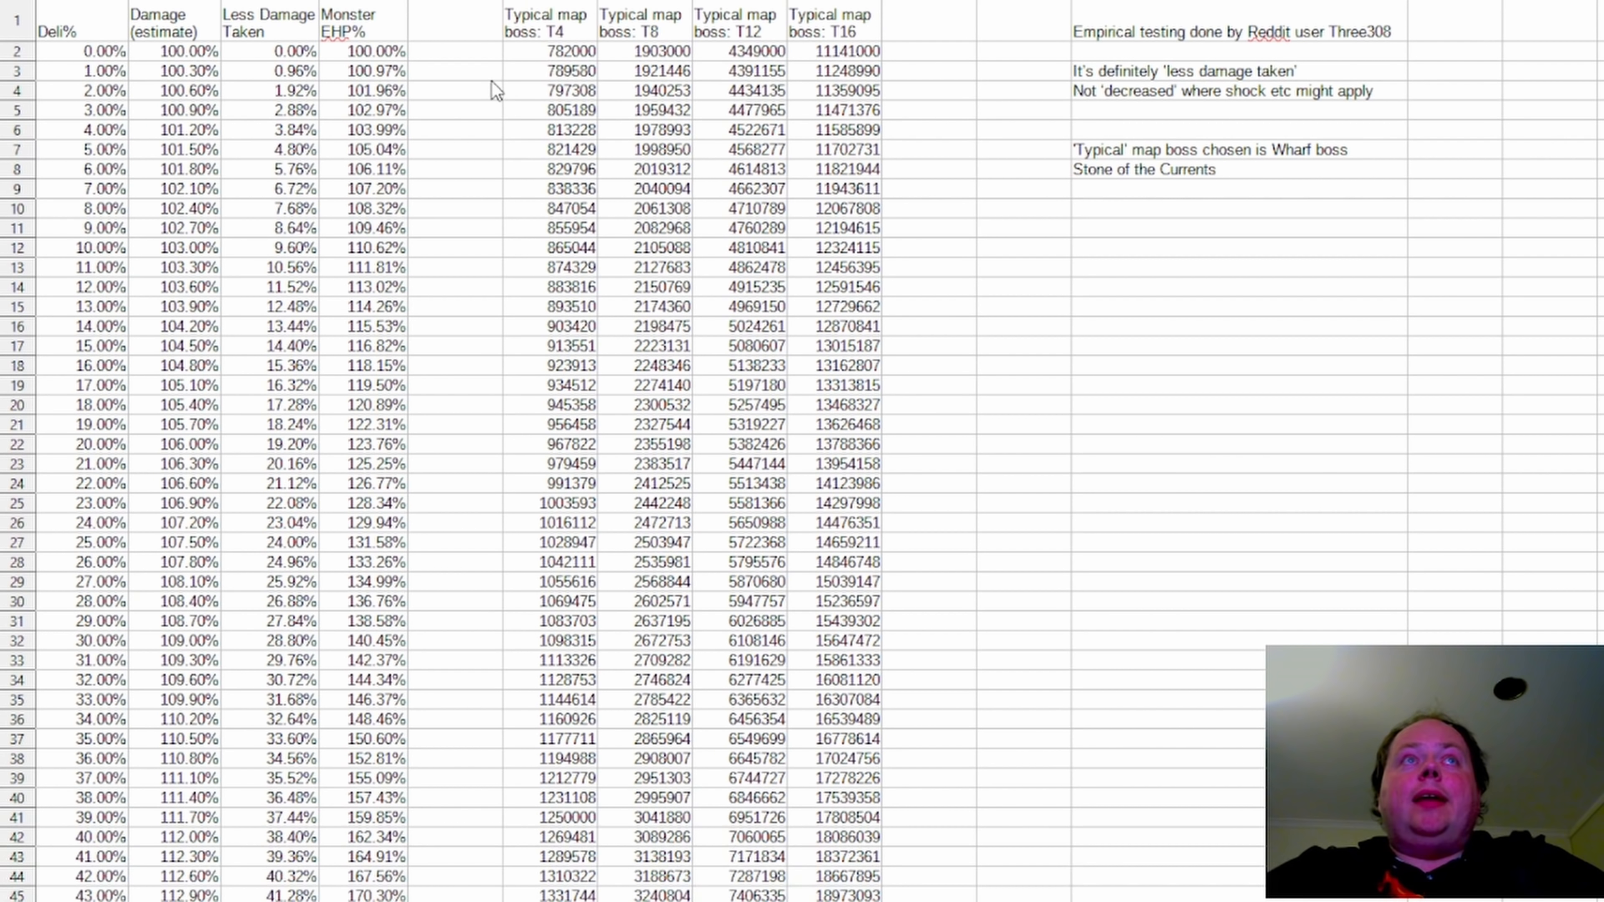
{"action": "mouse_move", "coordinate": [524, 58]}
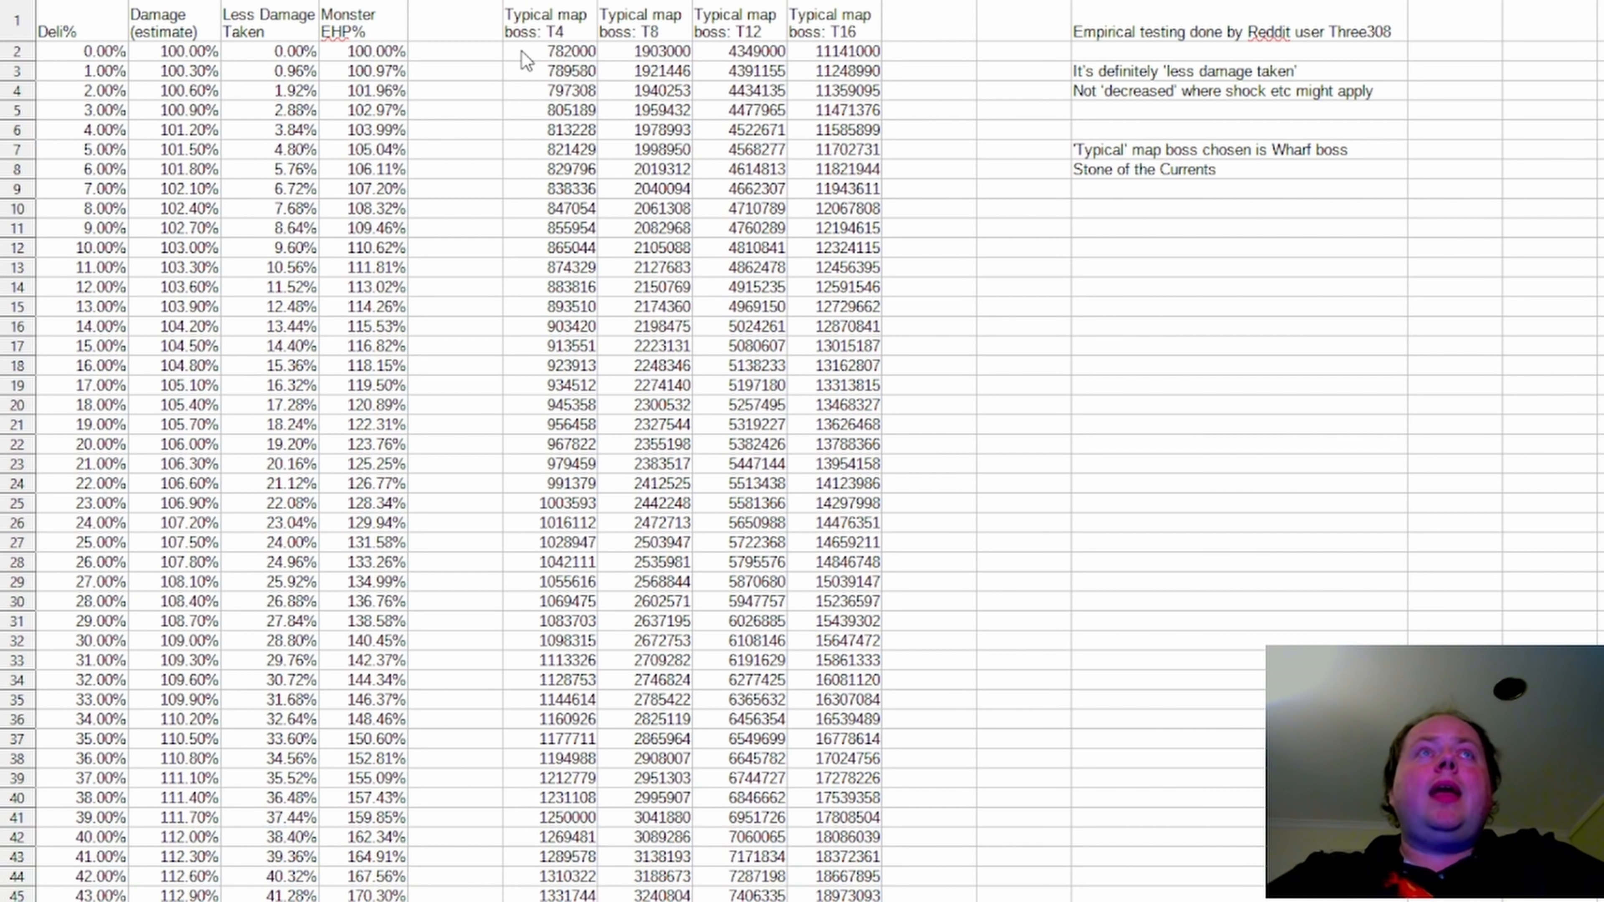
{"action": "scroll", "scroll_direction": "down", "scroll_amount": 3}
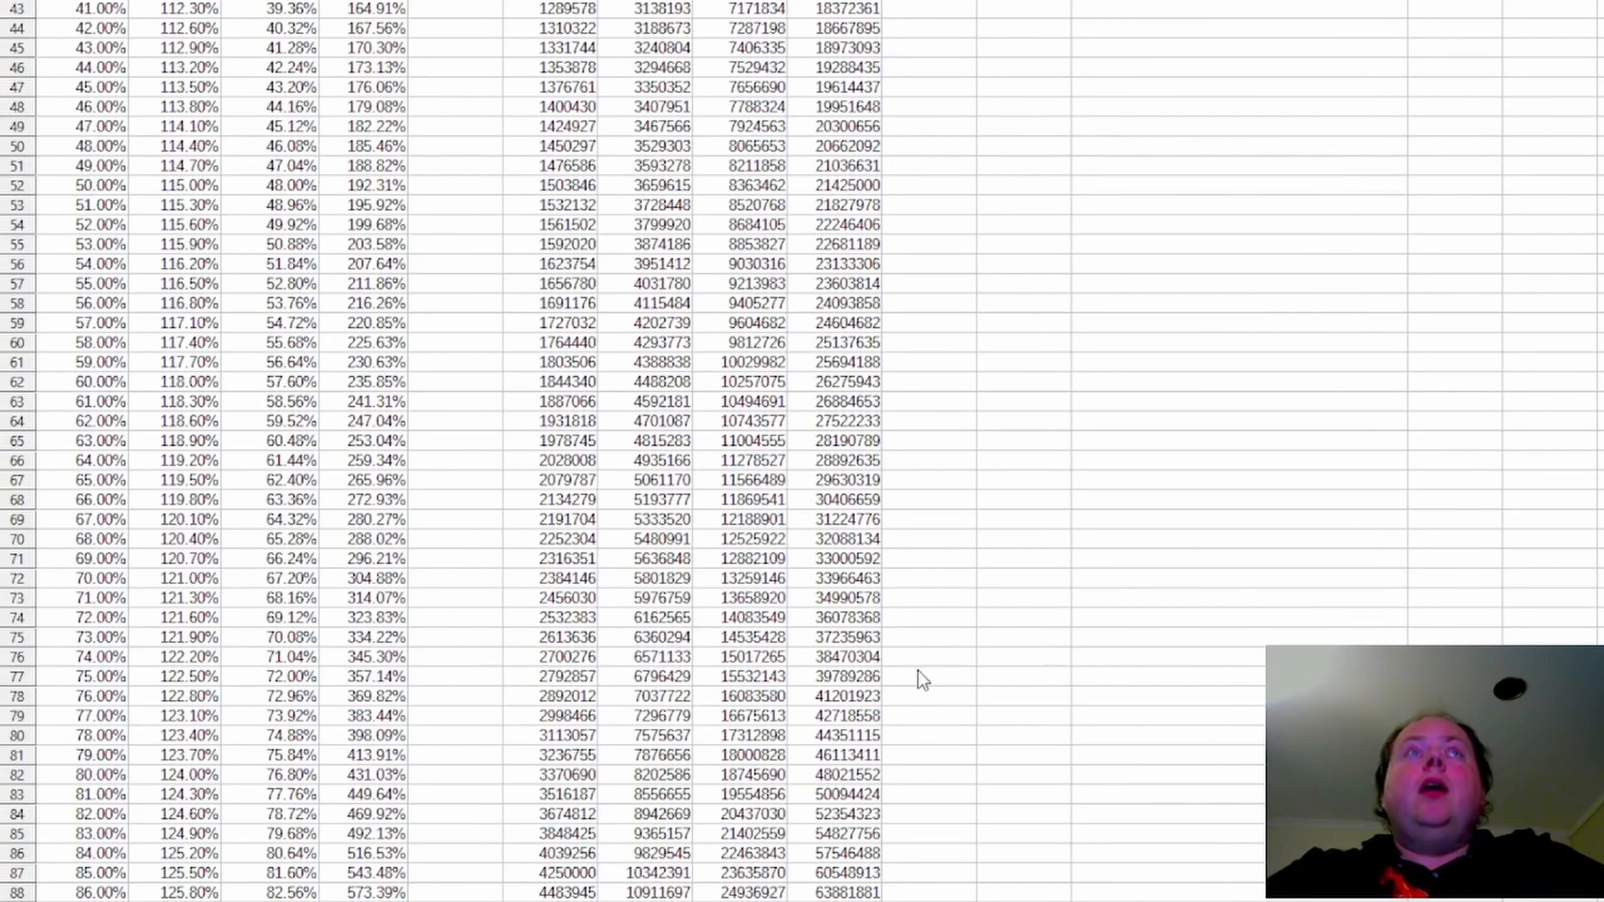
{"action": "scroll", "scroll_direction": "up", "scroll_amount": 3}
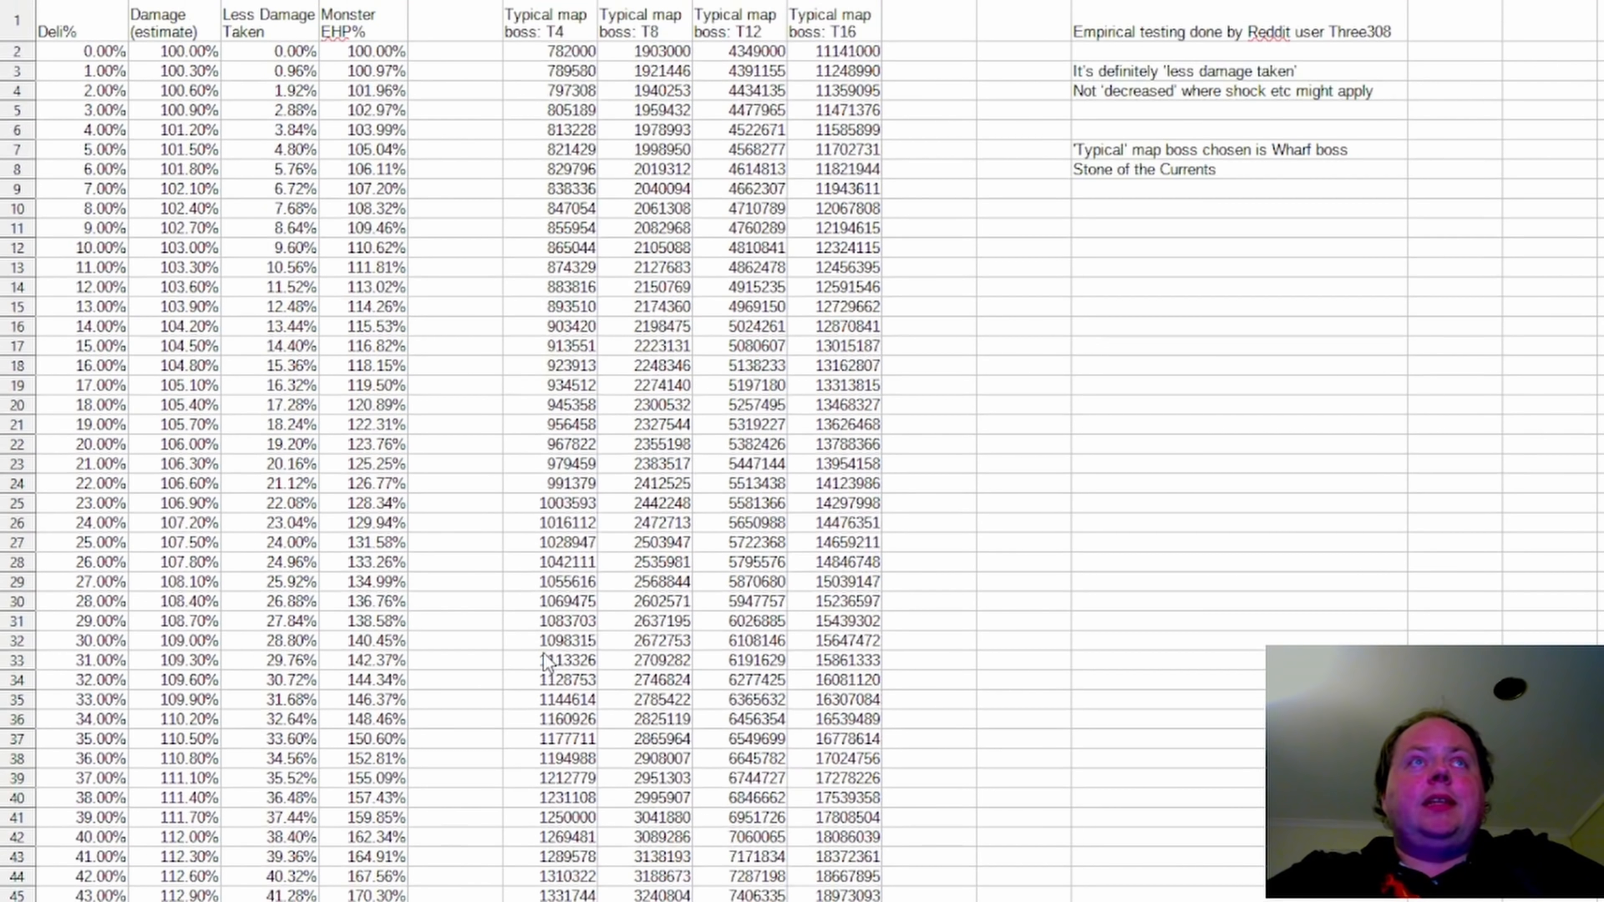
{"action": "scroll", "scroll_direction": "down", "scroll_amount": 3}
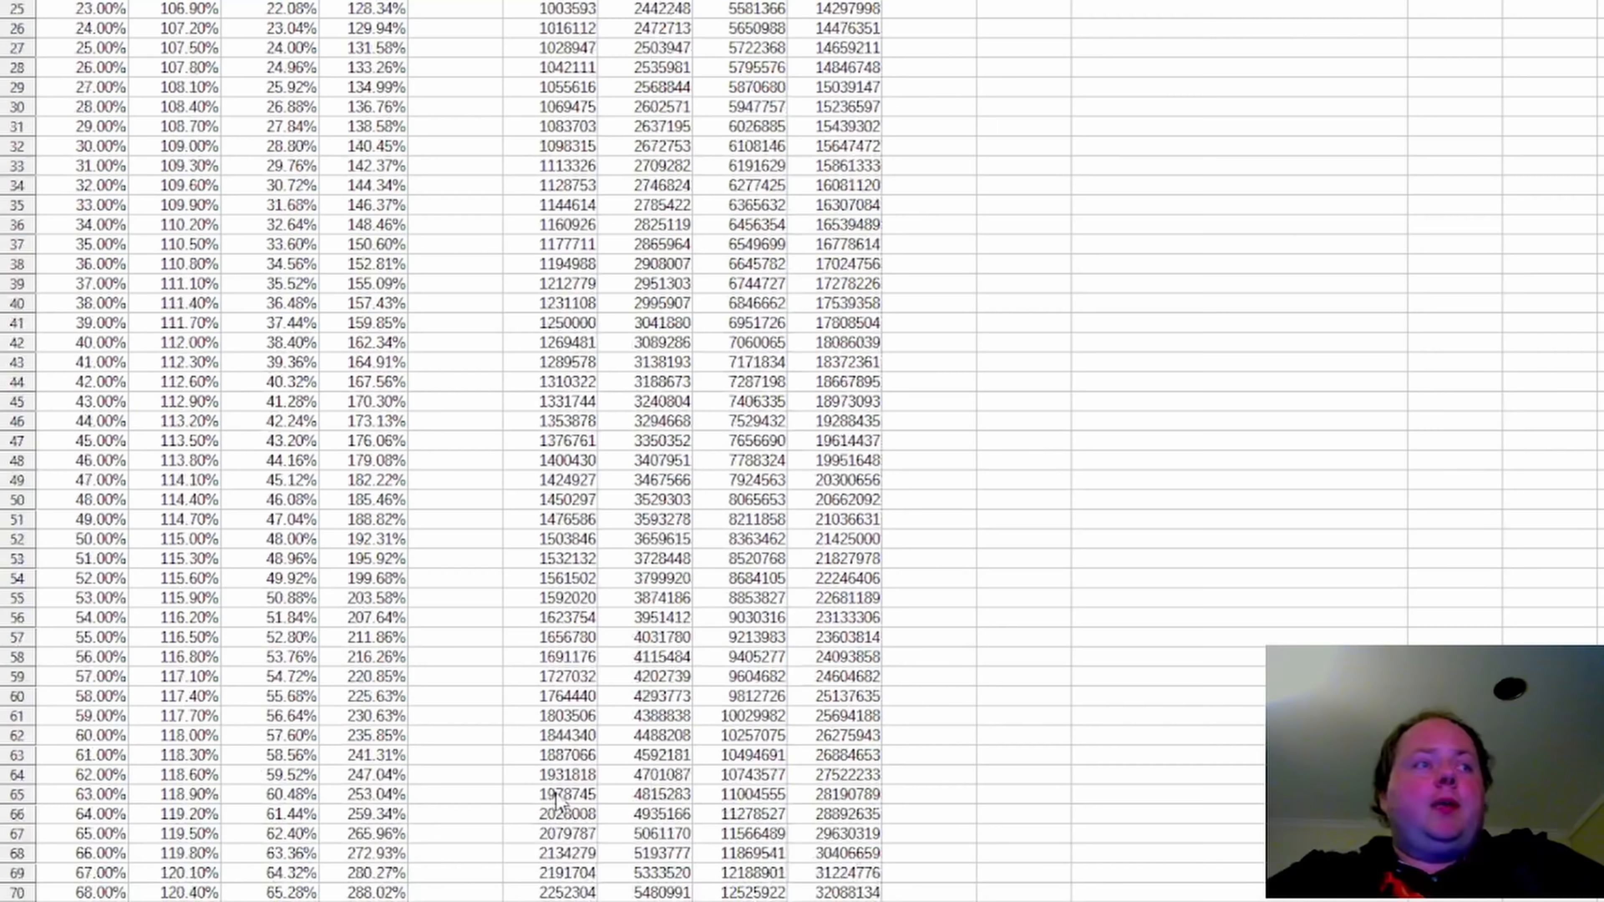
{"action": "scroll", "scroll_direction": "down", "scroll_amount": 3}
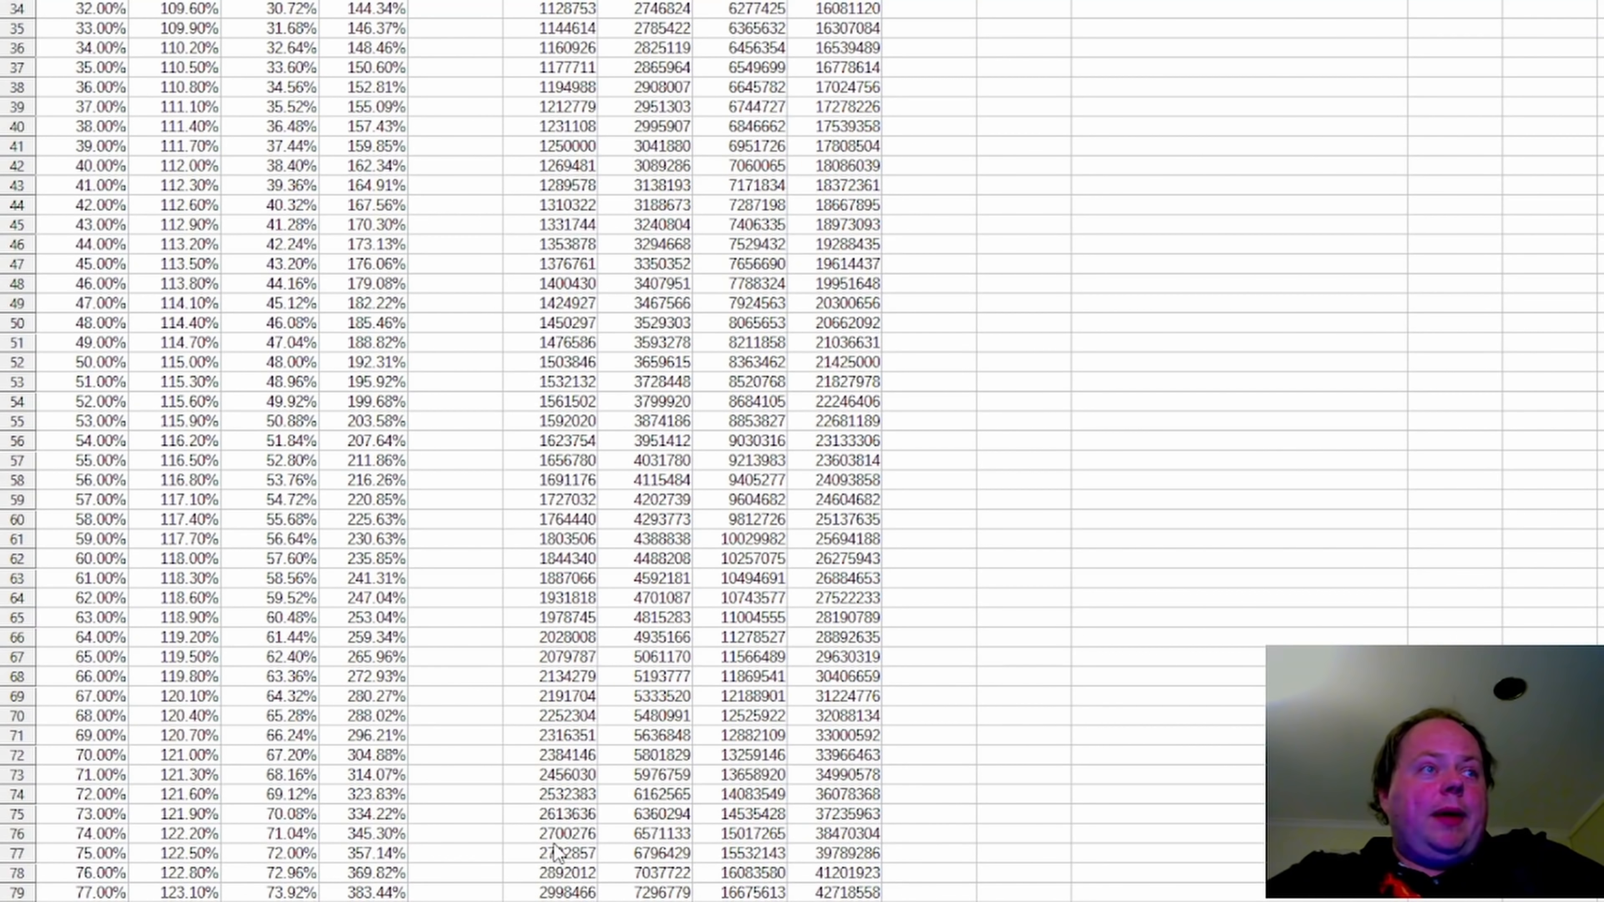
{"action": "scroll", "scroll_direction": "up", "scroll_amount": 3}
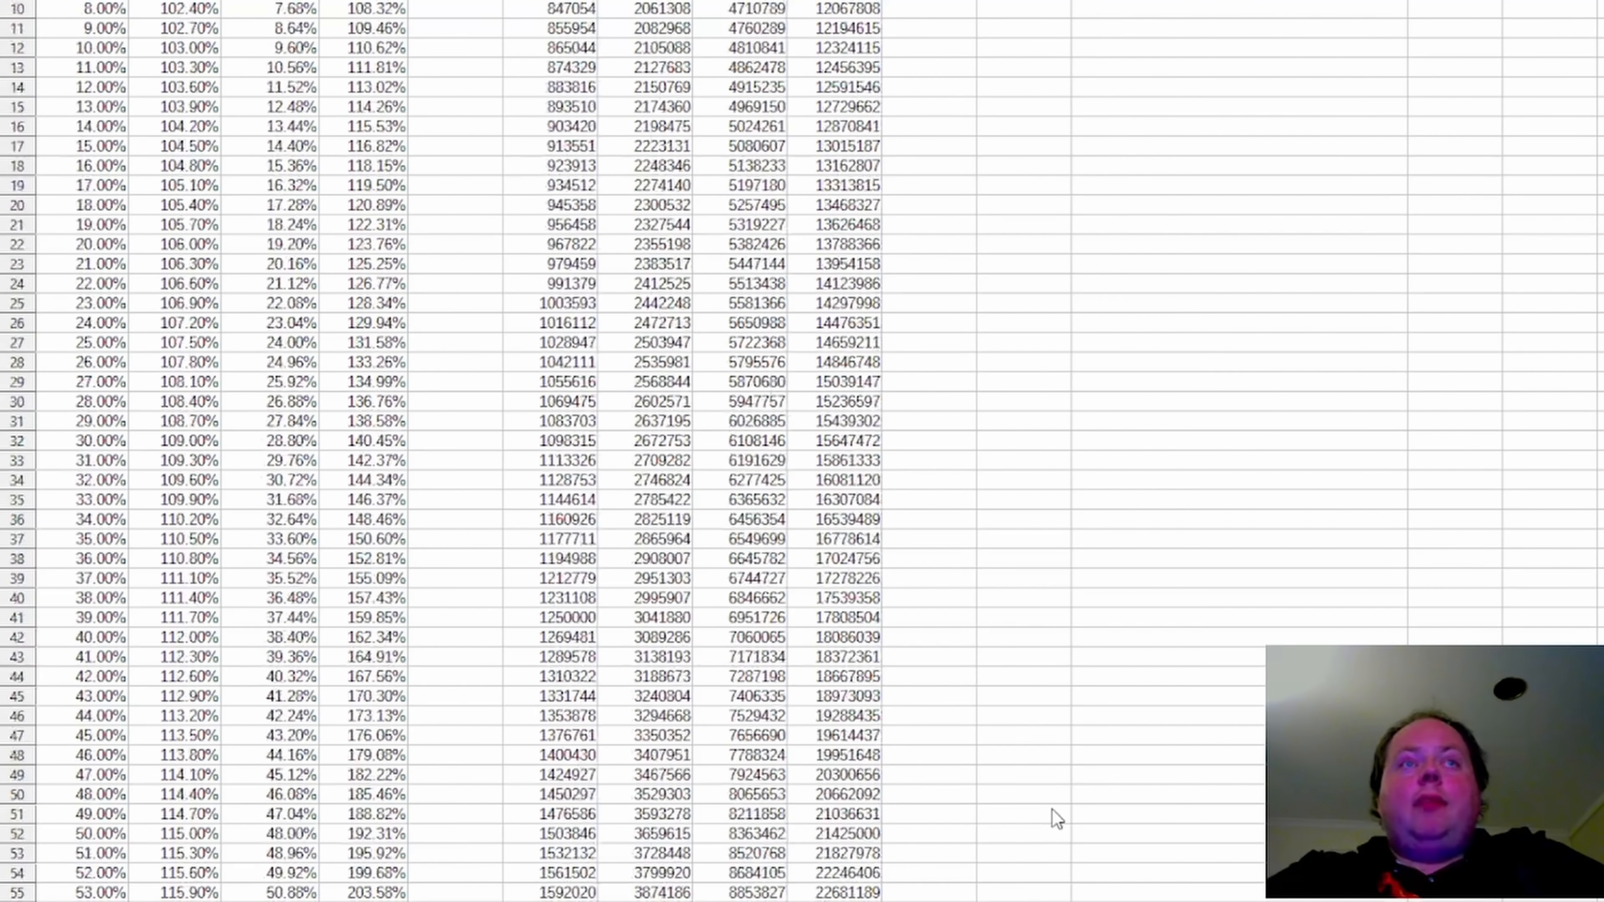
{"action": "scroll", "scroll_direction": "up", "scroll_amount": 3}
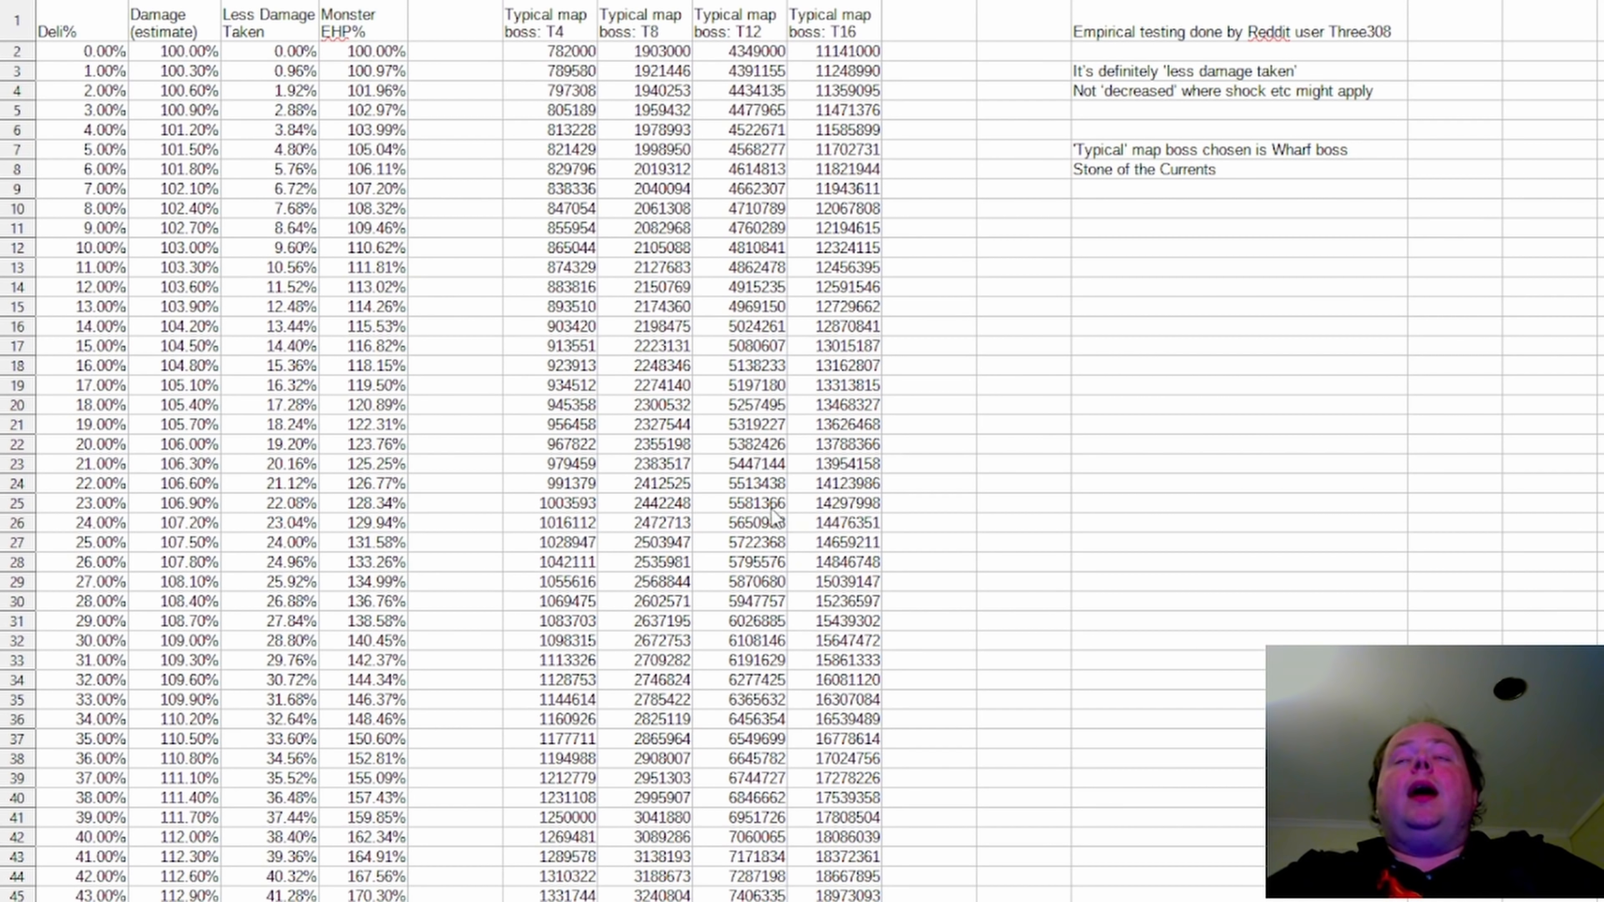
{"action": "scroll", "scroll_direction": "down", "scroll_amount": 3}
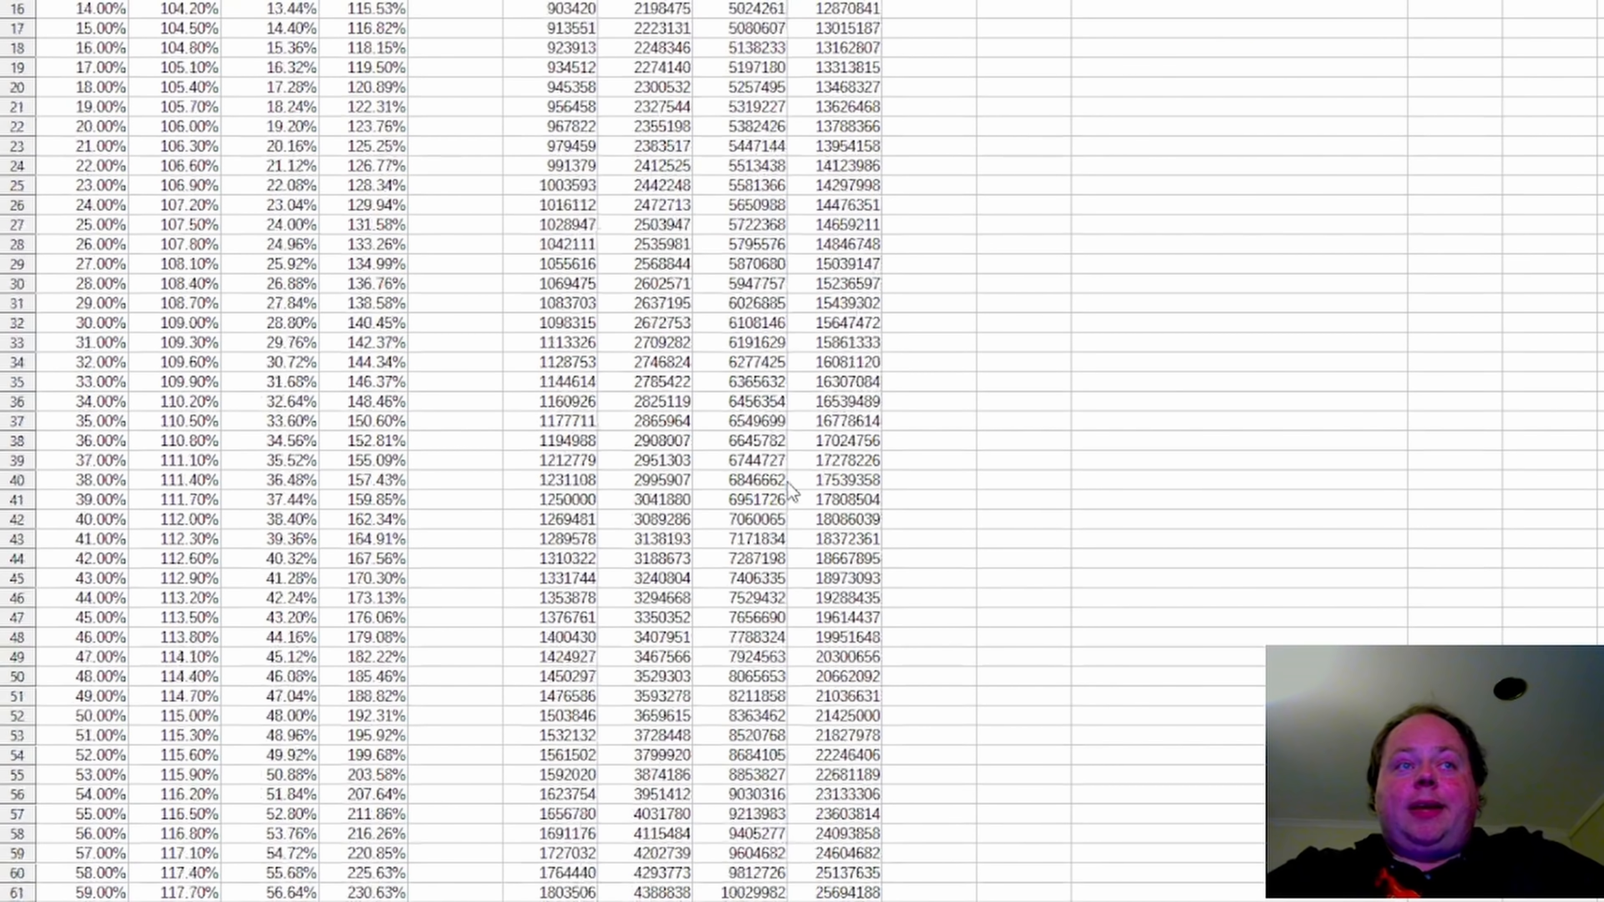
{"action": "scroll", "scroll_direction": "down", "scroll_amount": 3}
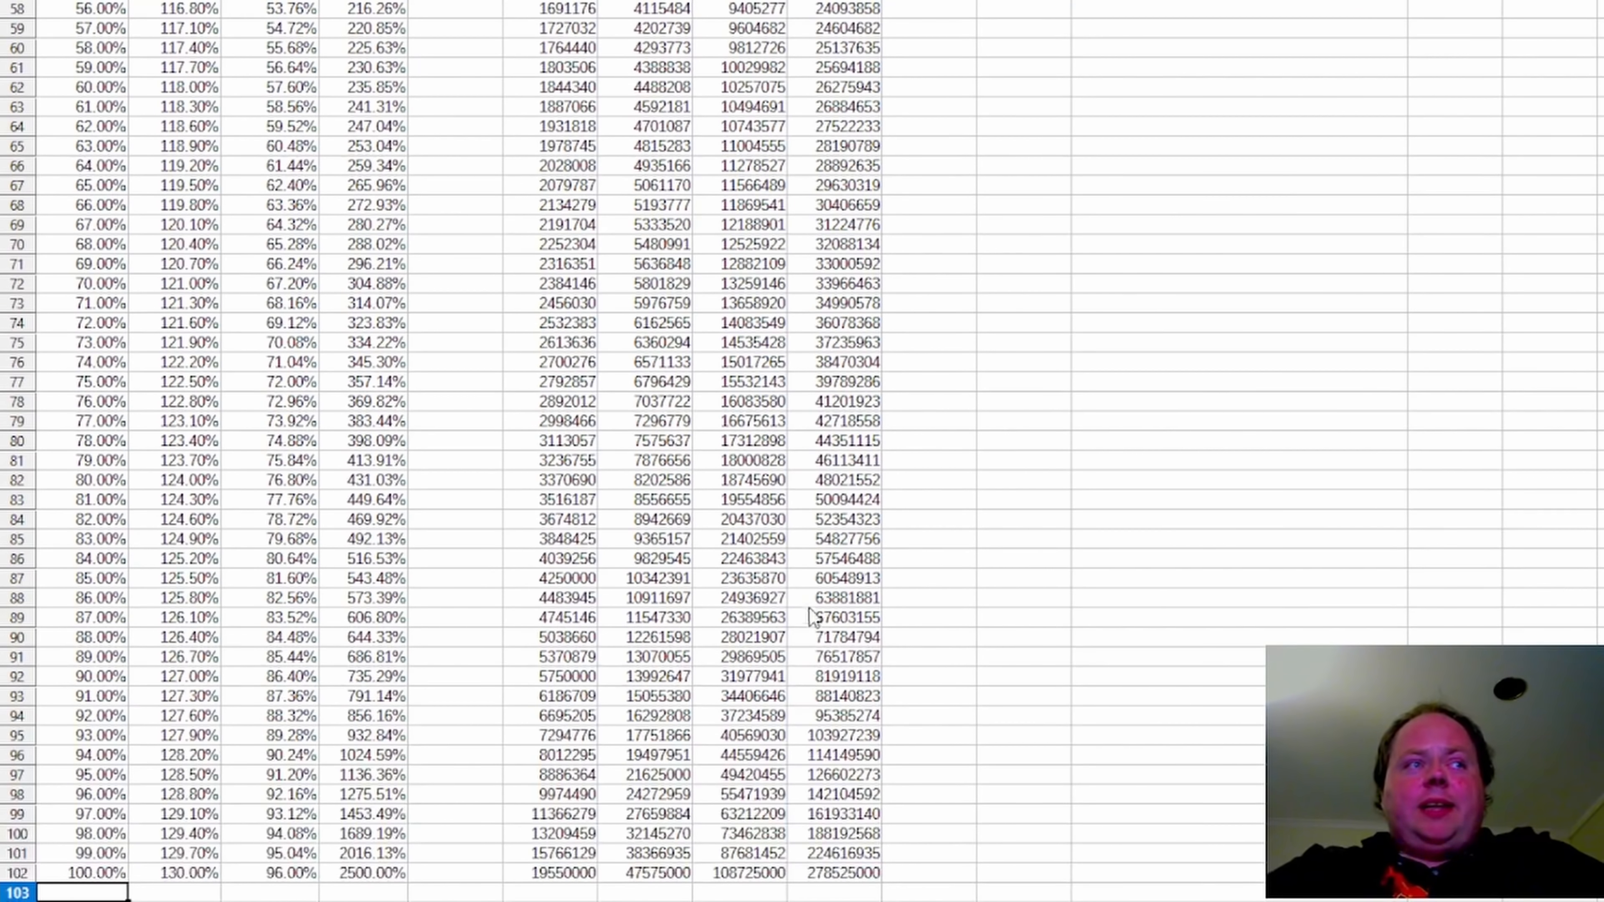
{"action": "mouse_move", "coordinate": [571, 821]}
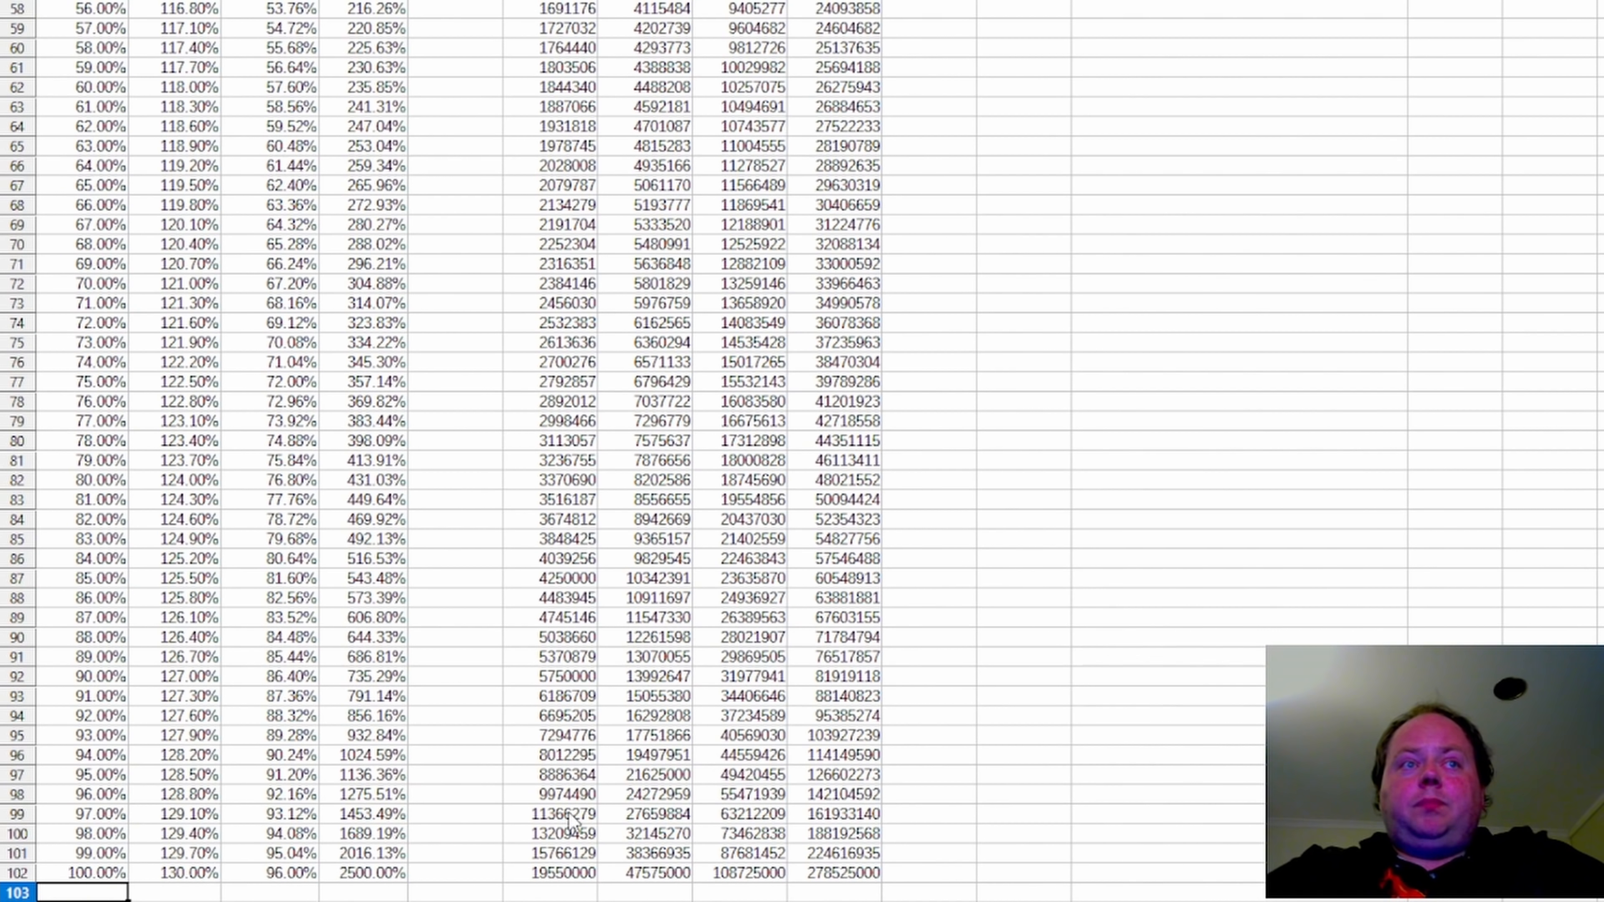
{"action": "scroll", "scroll_direction": "up", "scroll_amount": 3}
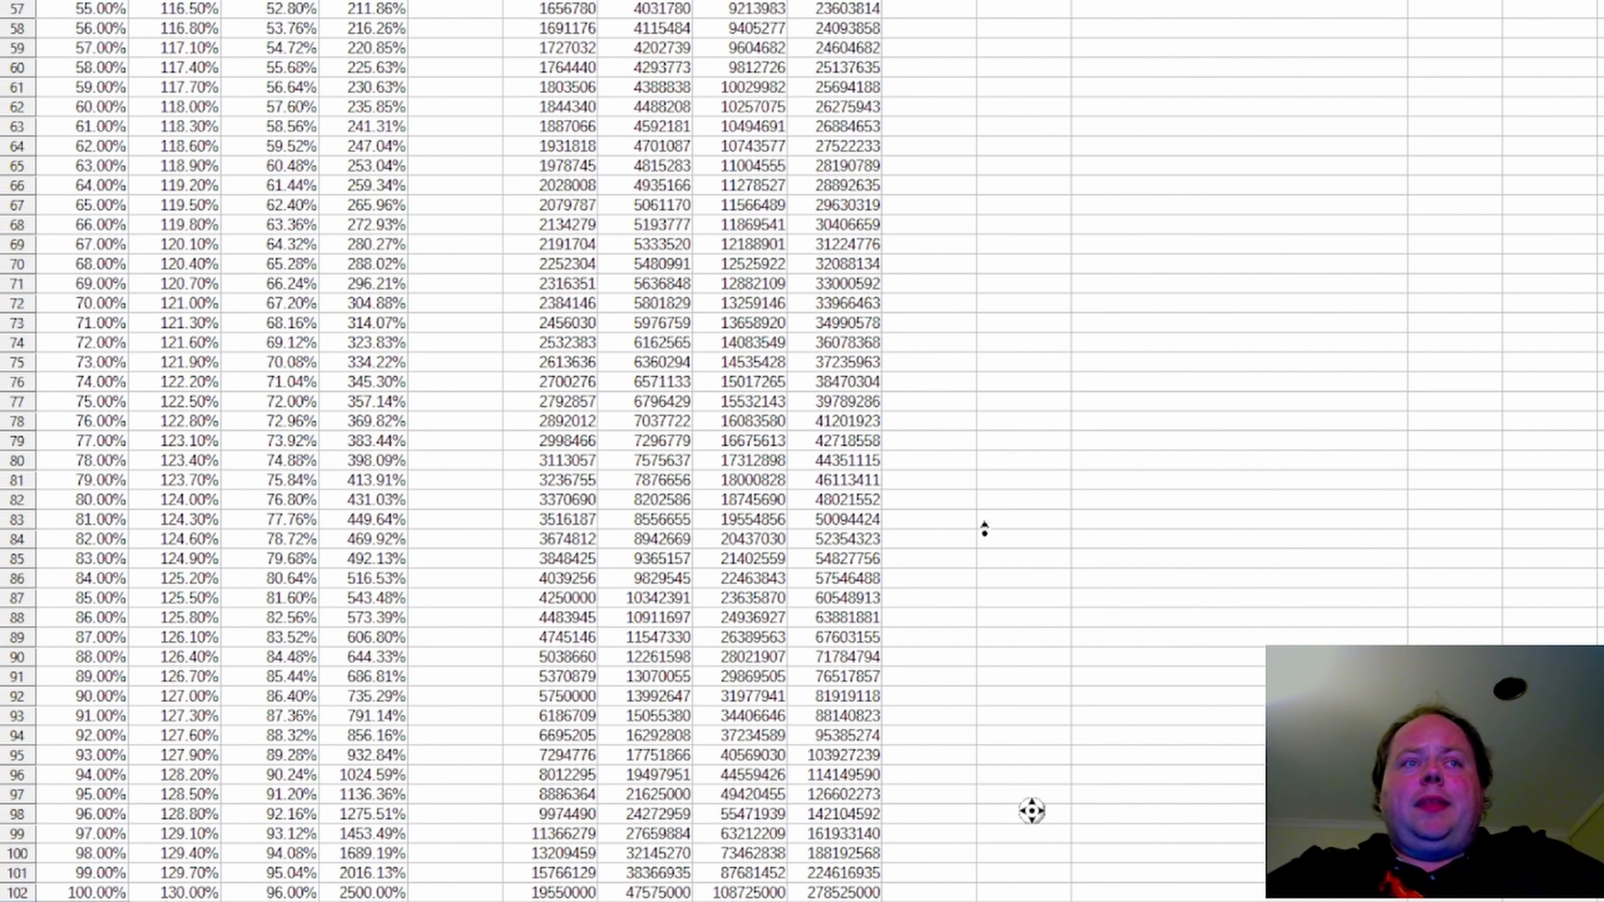
{"action": "scroll", "scroll_direction": "up", "scroll_amount": 3}
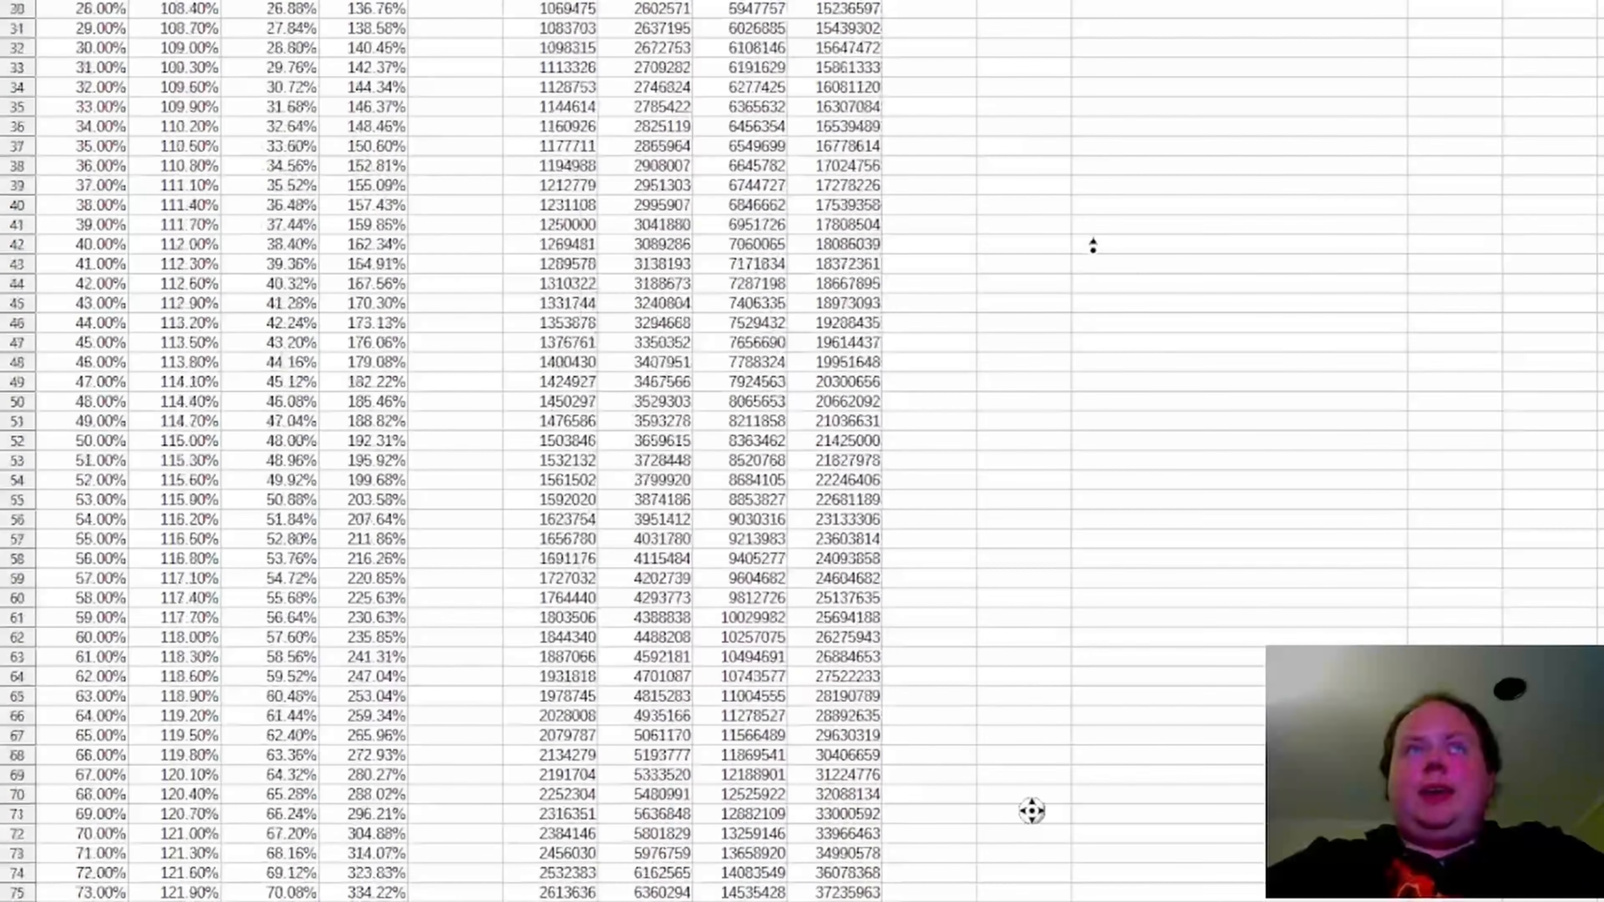
{"action": "scroll", "scroll_direction": "up", "scroll_amount": 3}
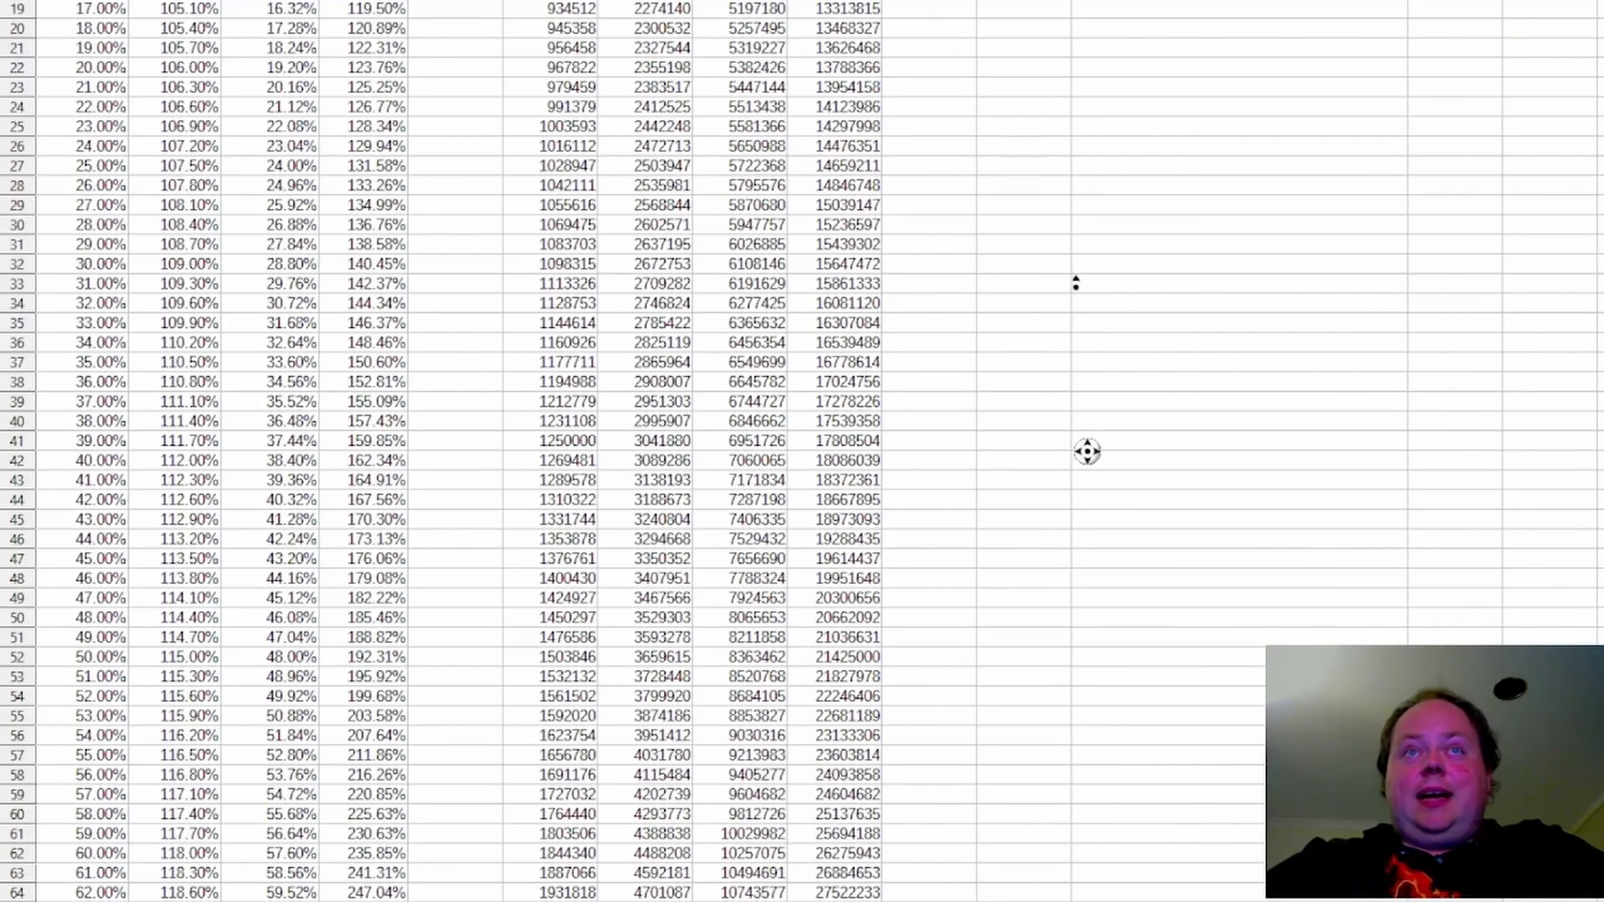
{"action": "scroll", "scroll_direction": "up", "scroll_amount": 3}
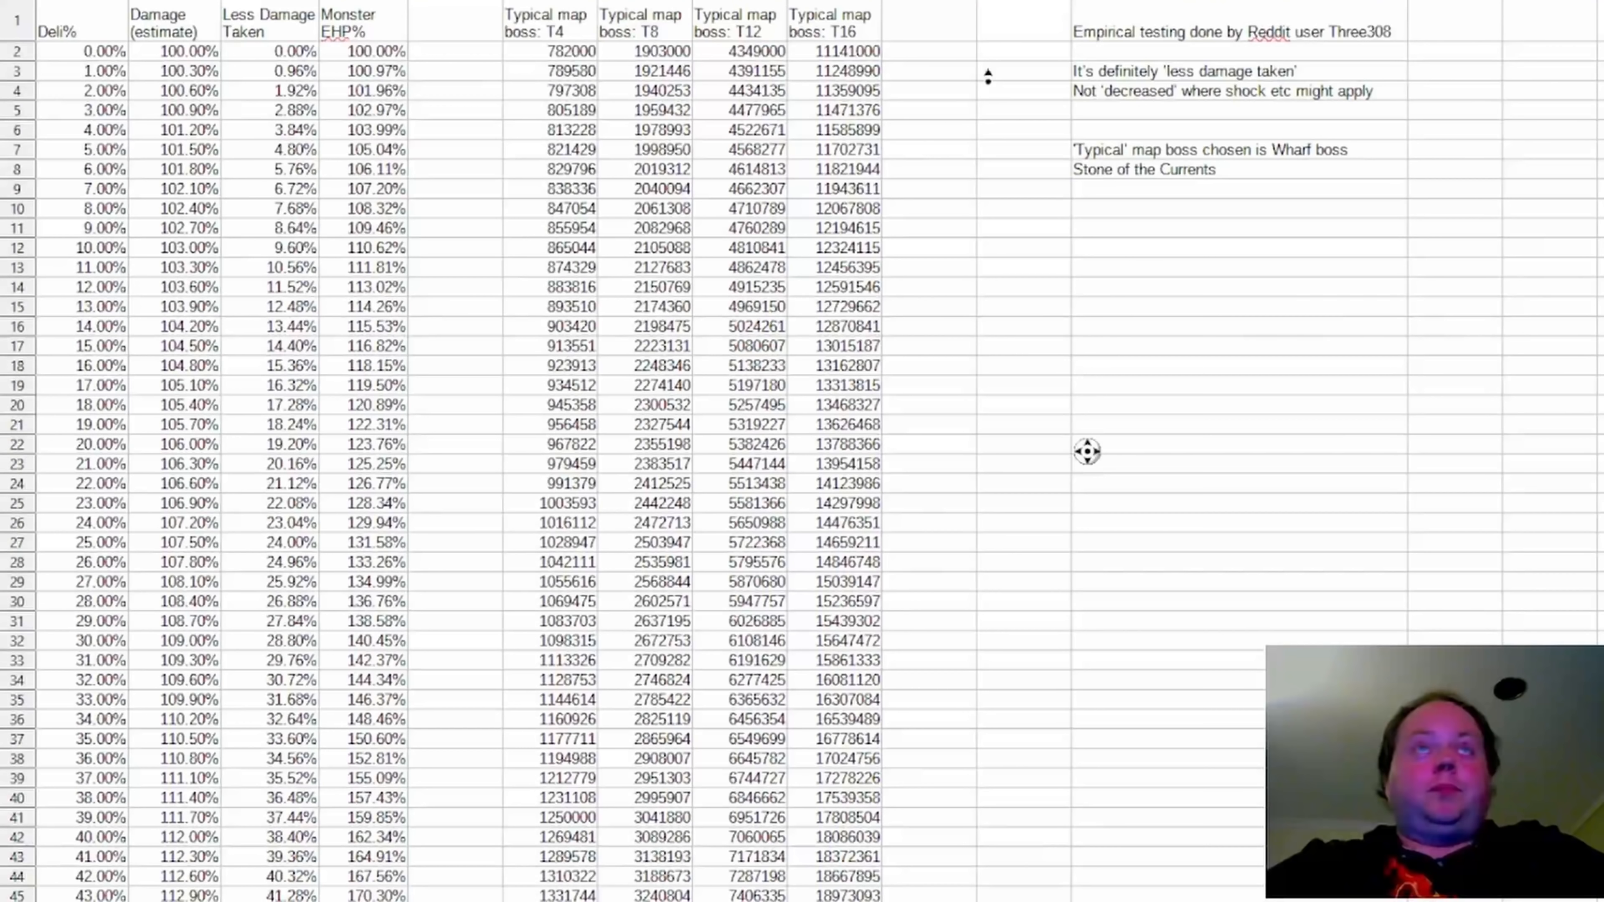
{"action": "mouse_move", "coordinate": [883, 56]}
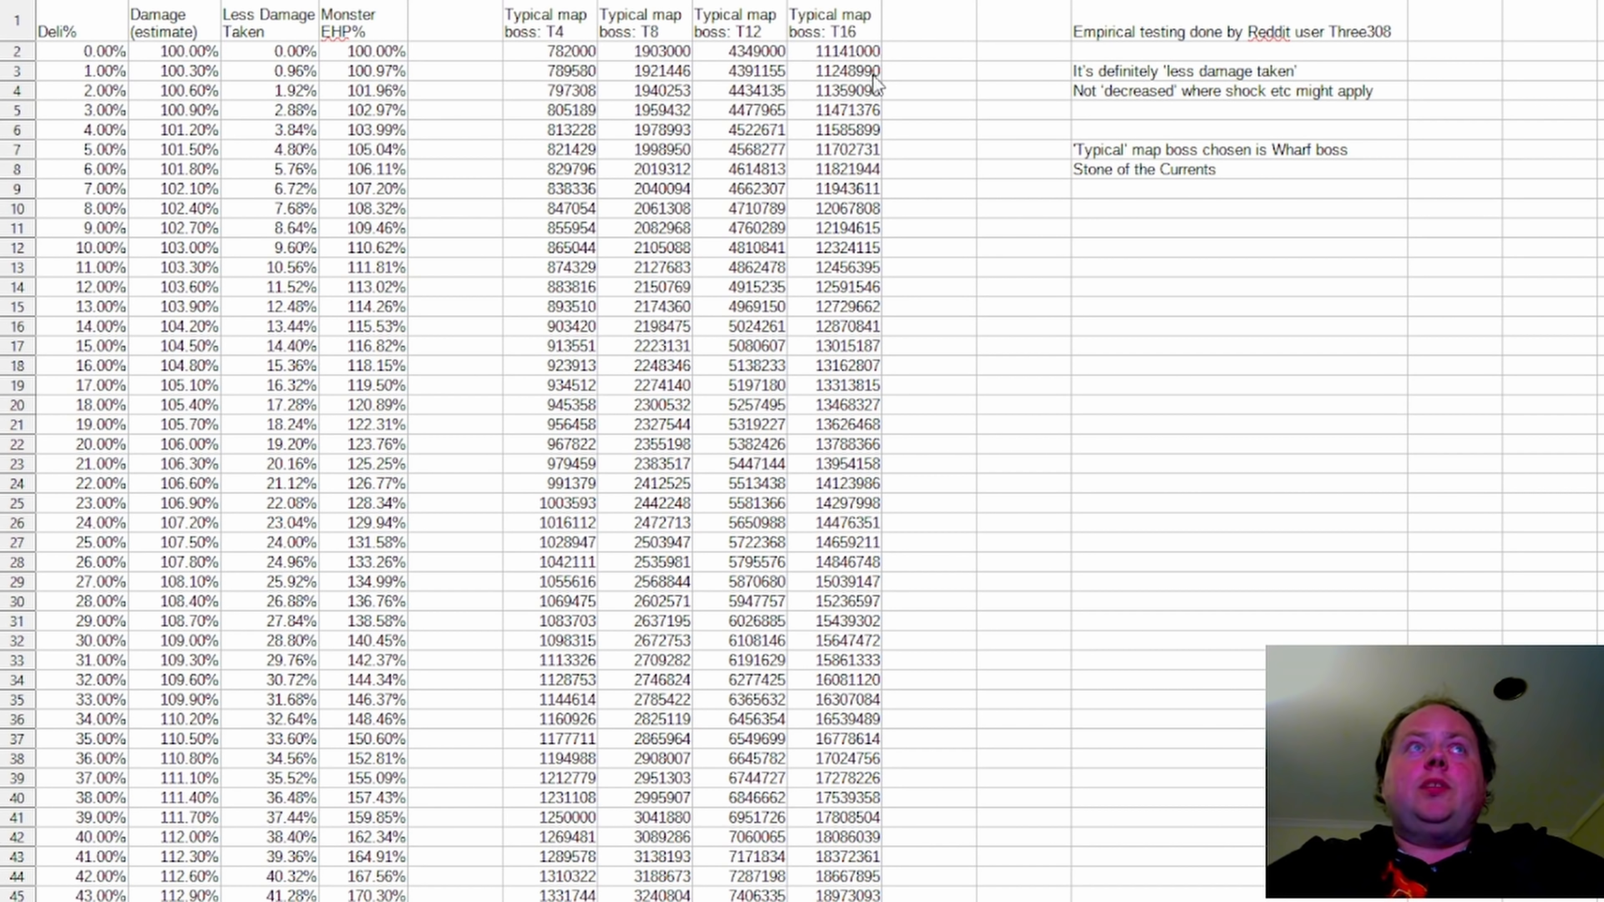
{"action": "scroll", "scroll_direction": "down", "scroll_amount": 3}
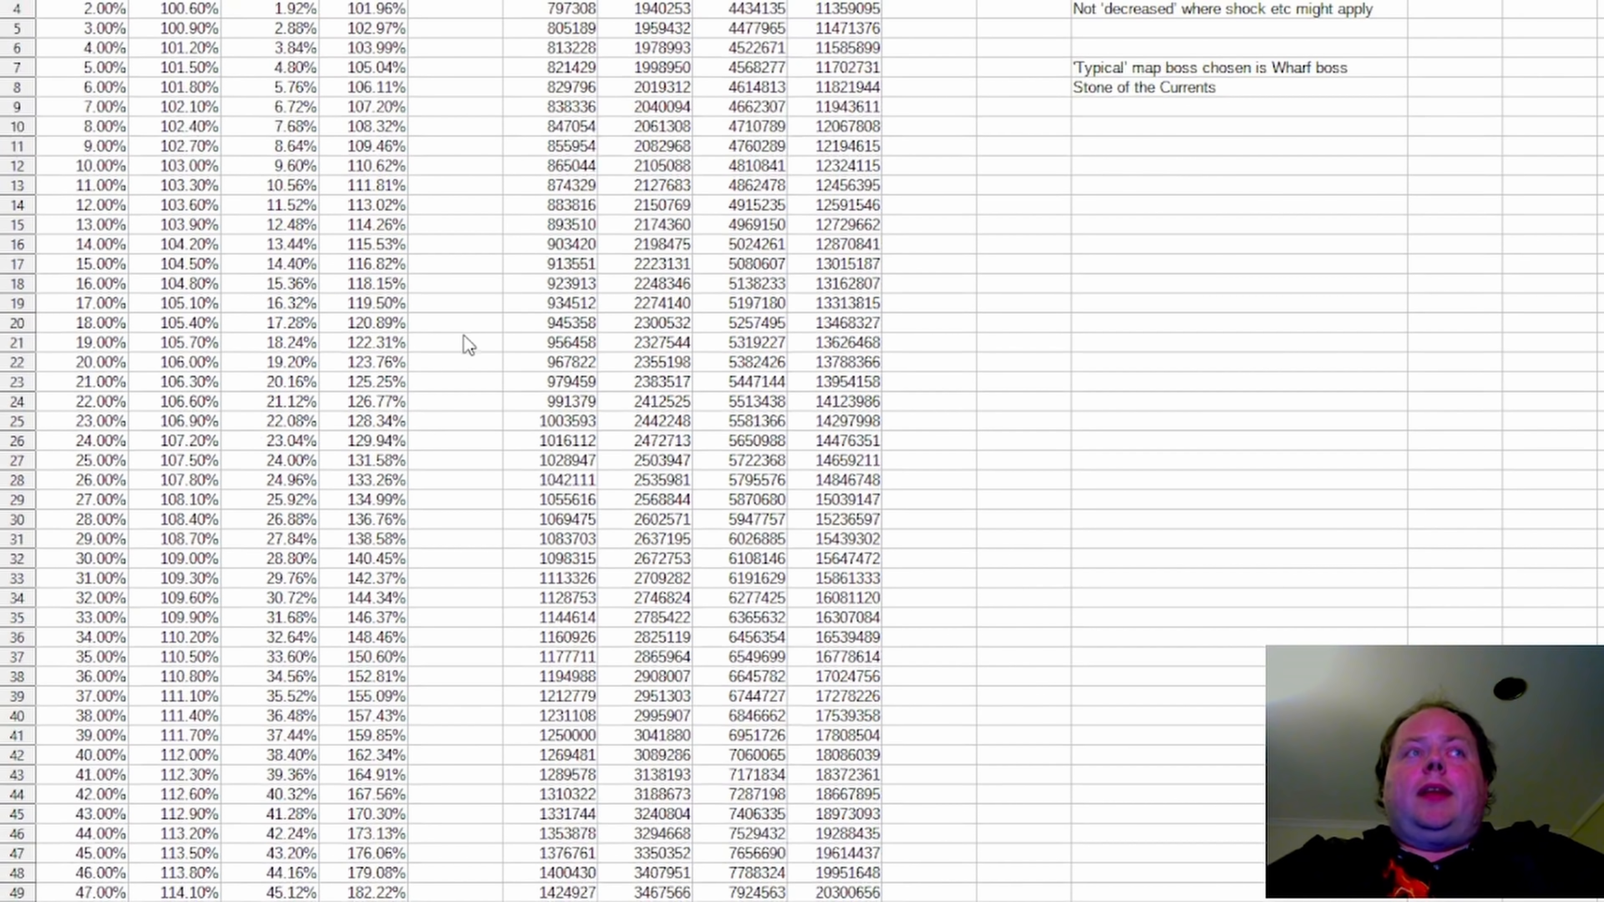
{"action": "scroll", "scroll_direction": "up", "scroll_amount": 3}
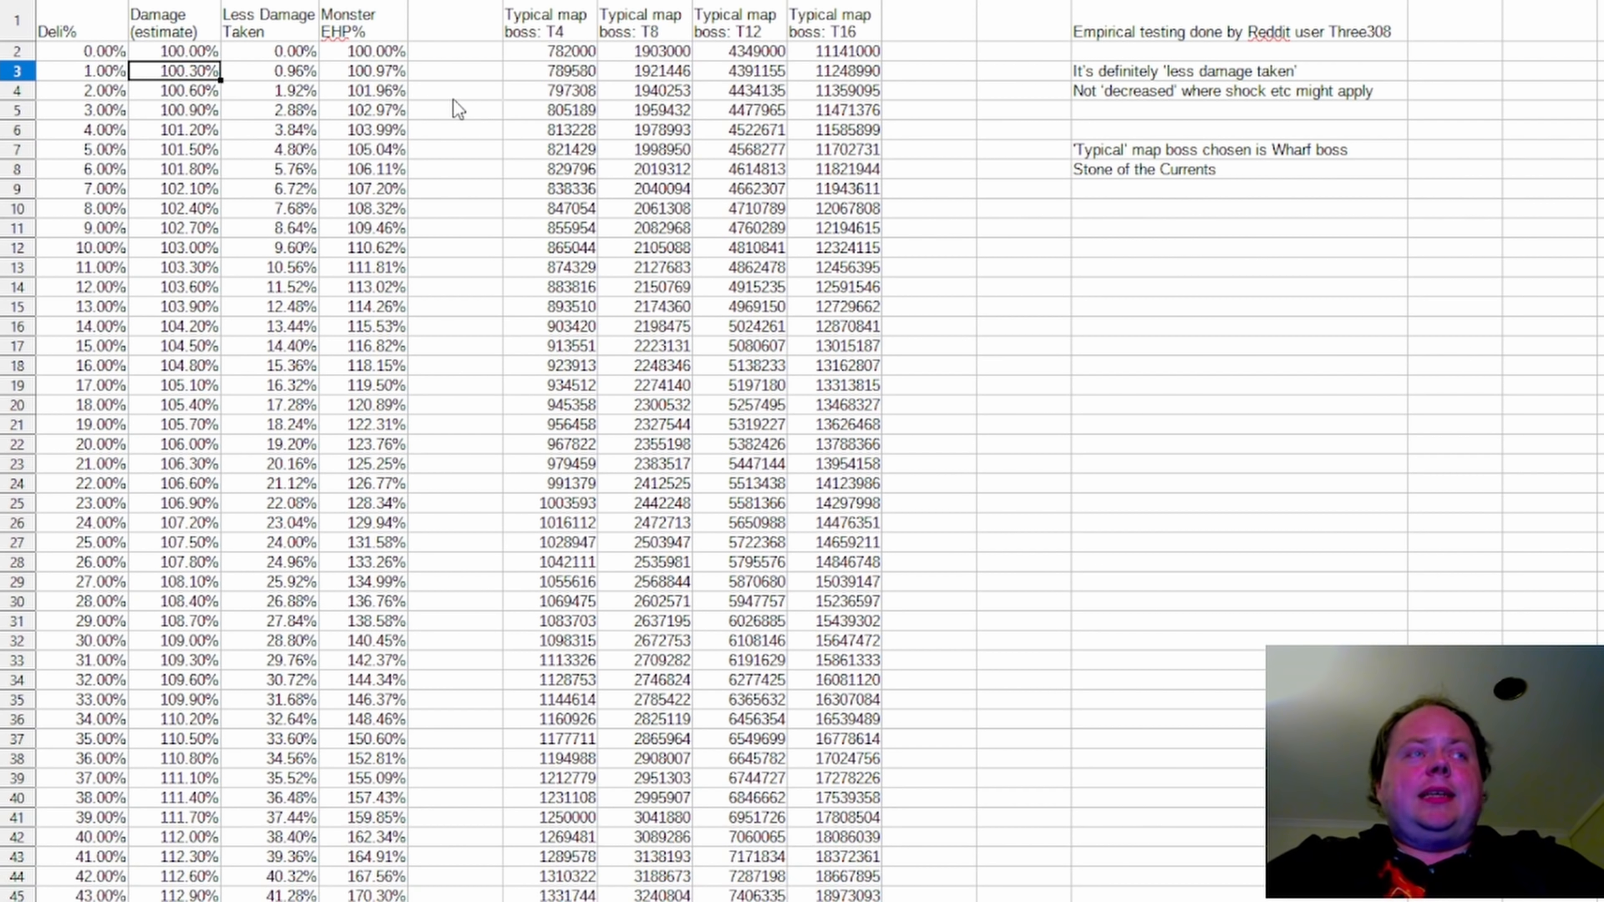
{"action": "mouse_move", "coordinate": [473, 116]}
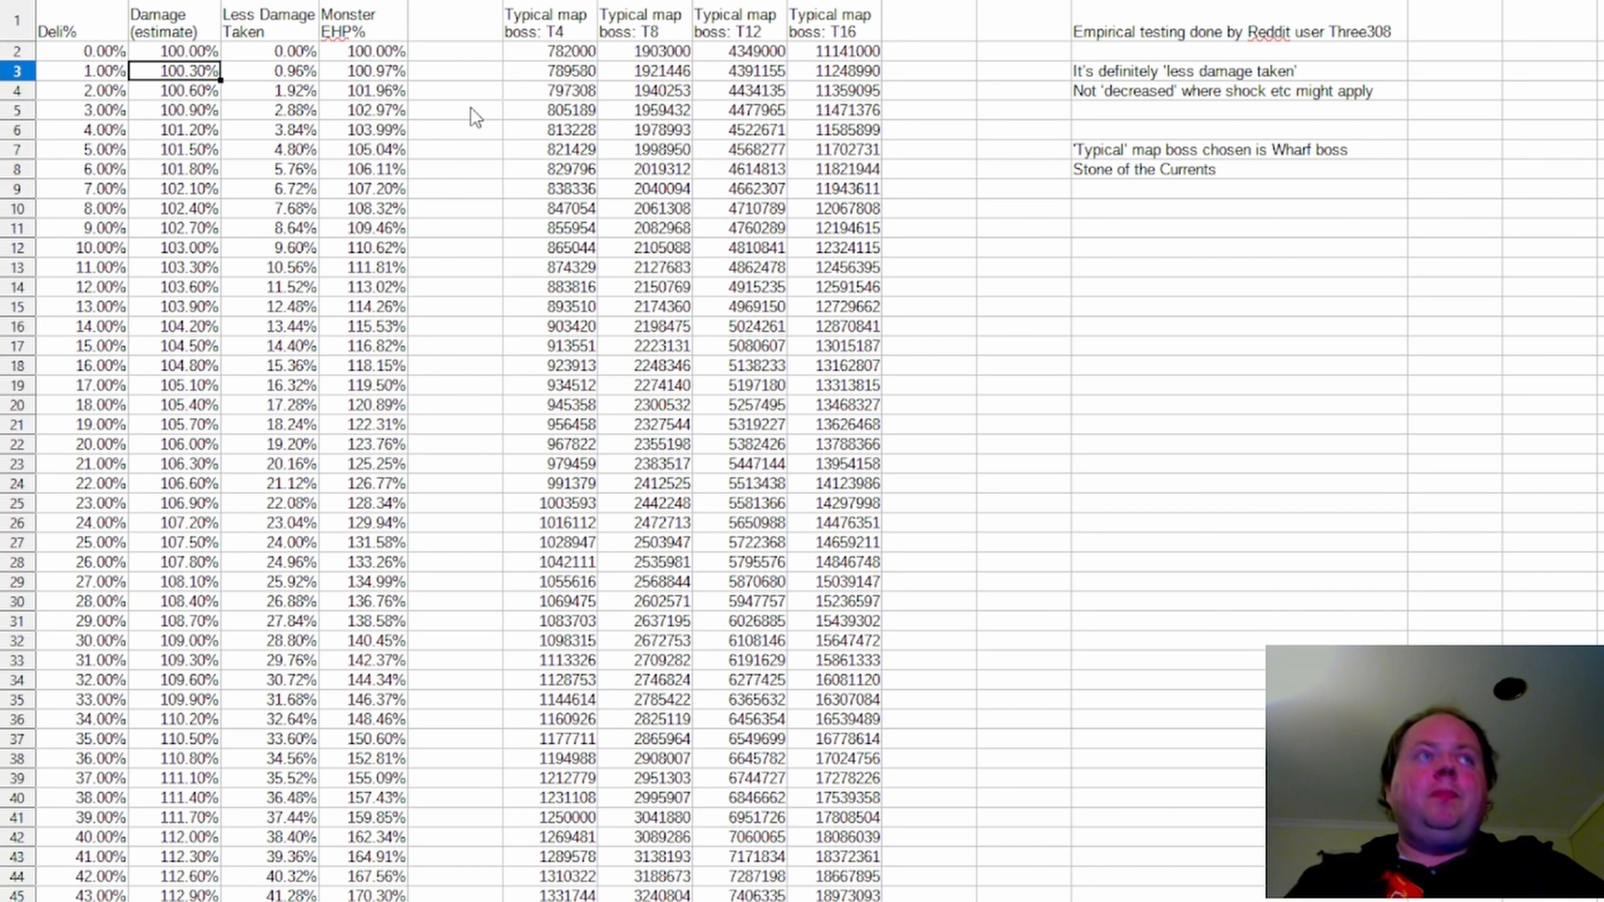
{"action": "left_click", "coordinate": [190, 464]}
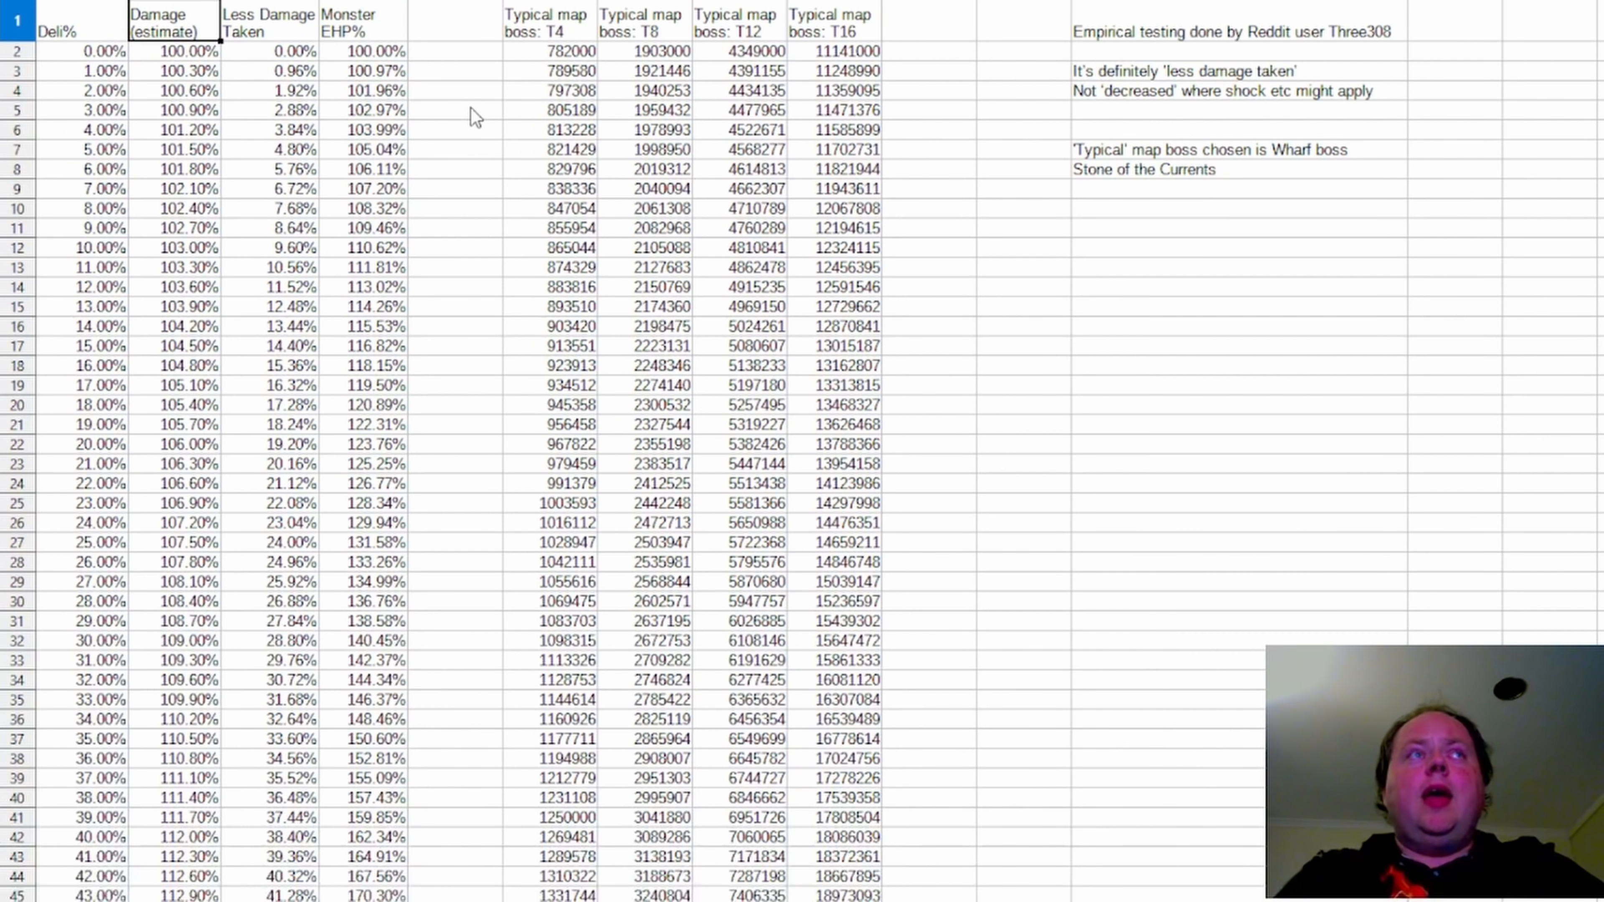
{"action": "scroll", "scroll_direction": "down", "scroll_amount": 3}
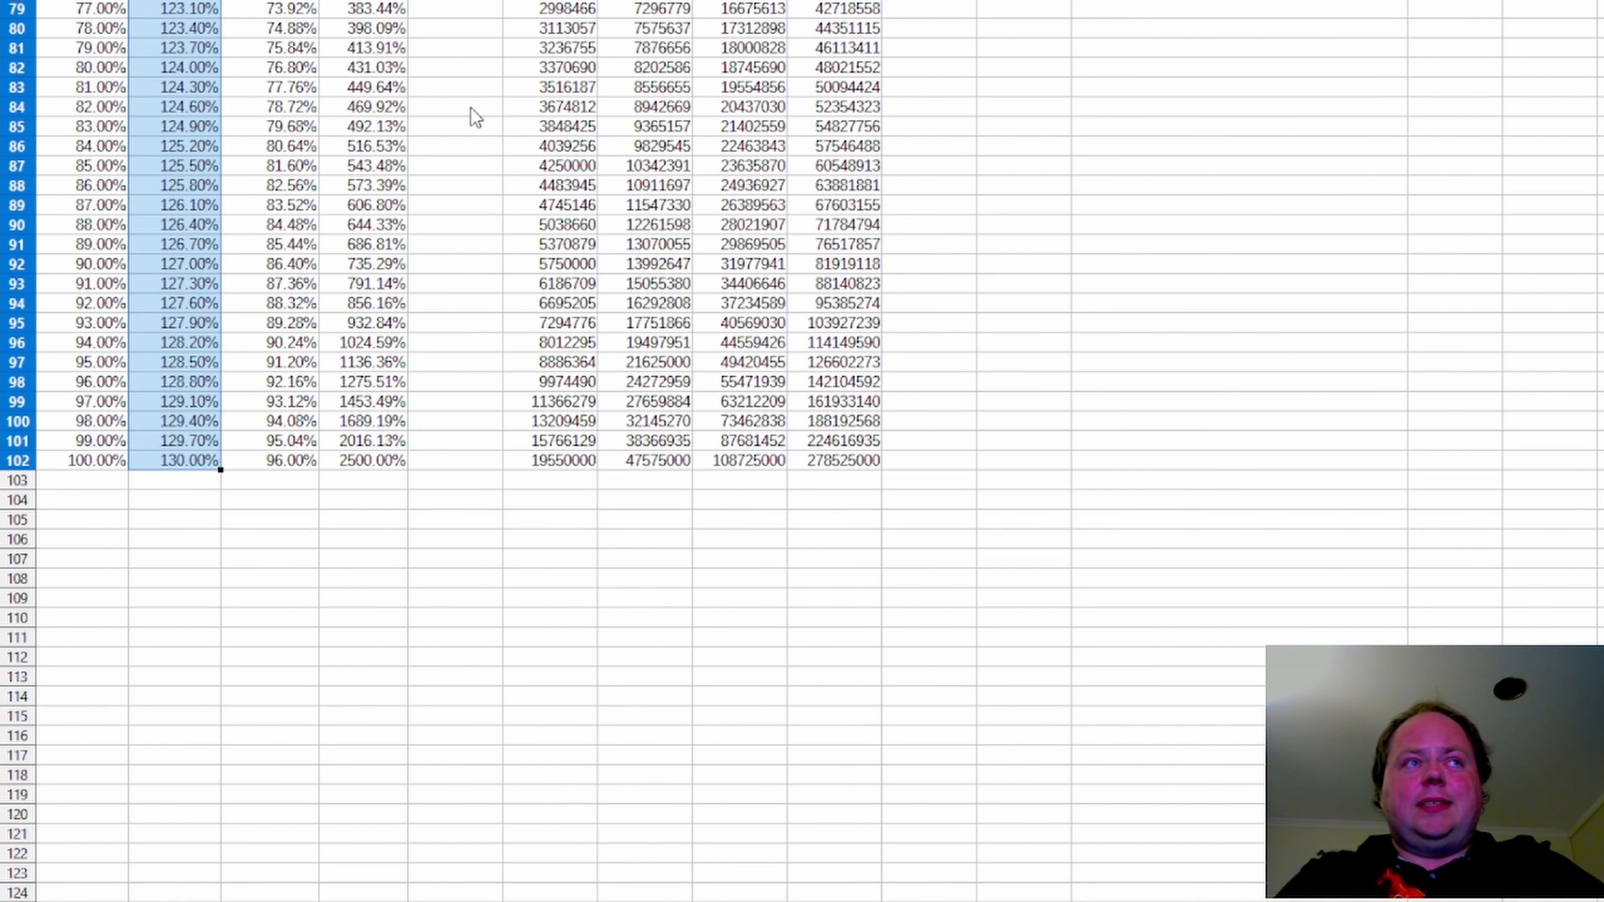
{"action": "left_click", "coordinate": [187, 460]}
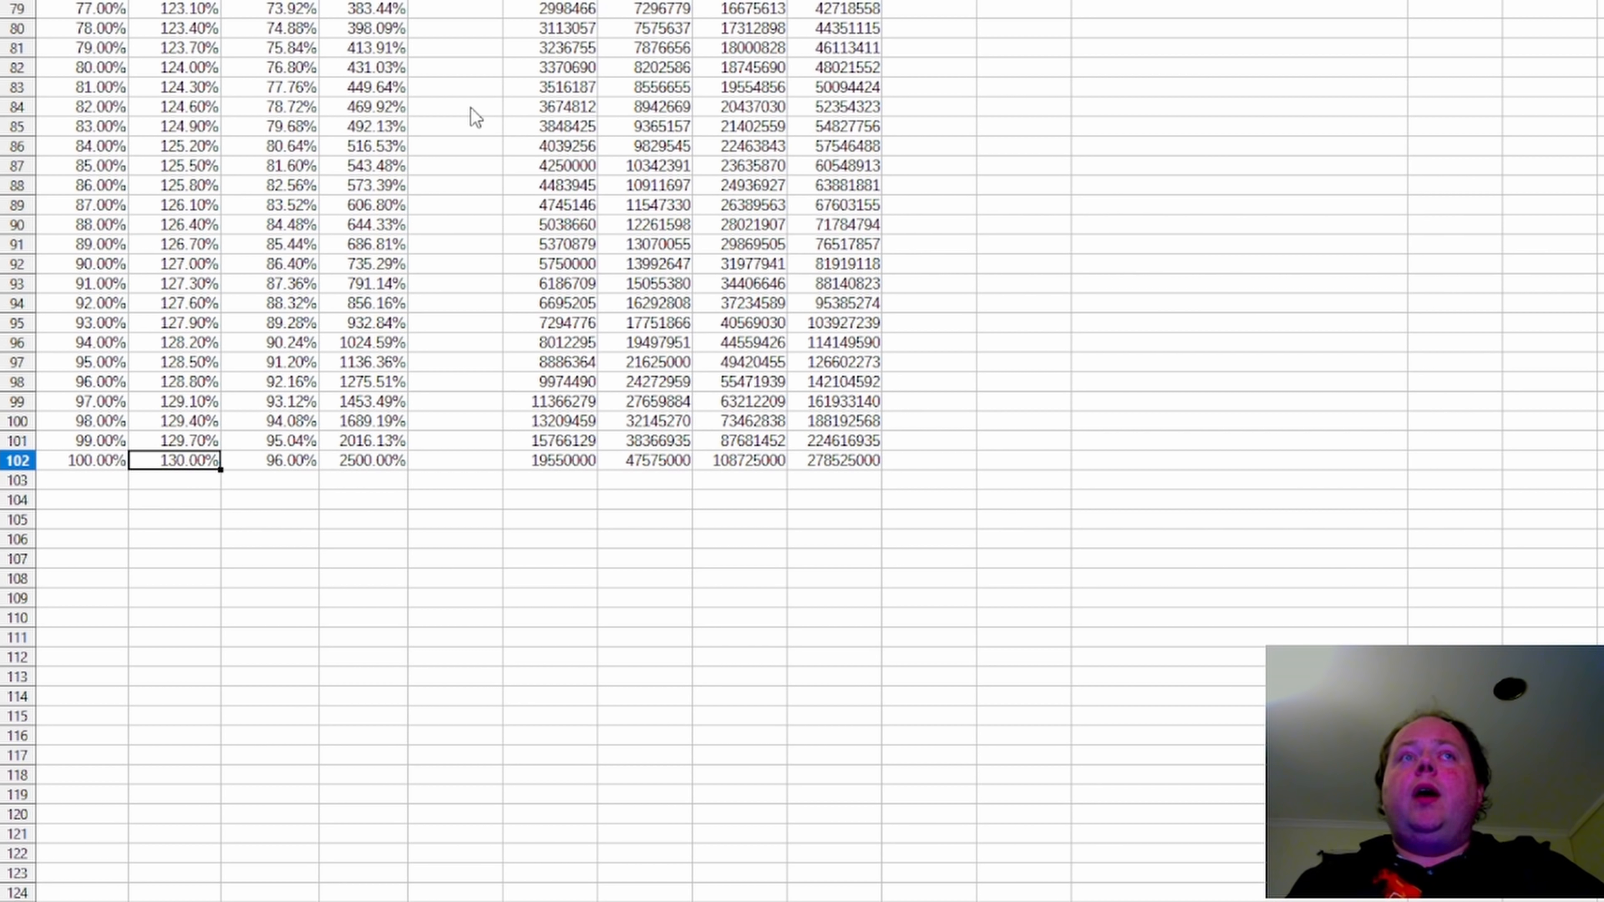
{"action": "left_click", "coordinate": [364, 460]}
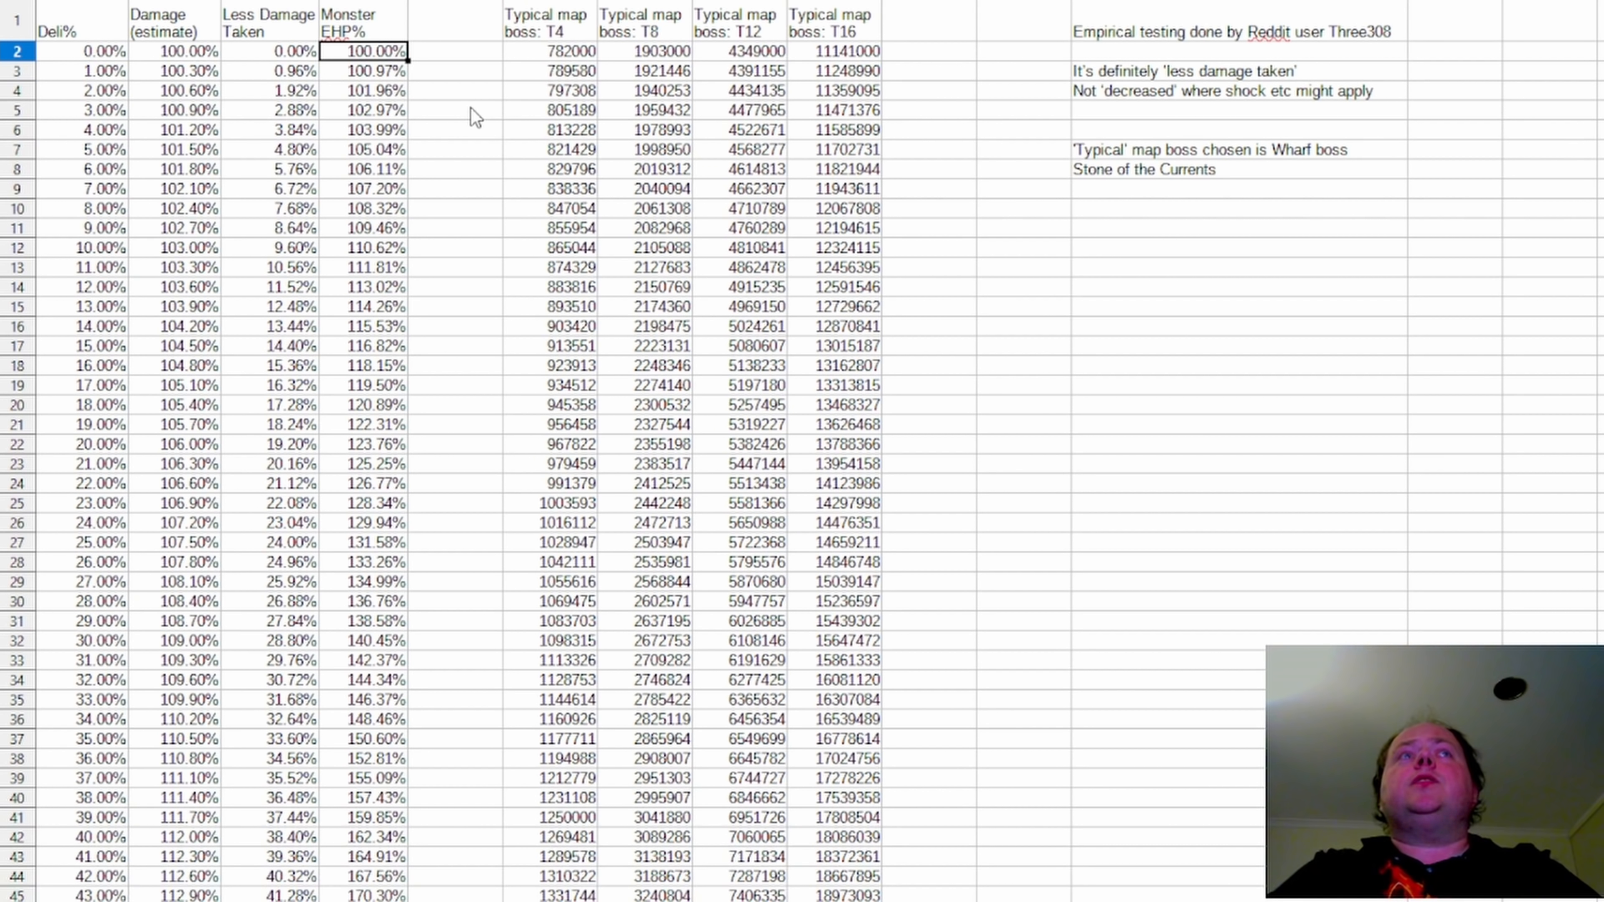
{"action": "left_click", "coordinate": [187, 70]}
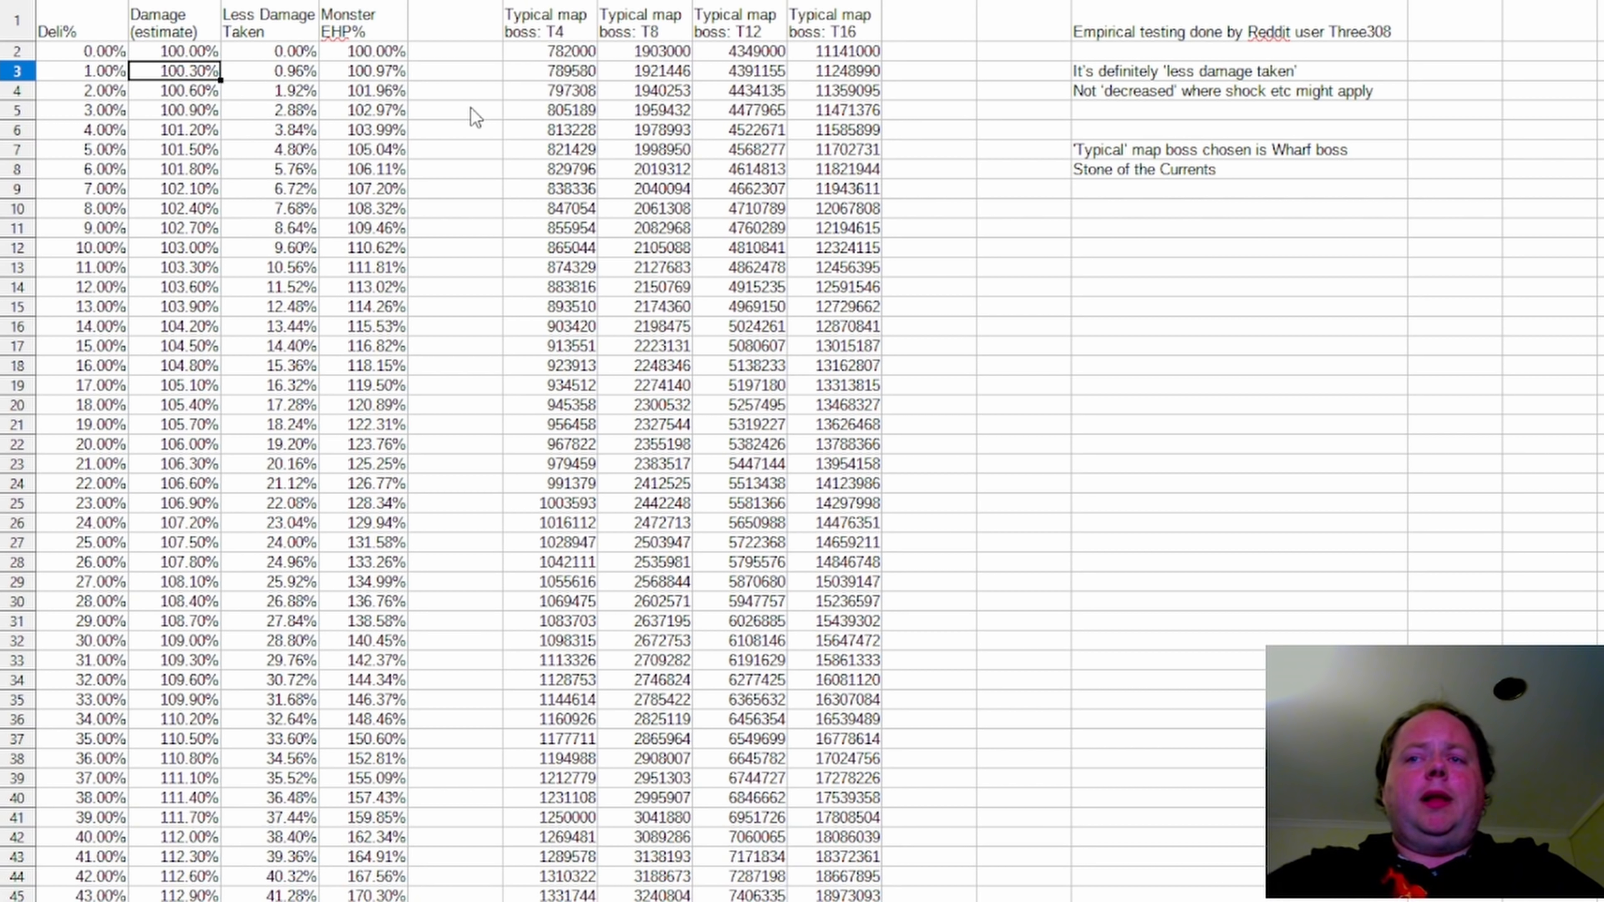
{"action": "mouse_move", "coordinate": [415, 392]}
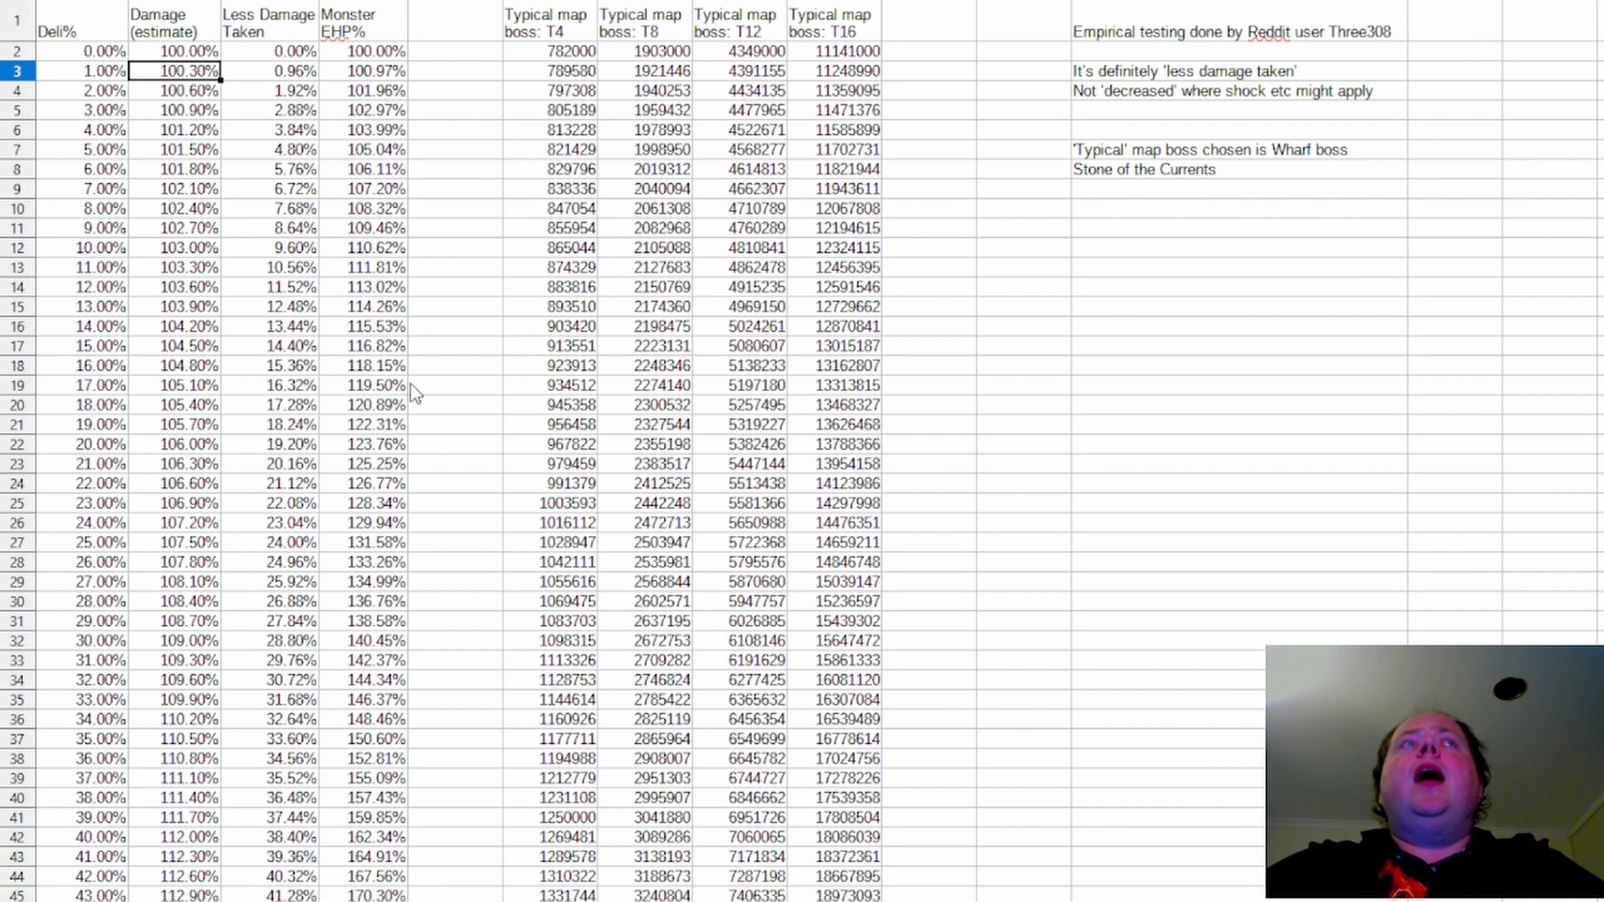
{"action": "mouse_move", "coordinate": [451, 440]}
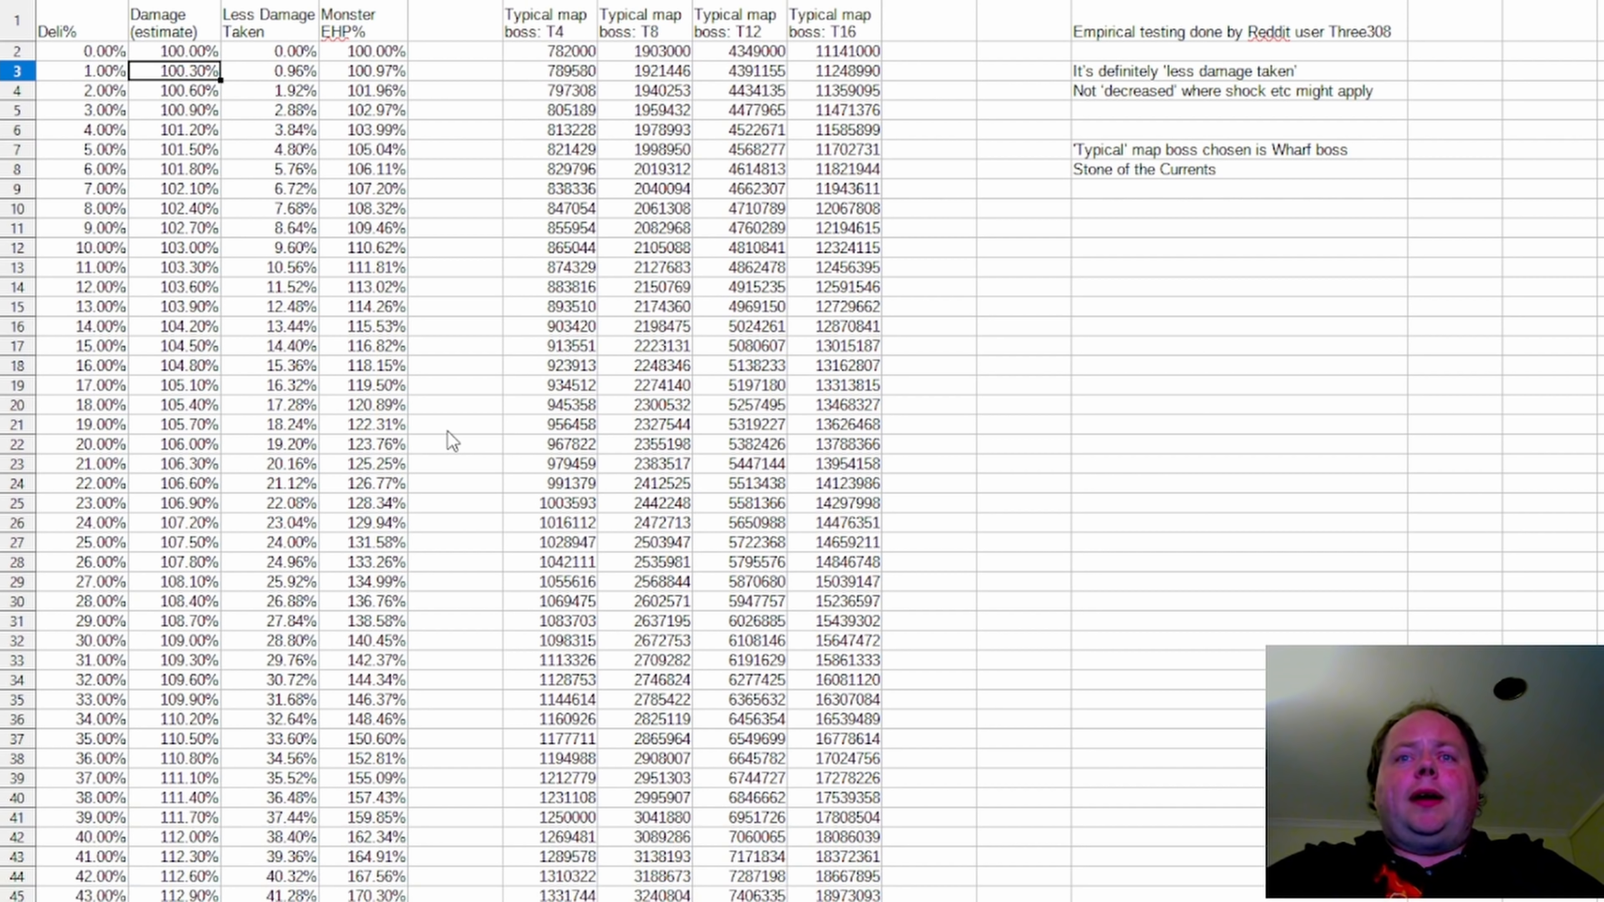